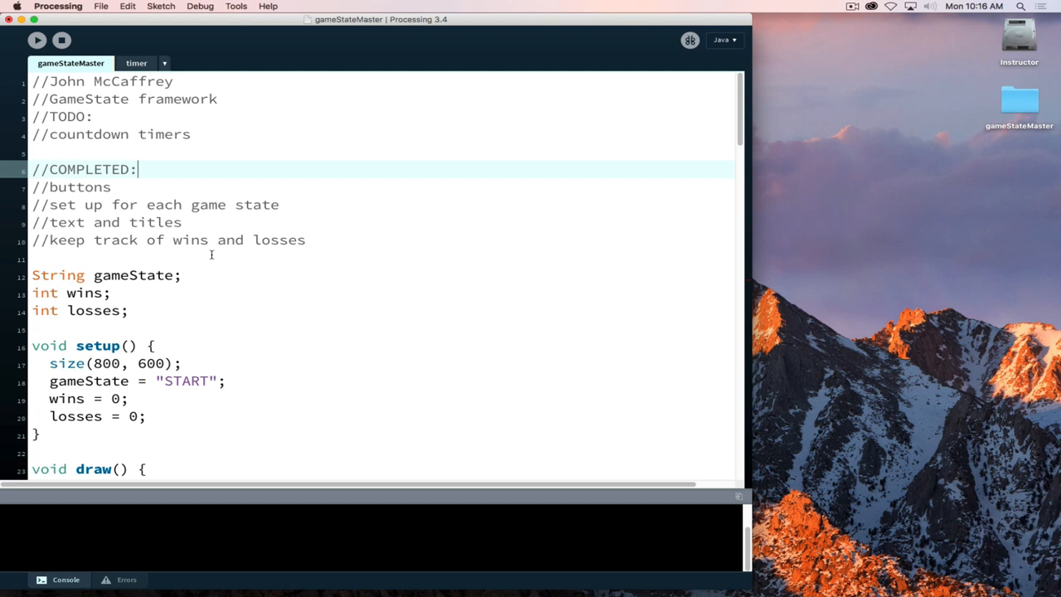
mouse_move(193, 254)
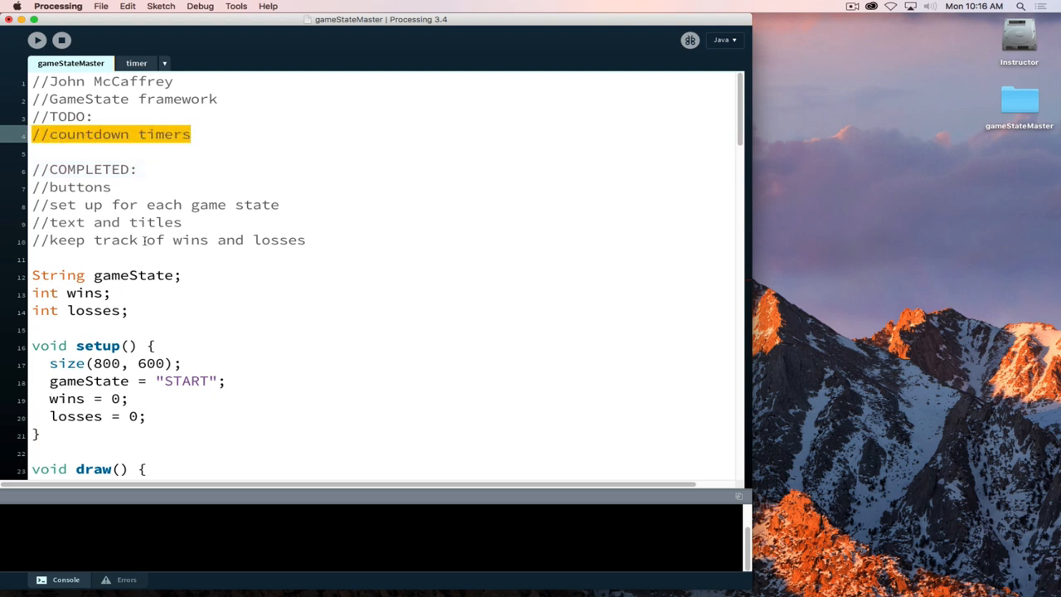
Start a new 'Timer' declaration on a line after the losses declaration
click(102, 329)
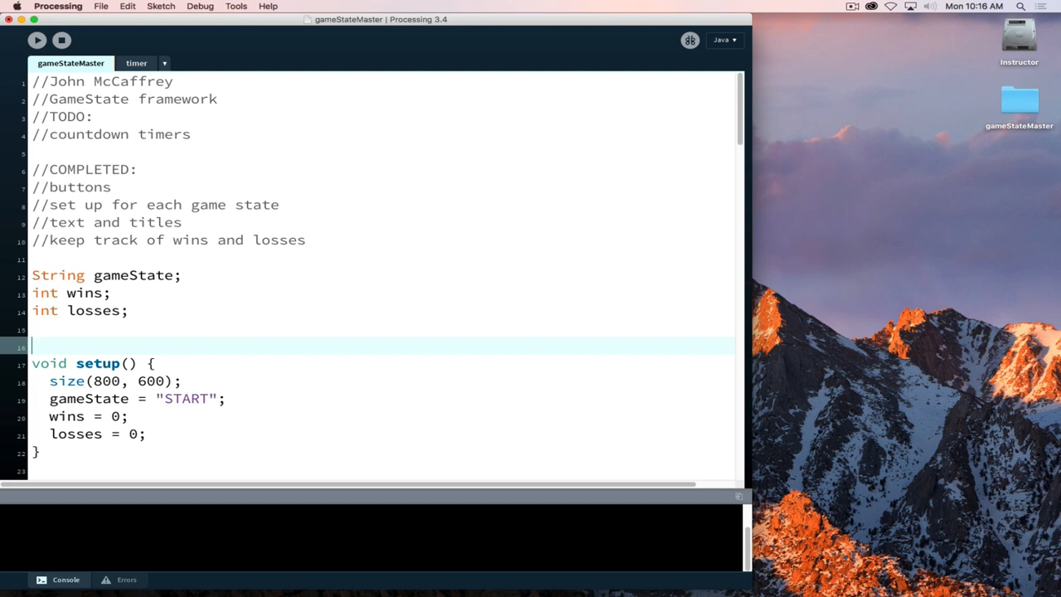
text(Time)
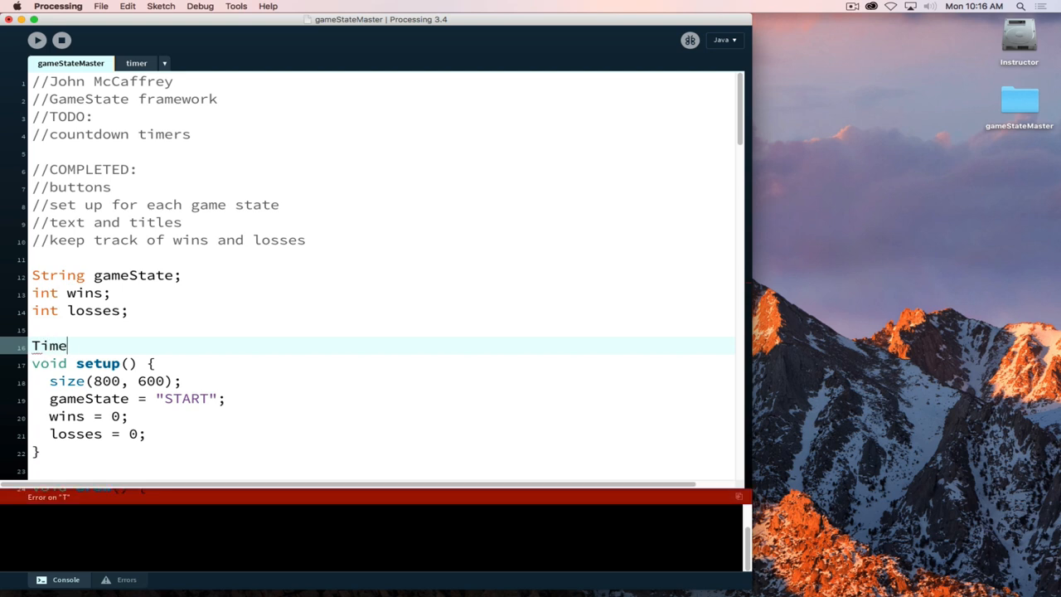
text(r)
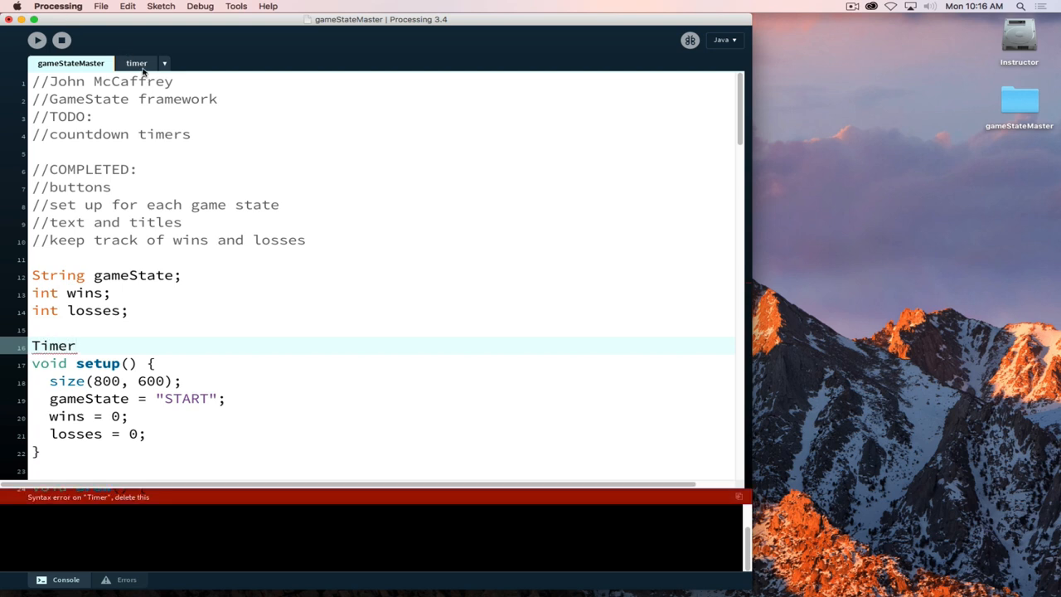
Review the Timer class code in its tab, switching back and forth with gameStateMaster
click(136, 63)
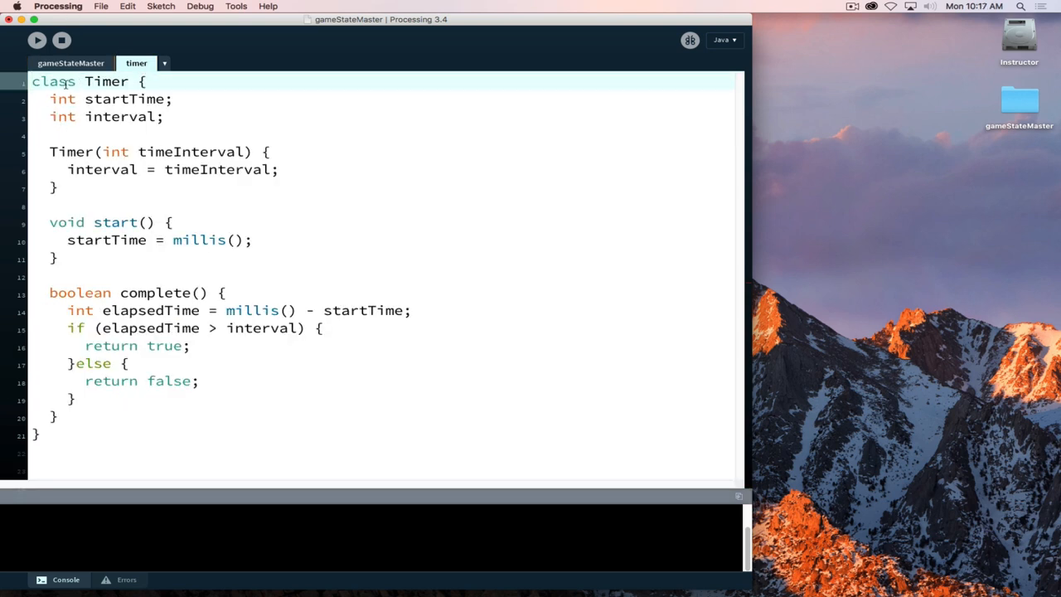
click(71, 63)
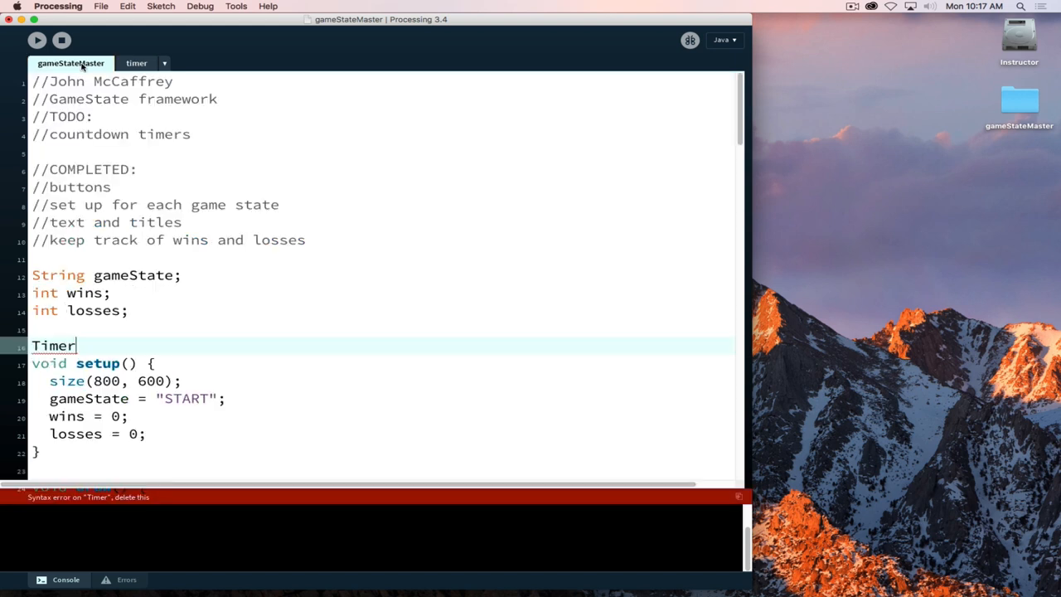
click(135, 63)
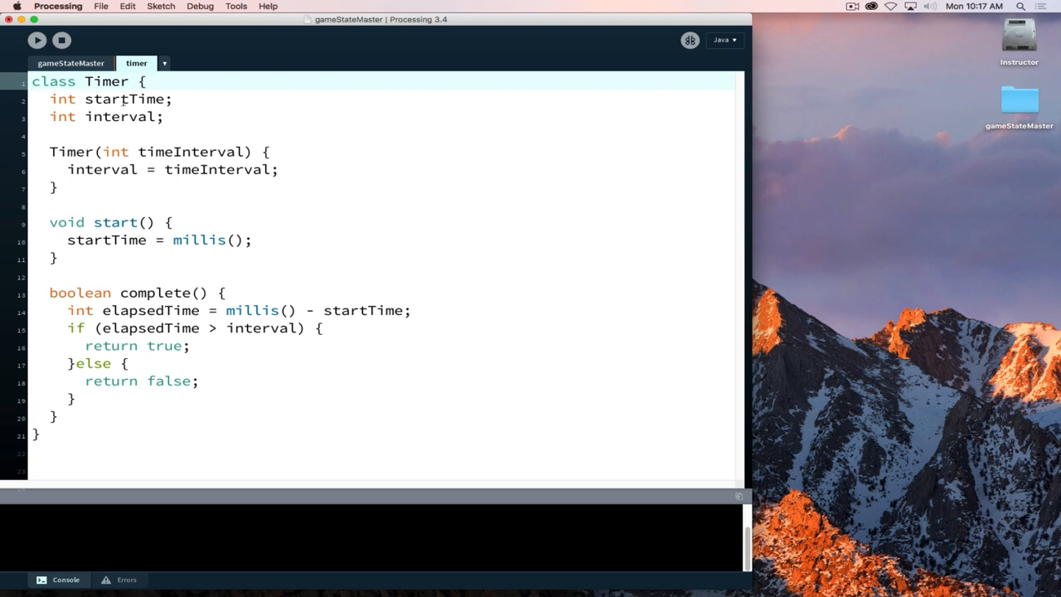
mouse_move(159, 137)
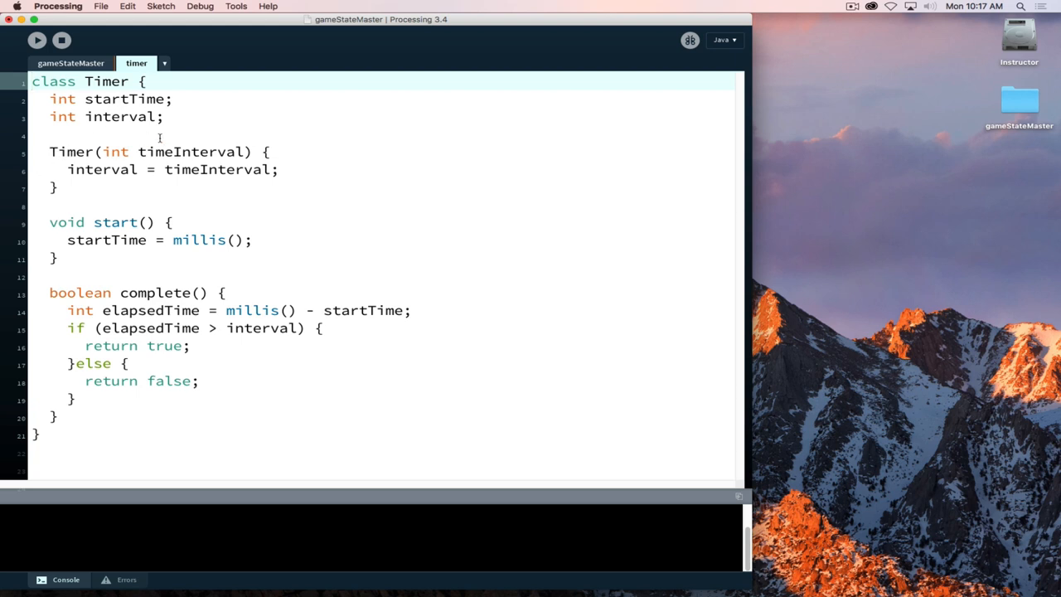
mouse_move(188, 157)
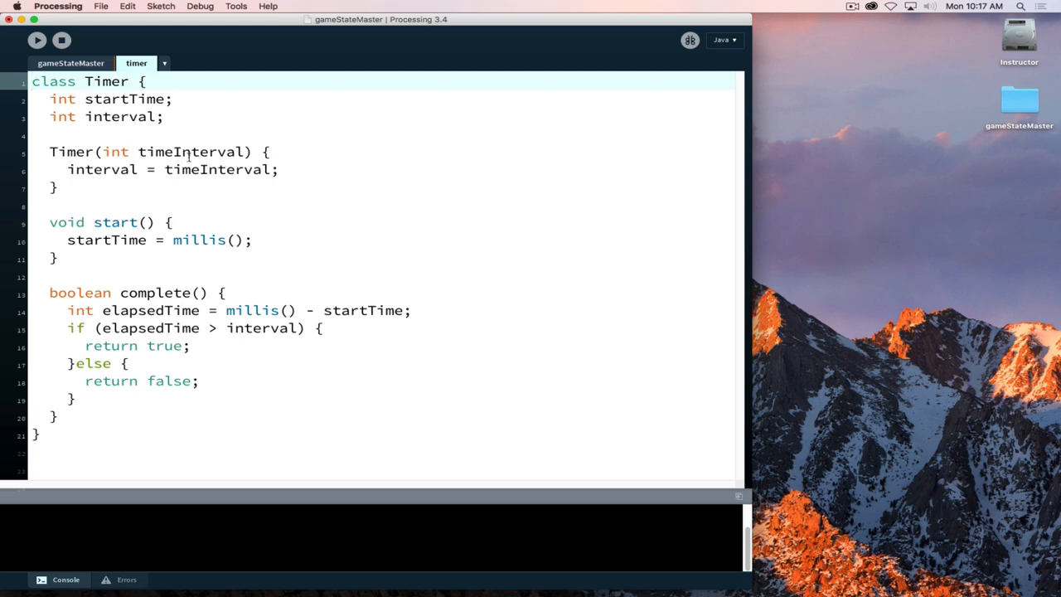
Complete the line as 'Timer countDownTimer;' and add 'int timeLeft;' below it
click(71, 63)
text(Timer)
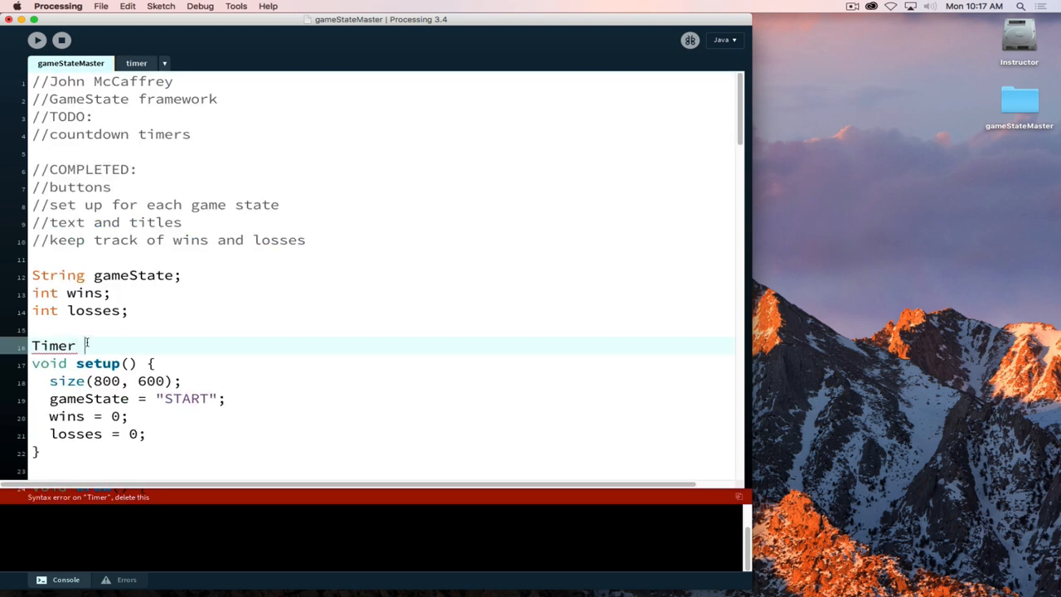
text(coun)
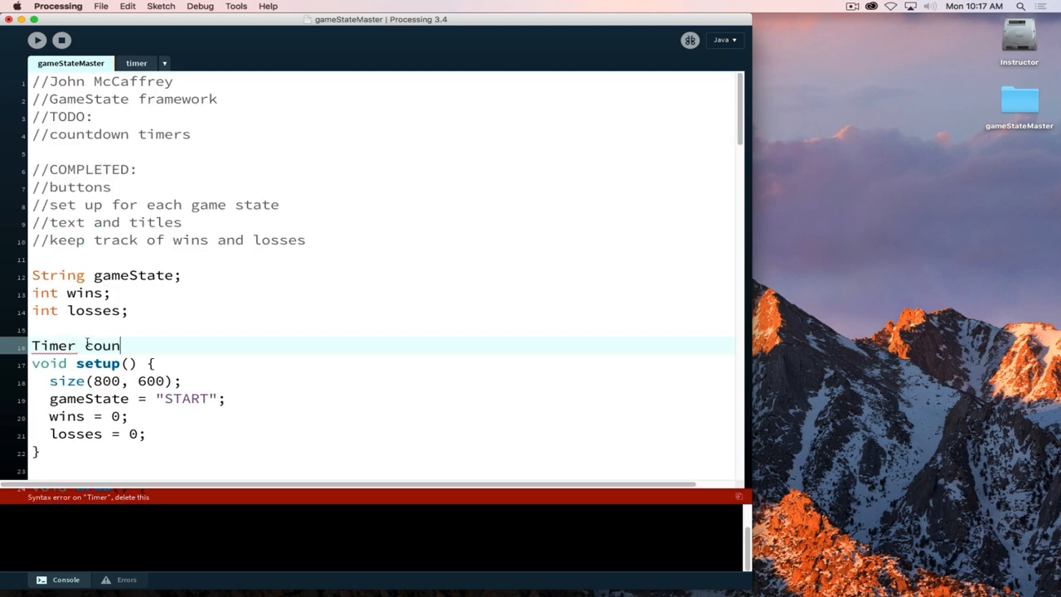
text(tDown)
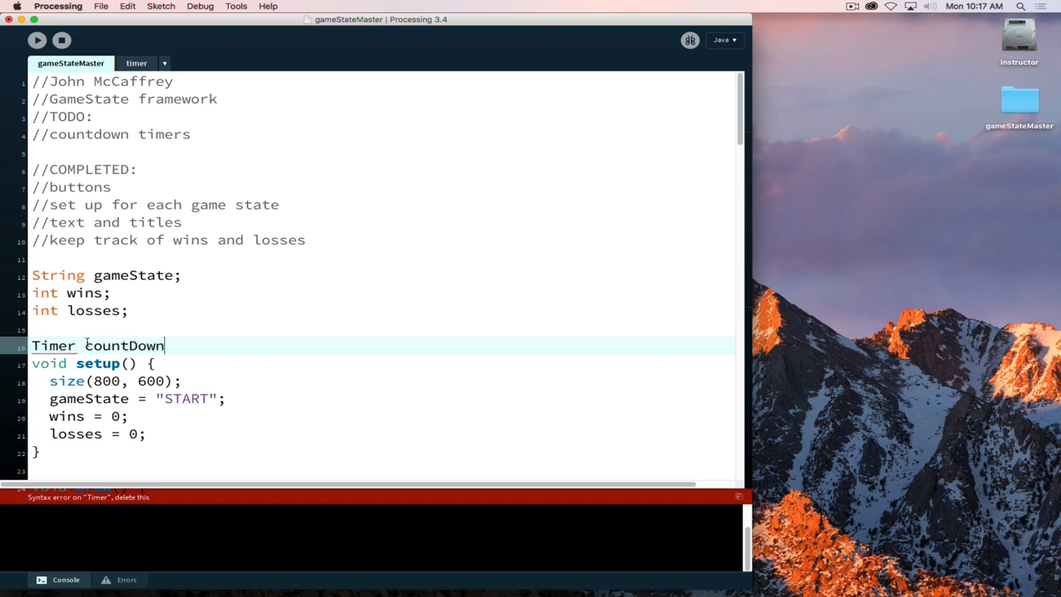
text(Timer;)
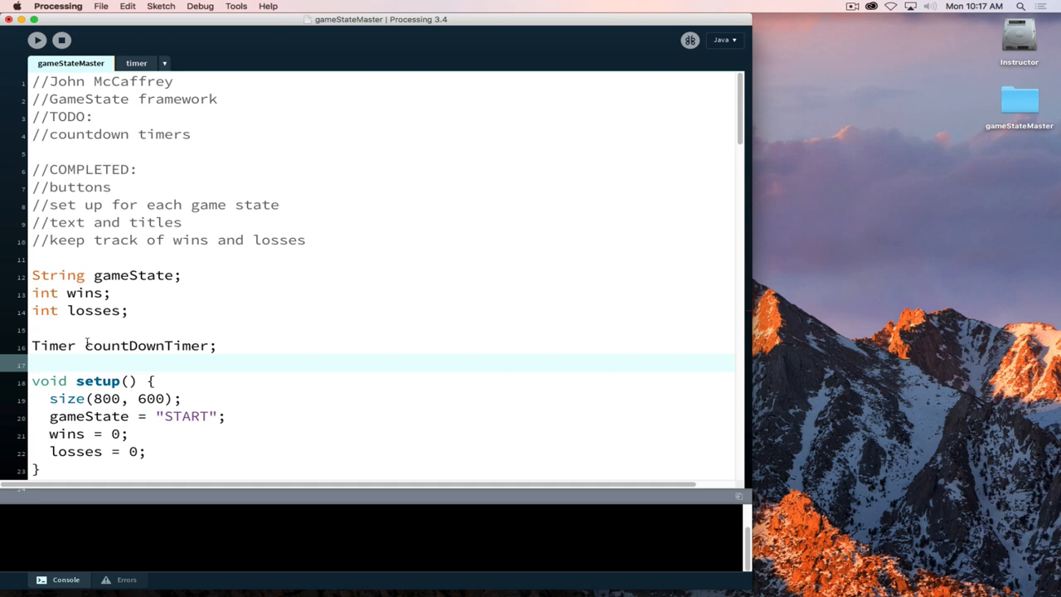
text(int)
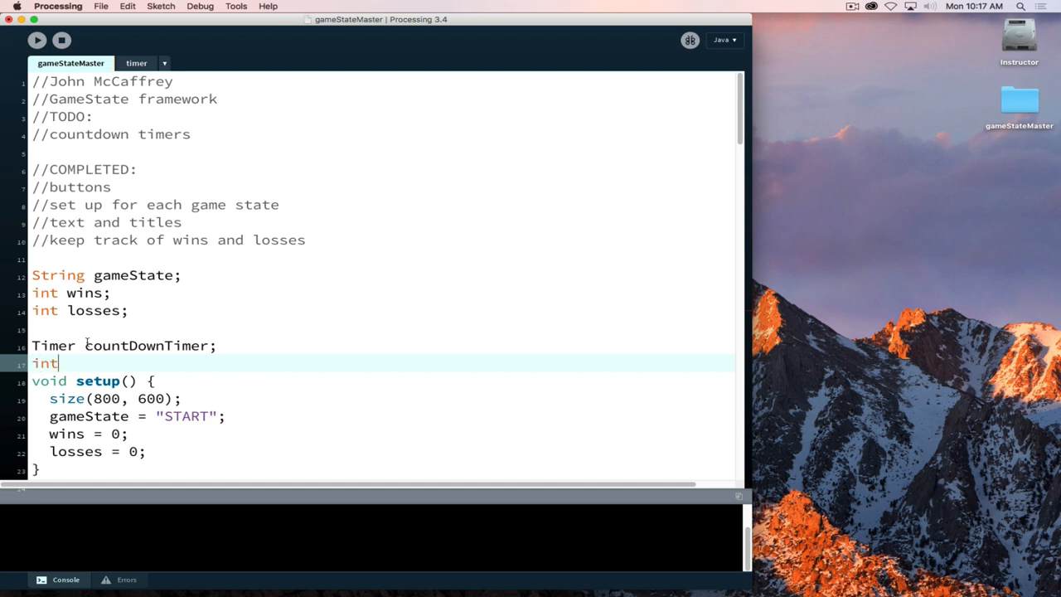
text(time)
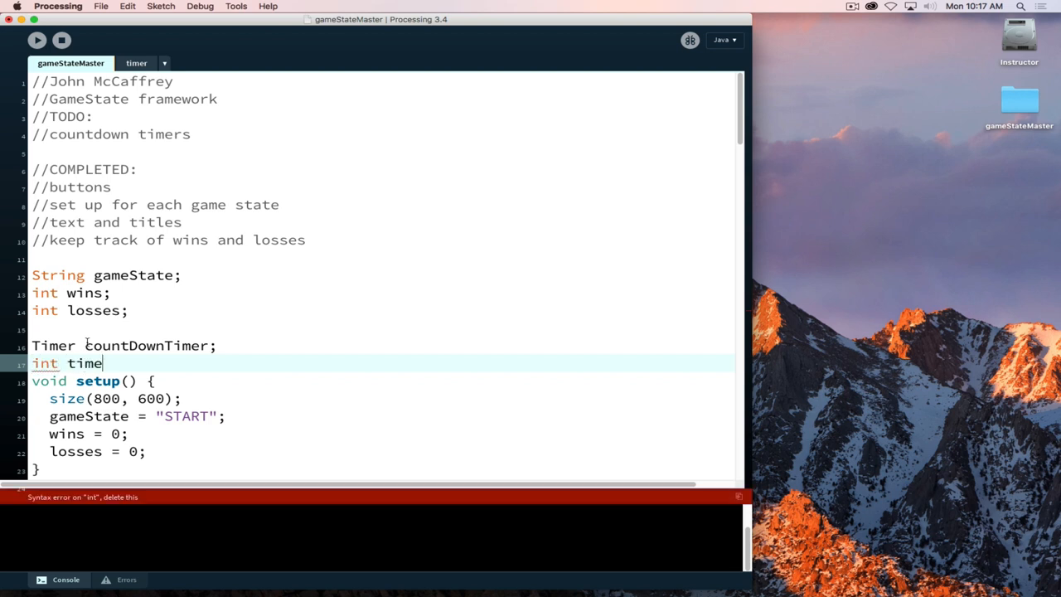
text(Left;)
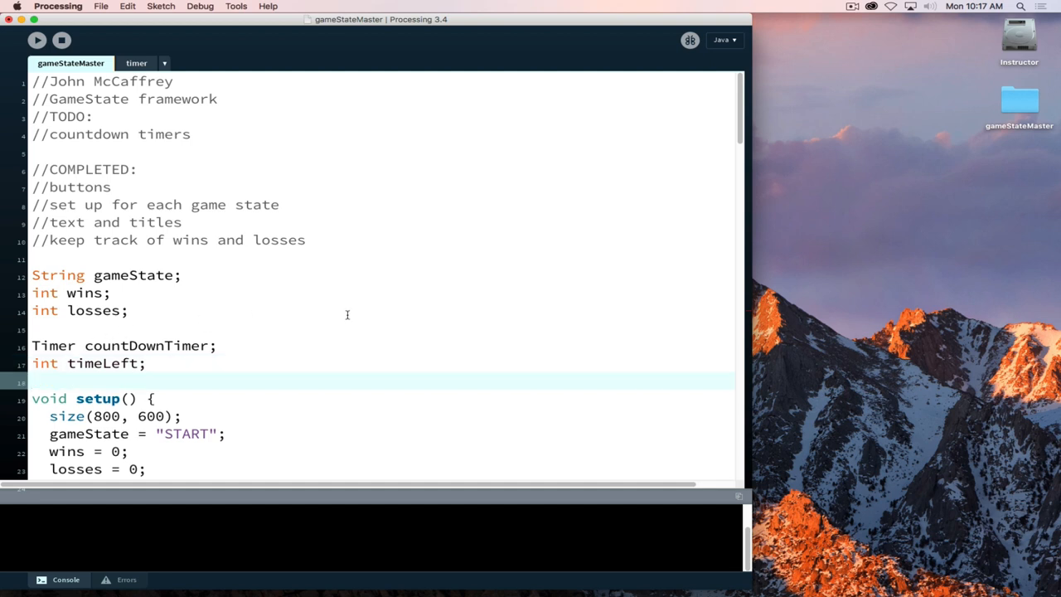
mouse_move(332, 326)
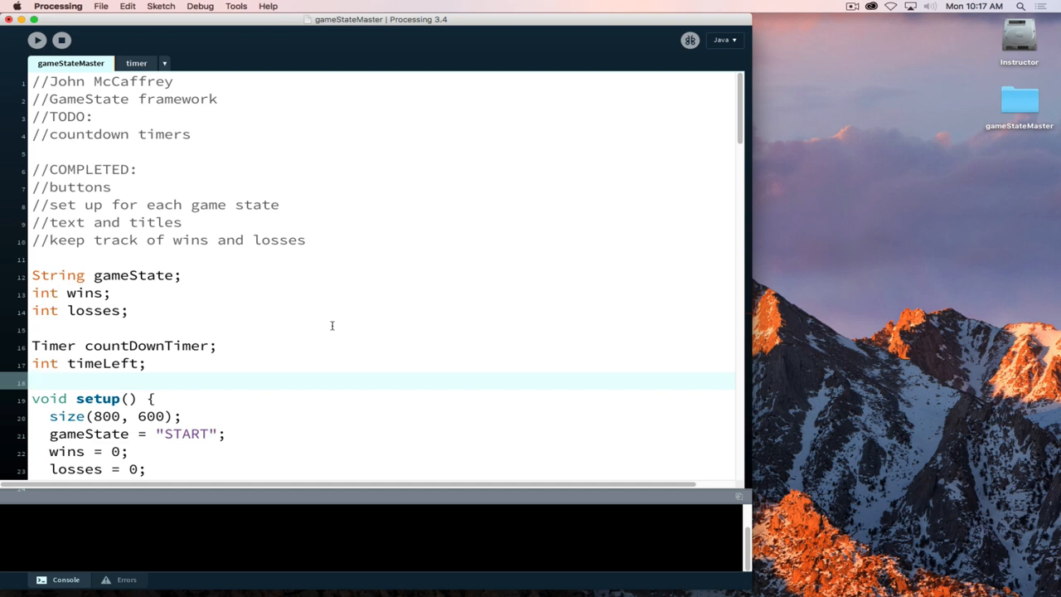
mouse_move(398, 336)
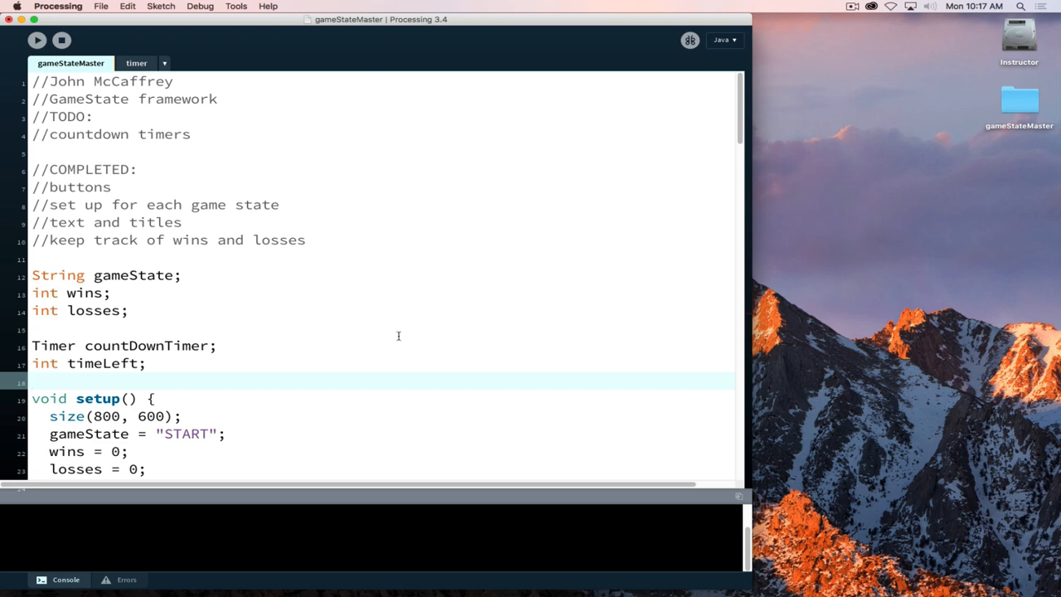
double_click(106, 363)
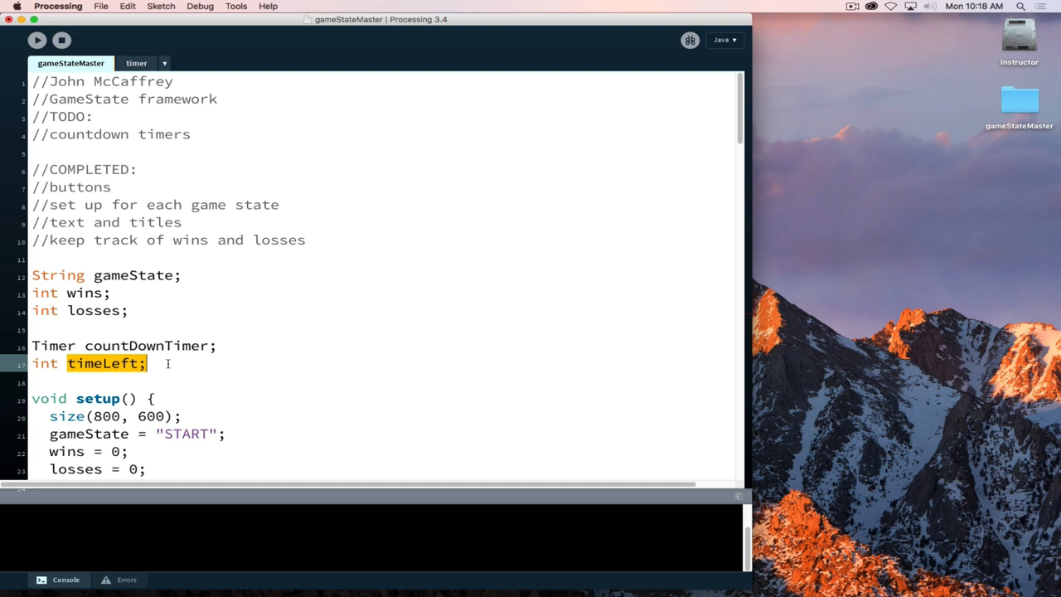
mouse_move(170, 363)
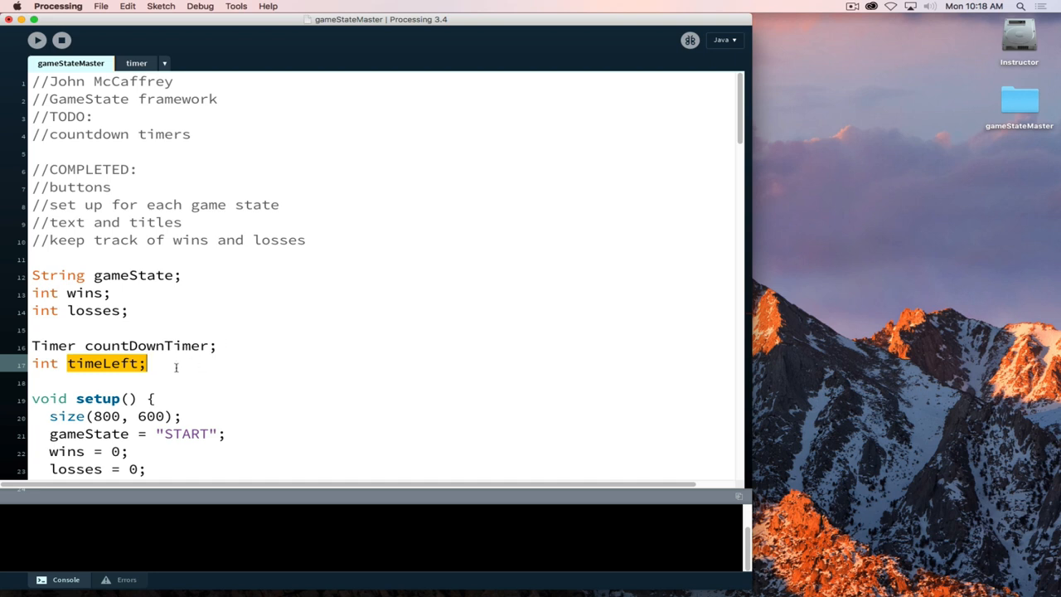
In setup, after losses, create countDownTimer as new Timer(1000)
scroll(down, 3)
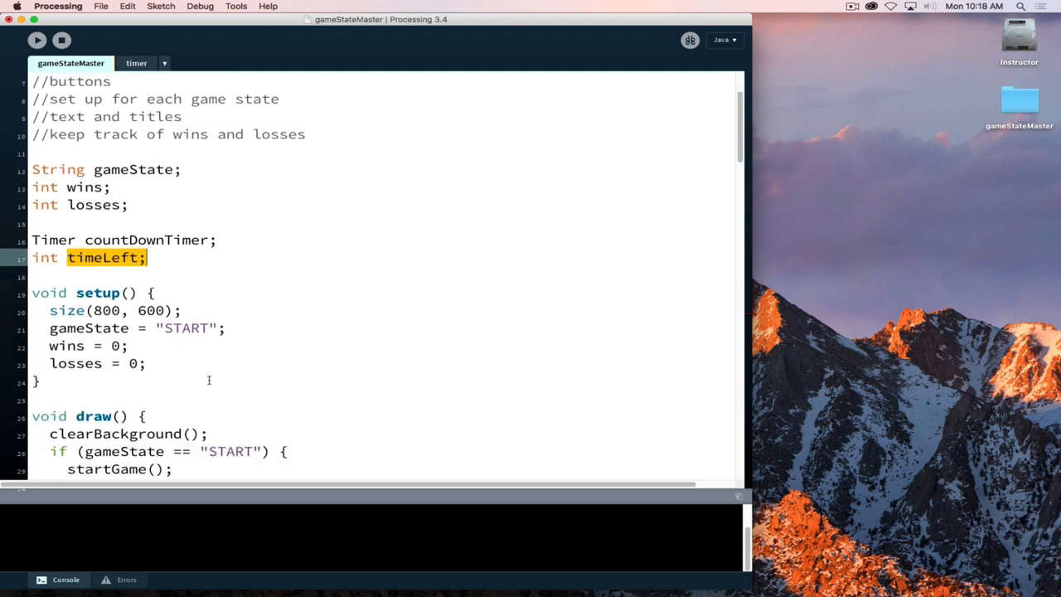
mouse_move(166, 367)
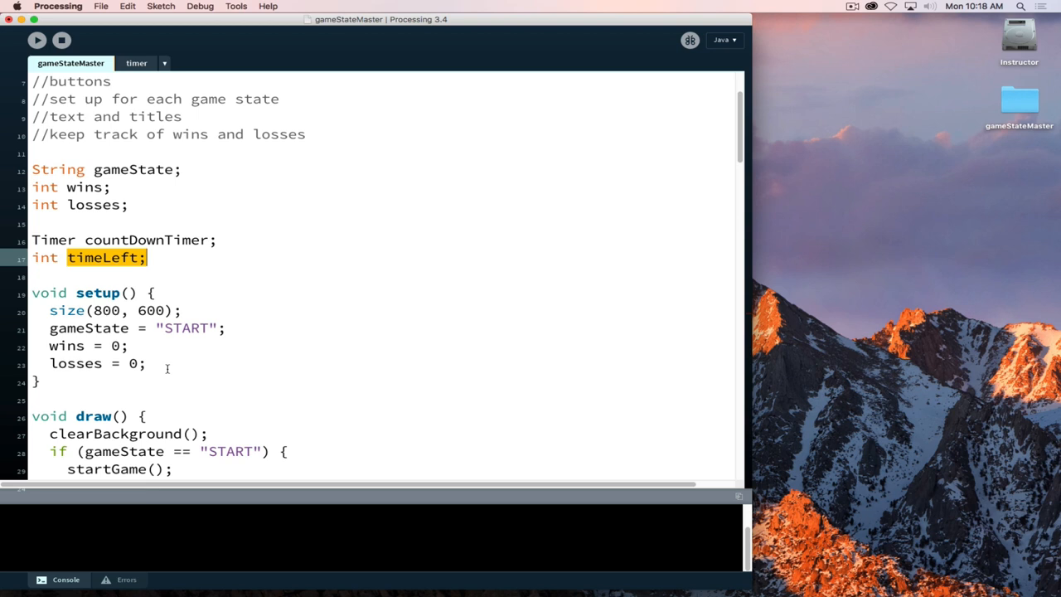
key(Return)
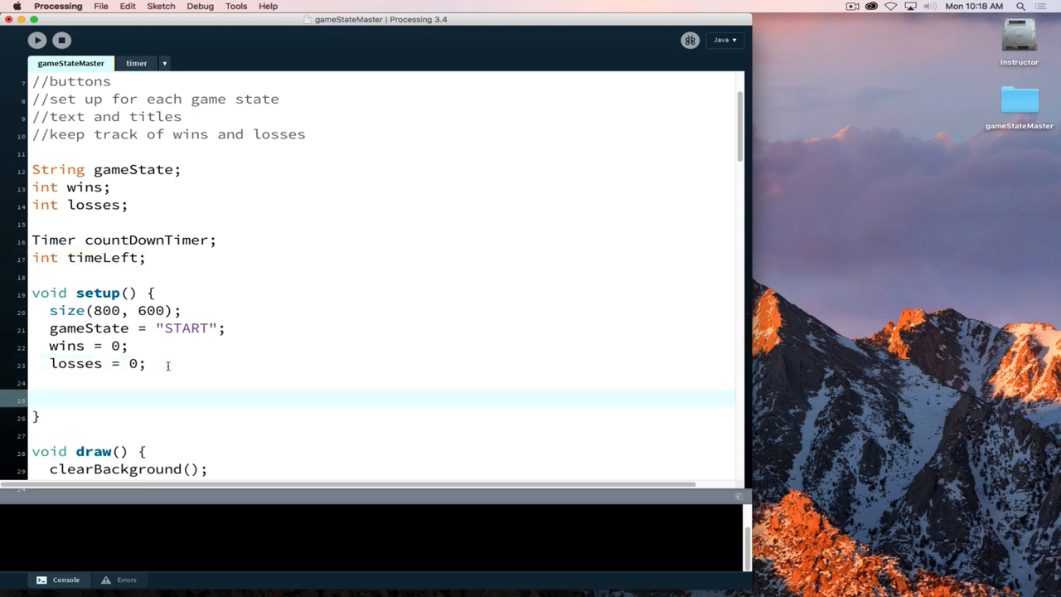
text(countD)
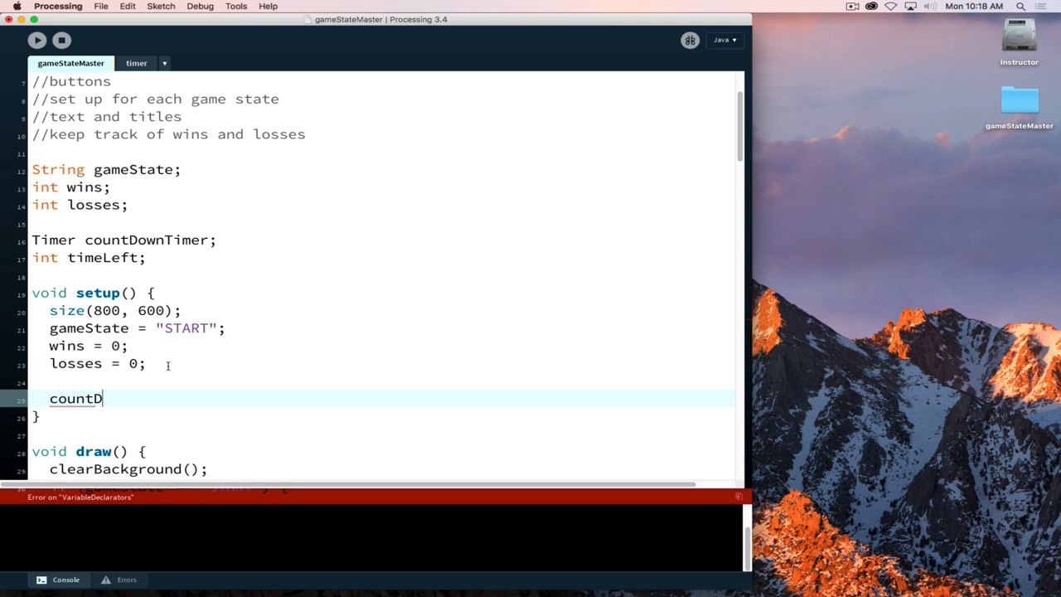
text(ownTimer)
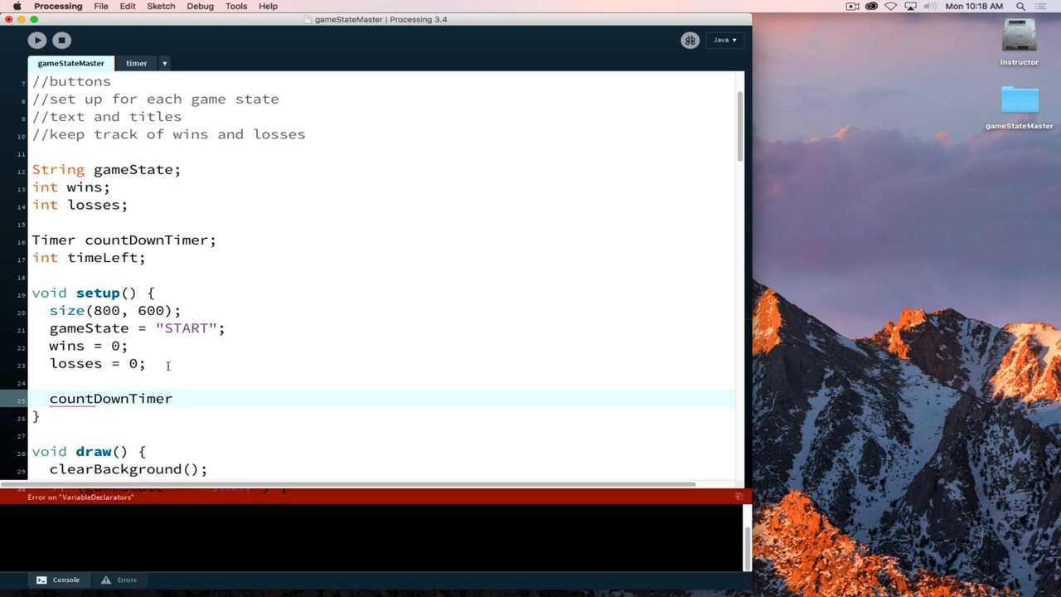
text(= new Ti)
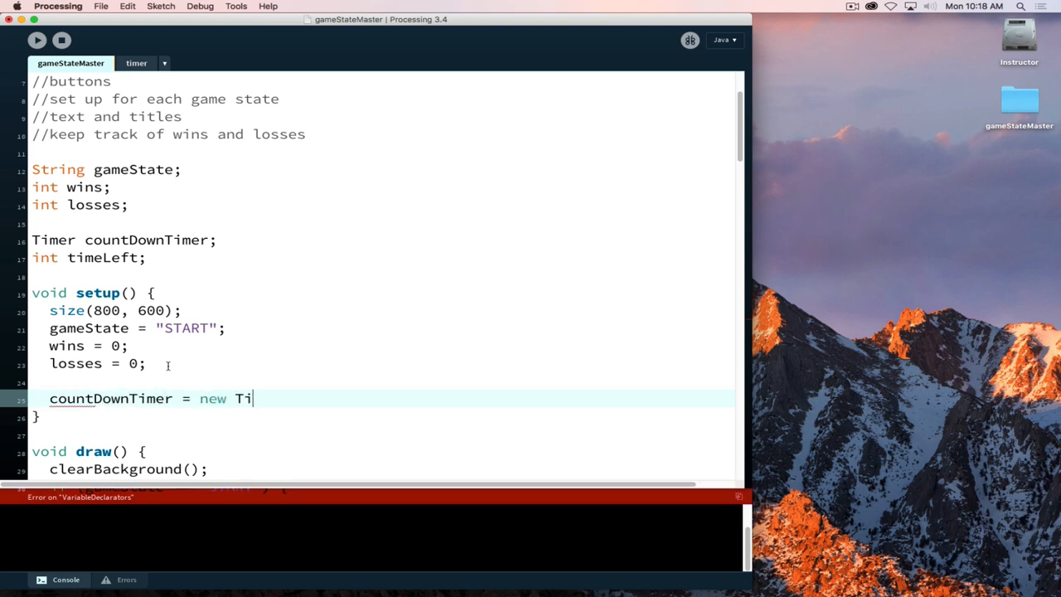
text(mer()
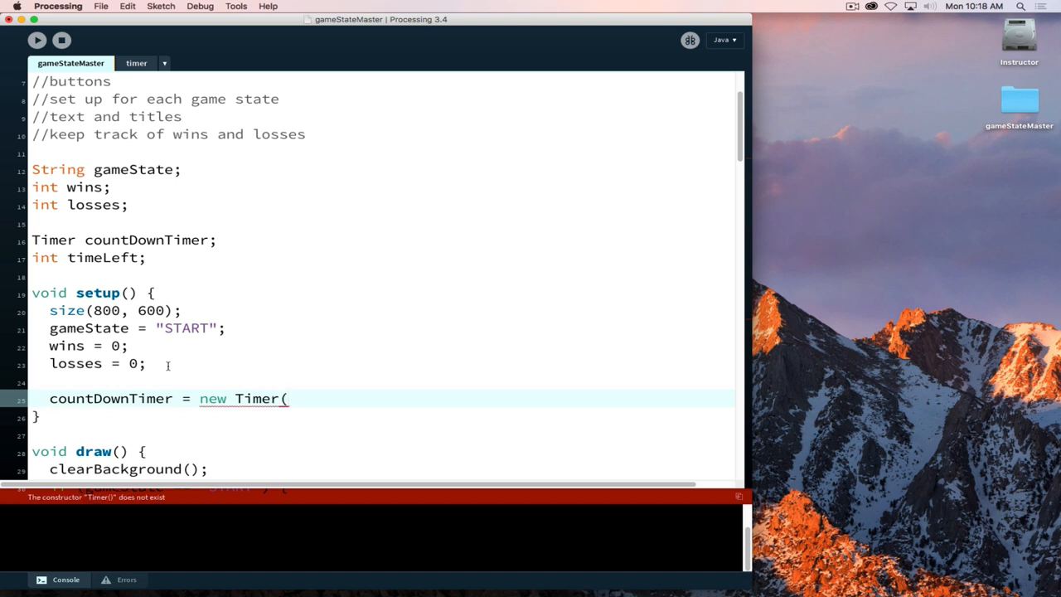
text(10)
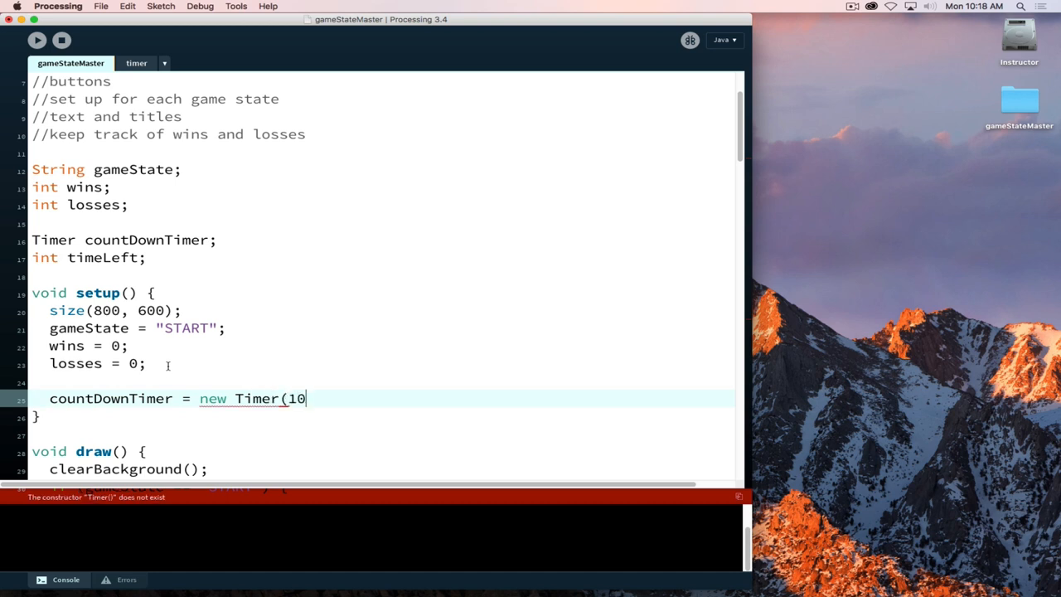
text(00);)
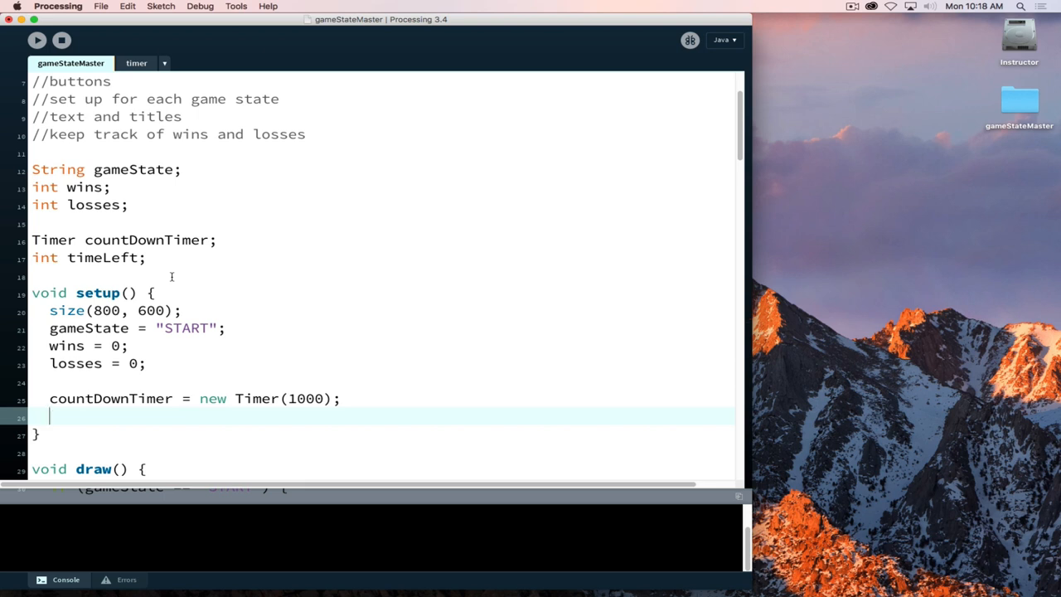
Add 'timeLeft = 5;' right after the timer creation
text(timeLeft)
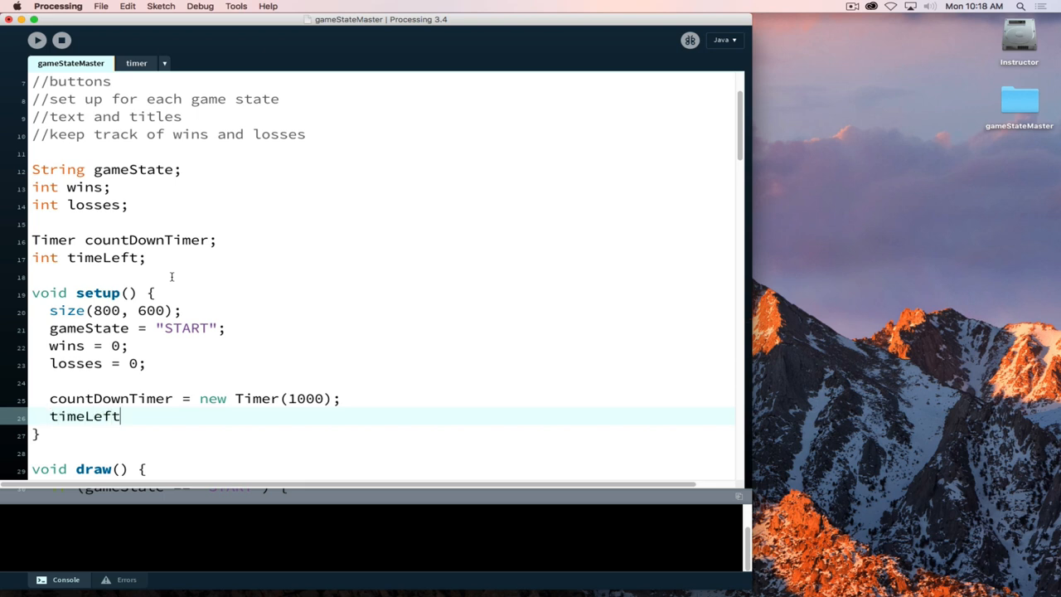
text(=)
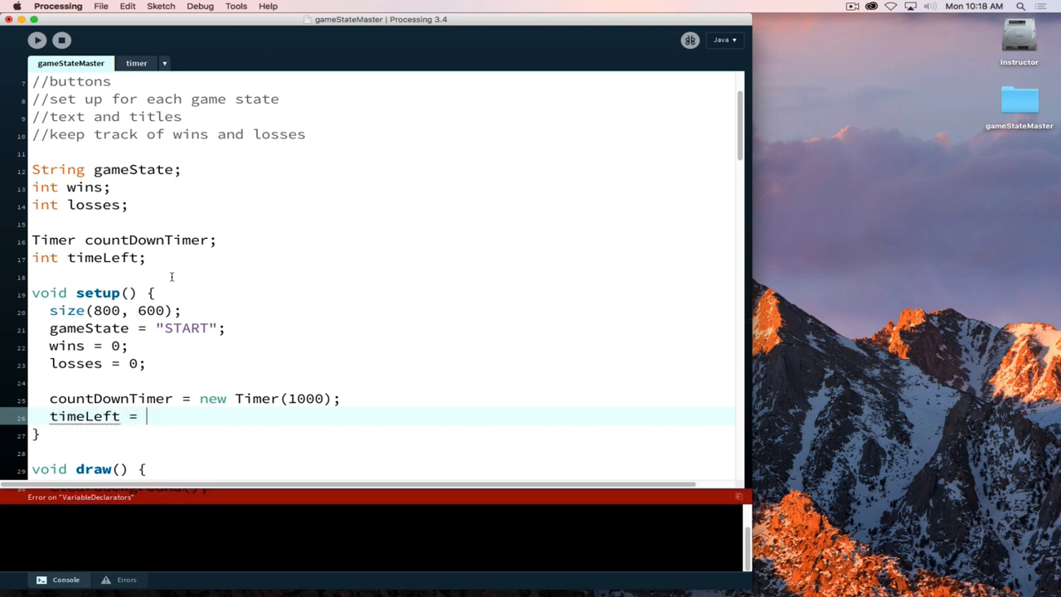
text(5;)
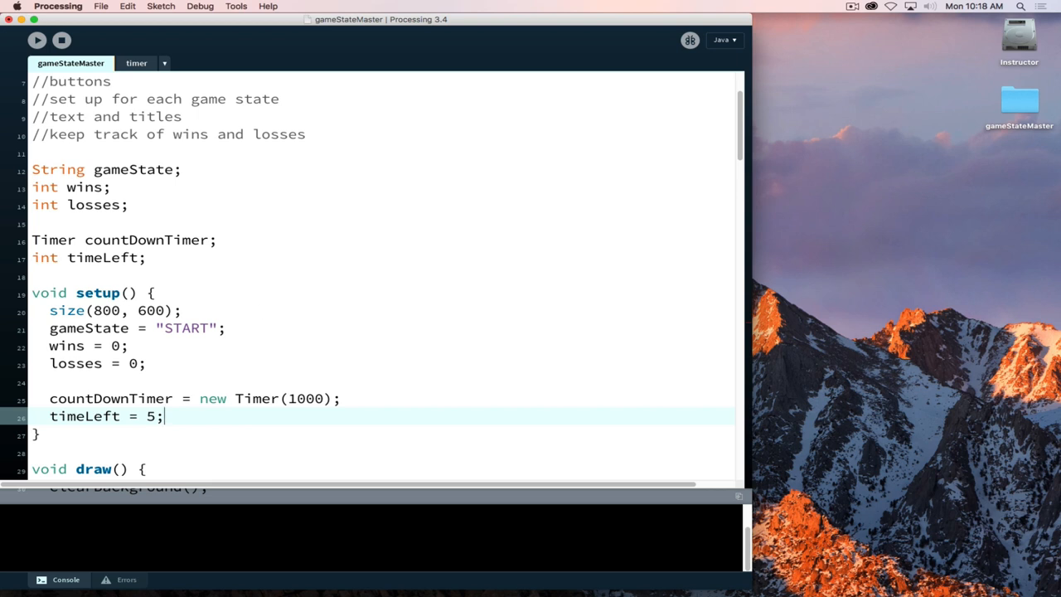
mouse_move(214, 322)
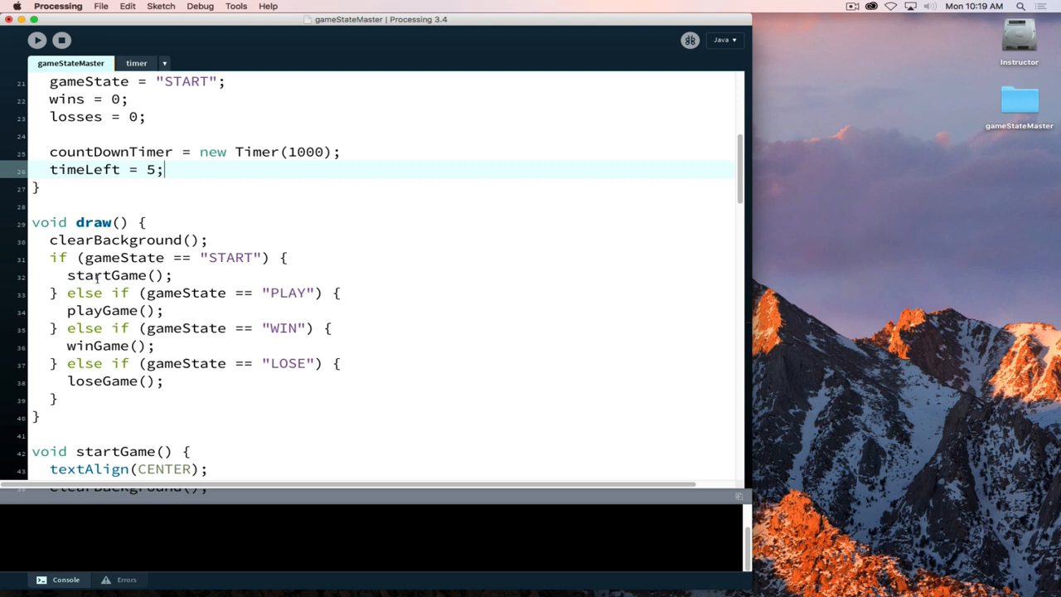
mouse_move(97, 279)
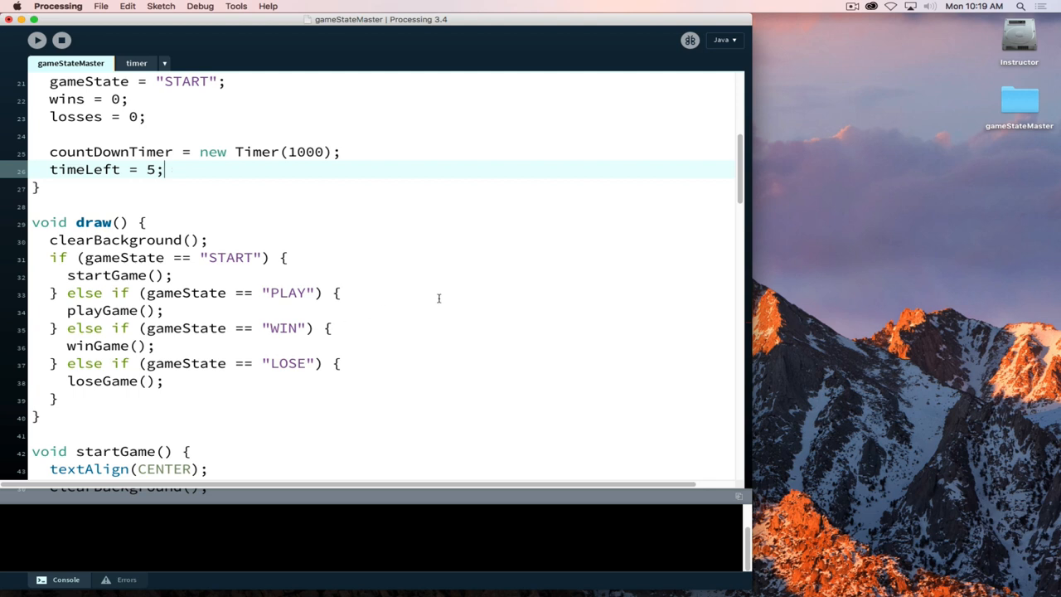
mouse_move(71, 156)
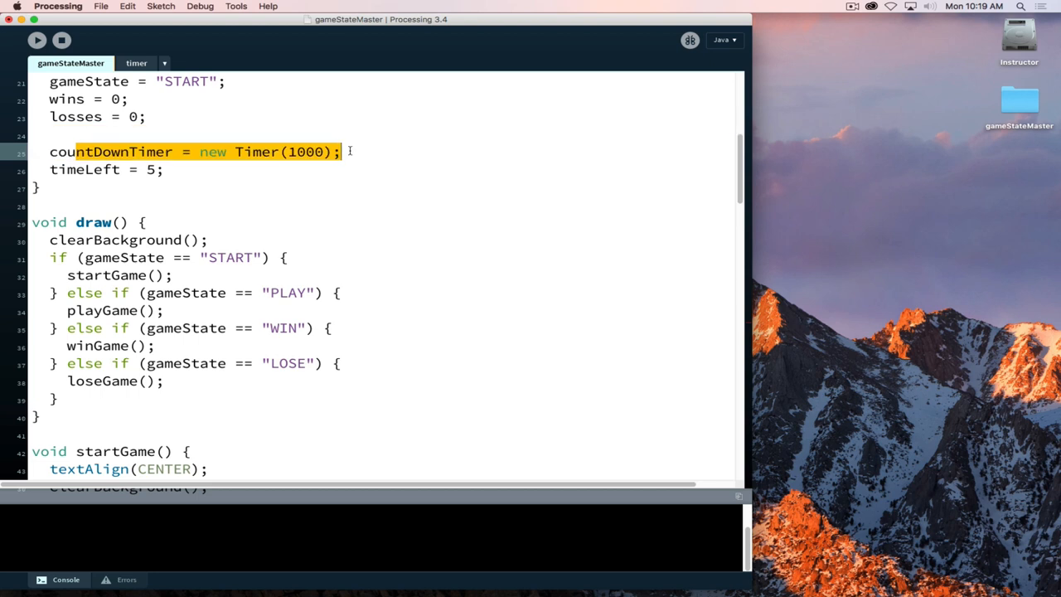
mouse_move(127, 140)
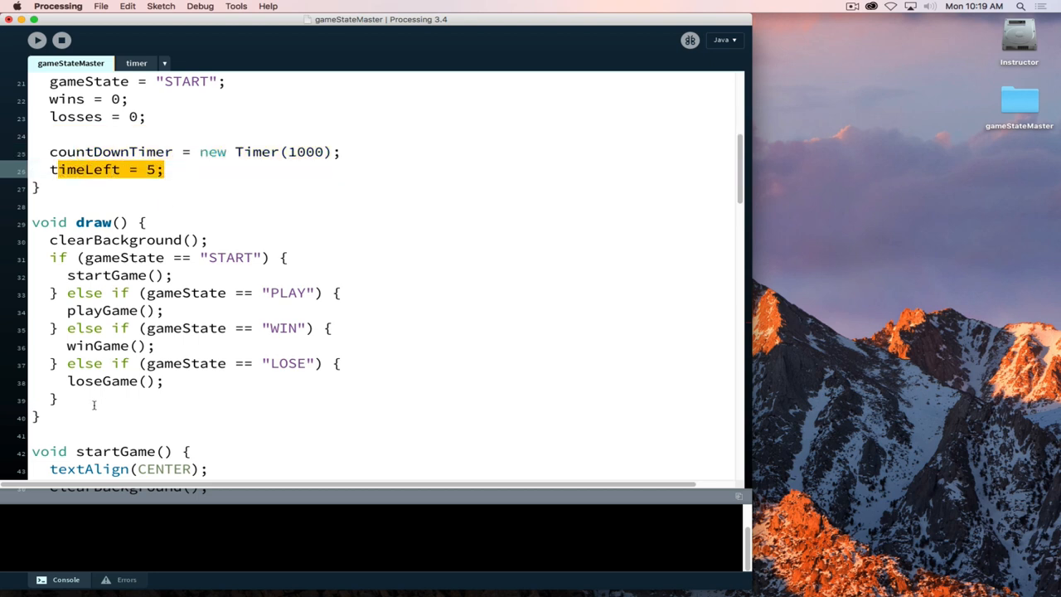
scroll(down, 3)
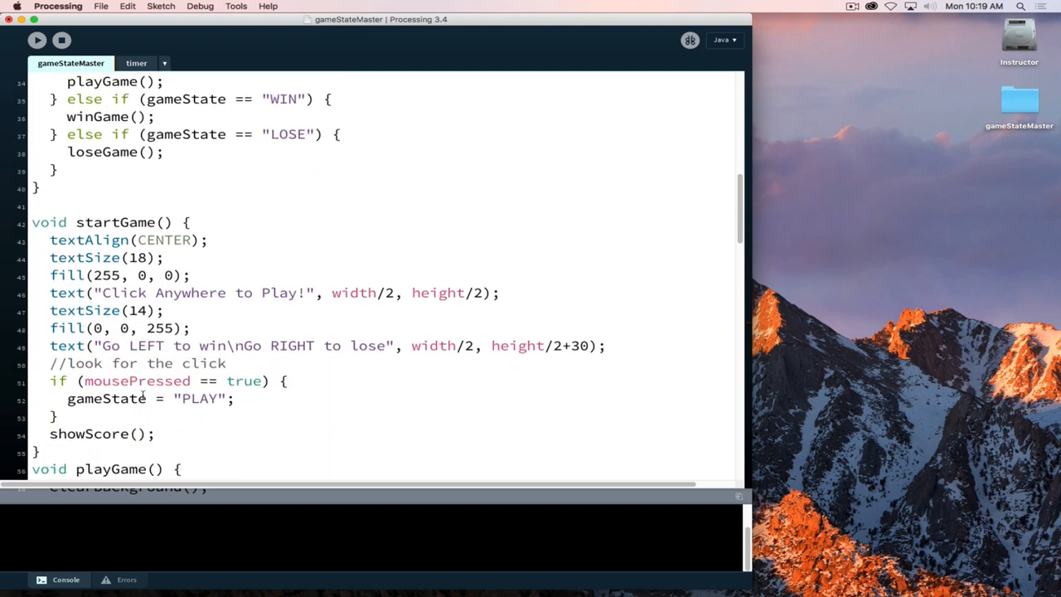
Add 'countDownTimer.start();' after gameState = "PLAY" in startGame's mousePressed branch
double_click(91, 399)
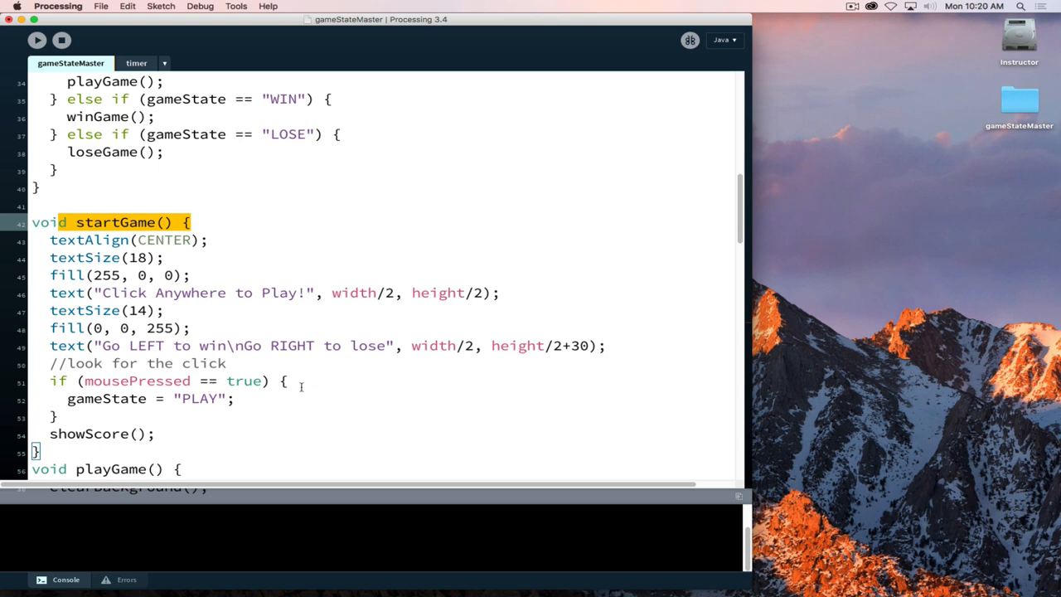
mouse_move(299, 386)
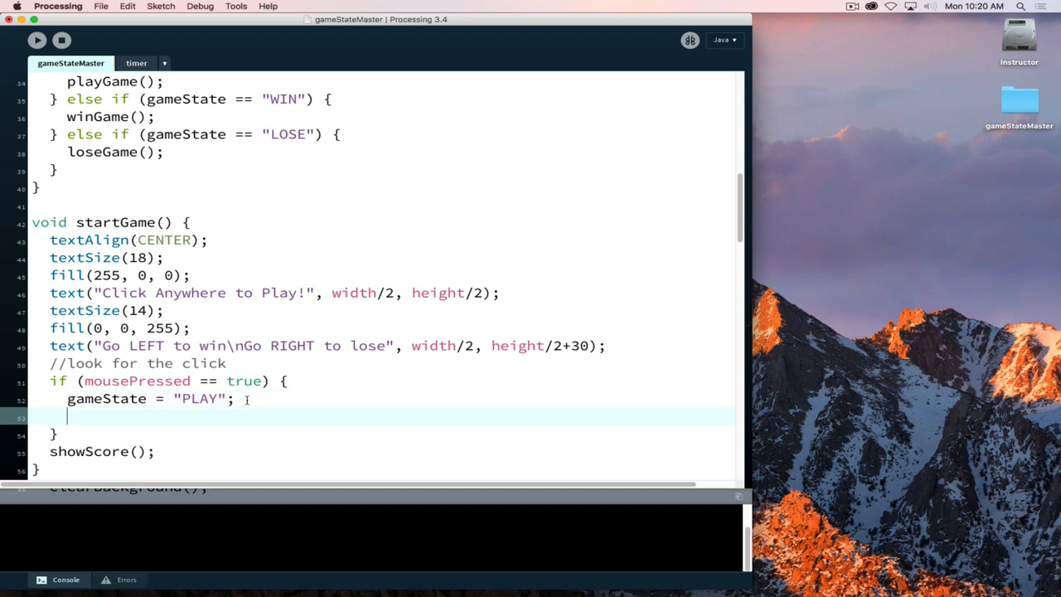
text(countDown)
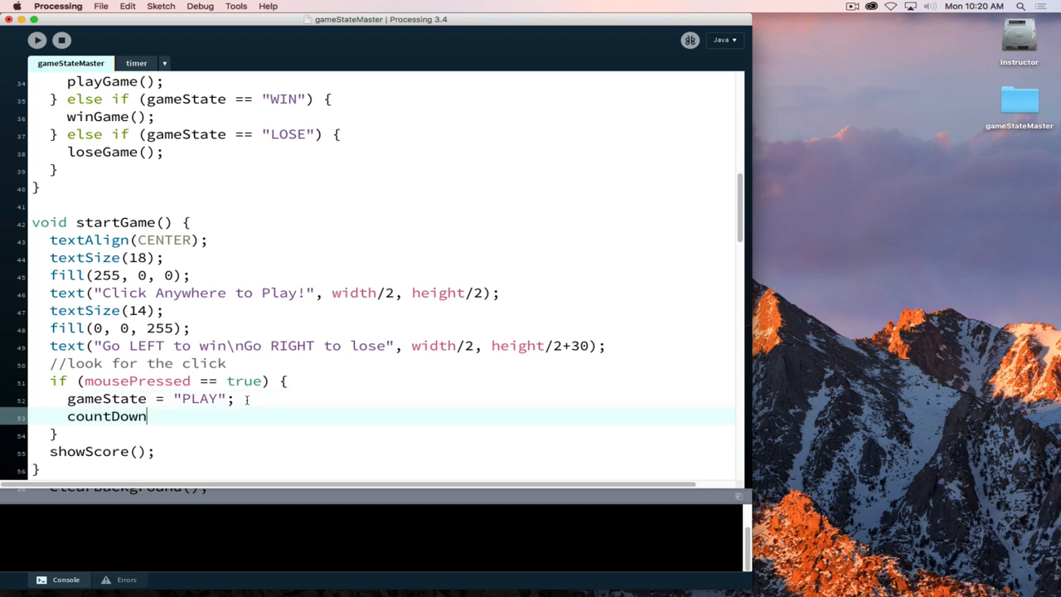
text(Timer)
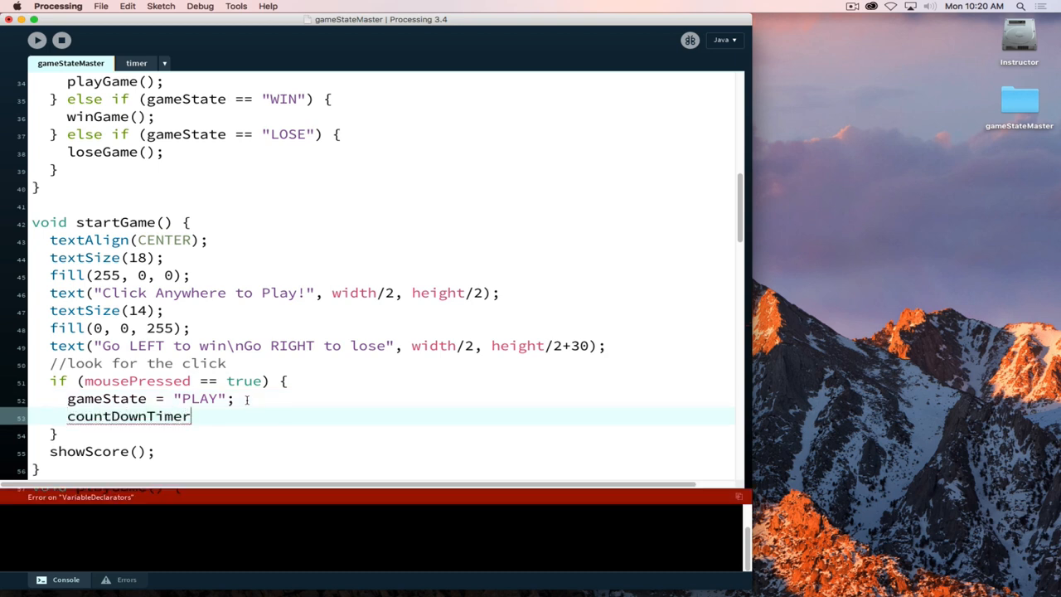
text(.start())
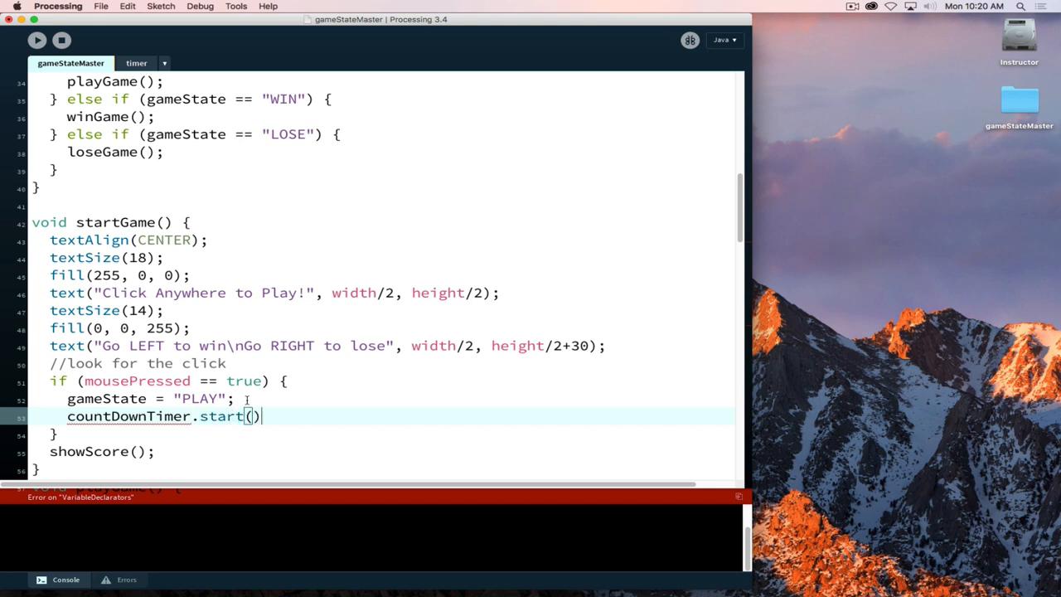
text(;)
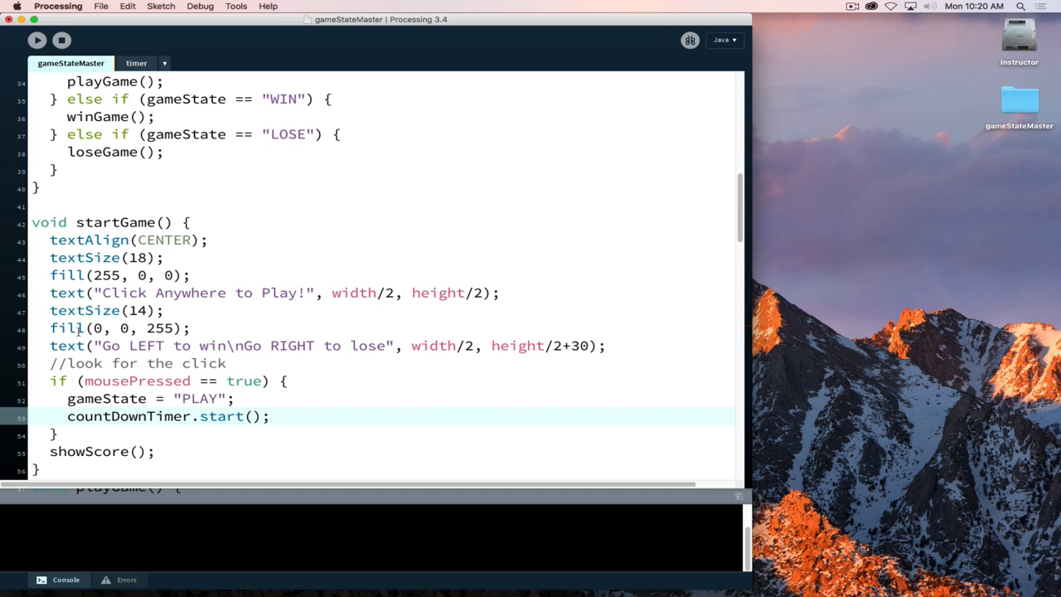
scroll(down, 3)
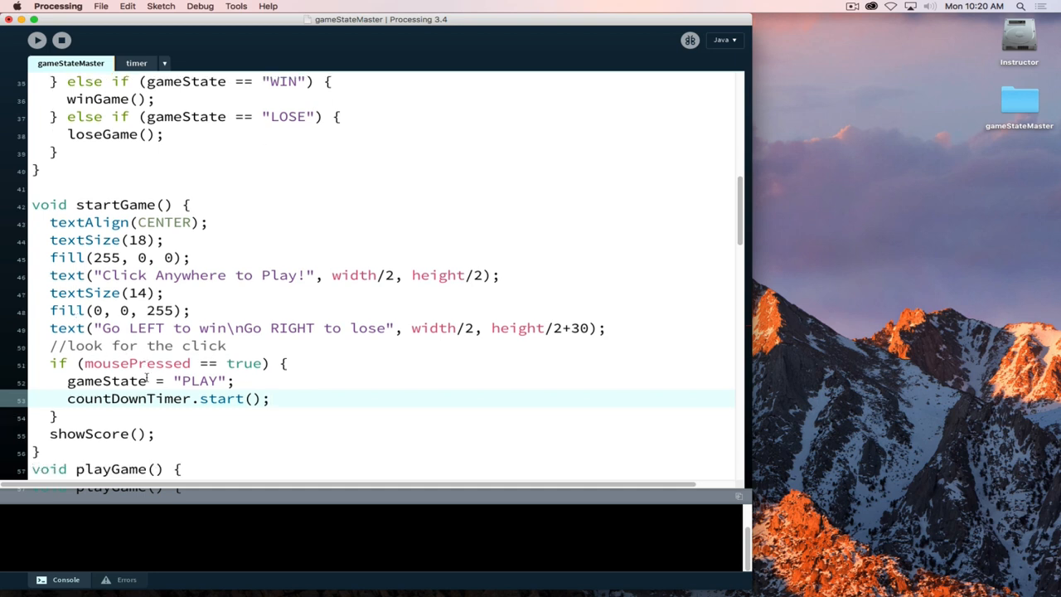
scroll(down, 3)
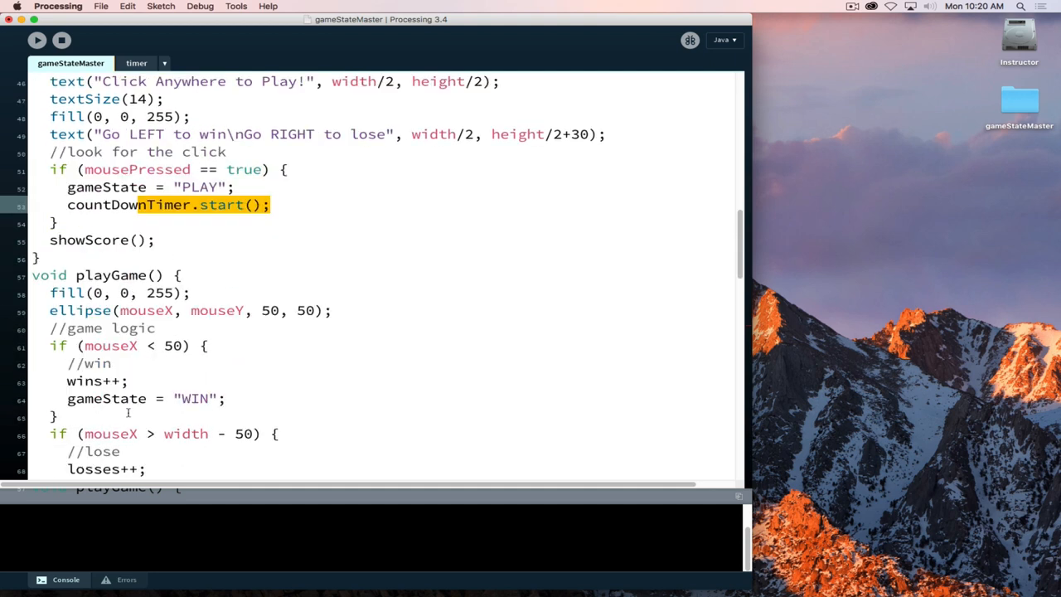
Add a '//show countDown' comment after the lose block in playGame
scroll(down, 3)
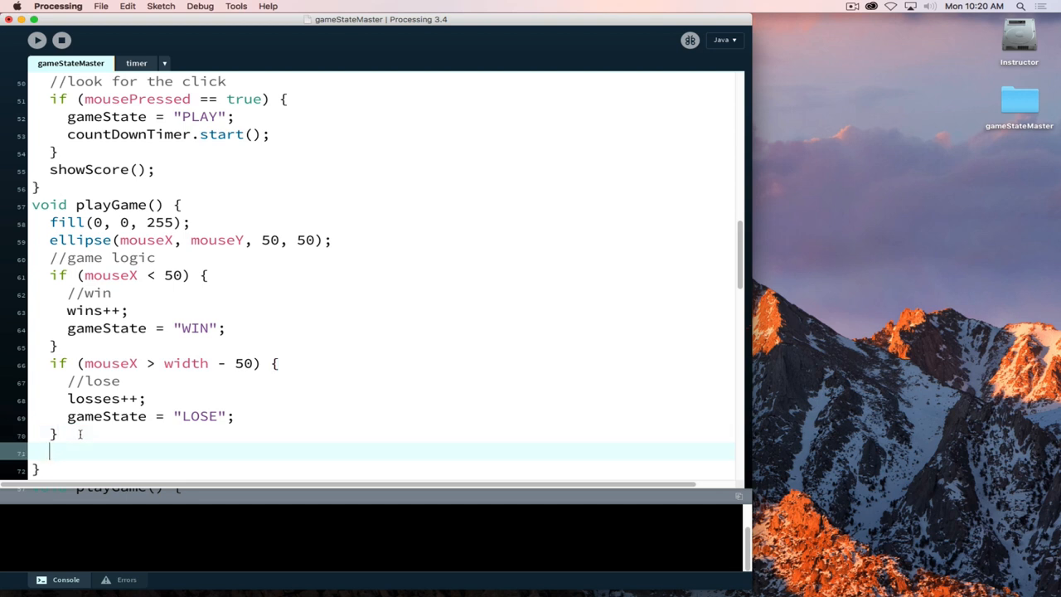
text(//)
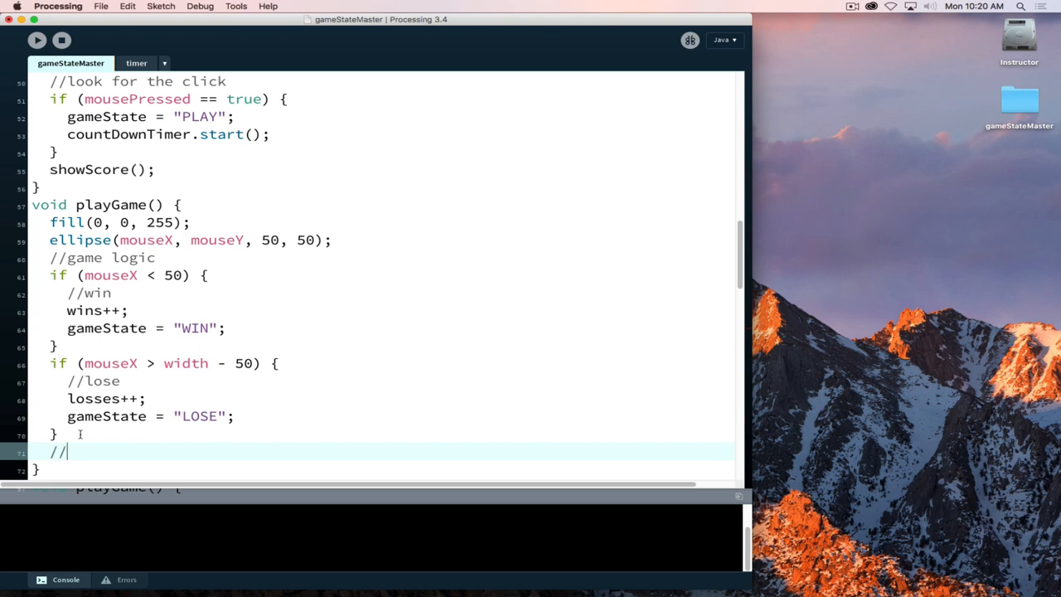
text(show)
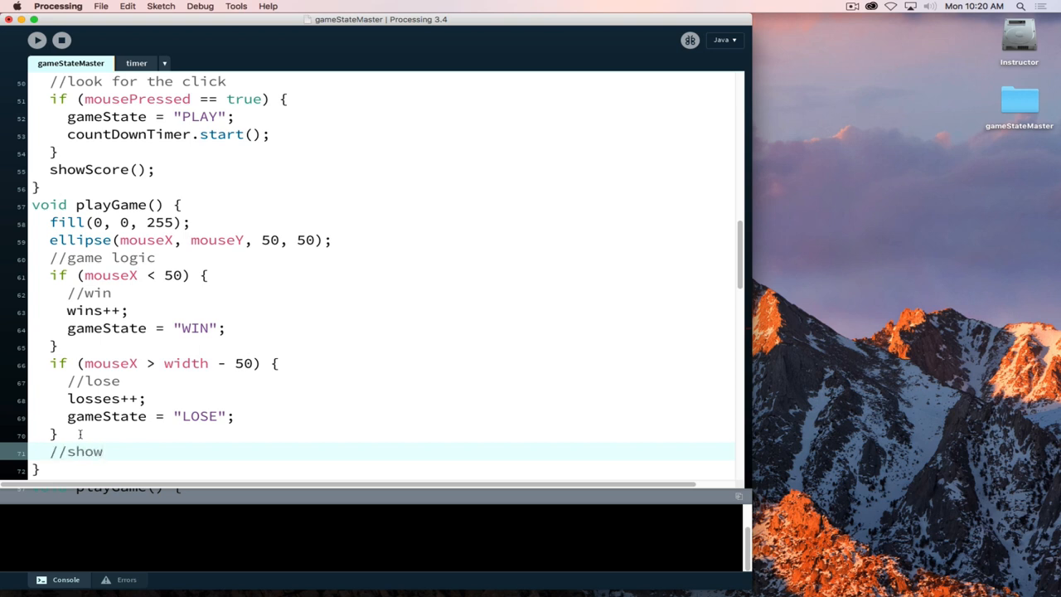
text(countdo)
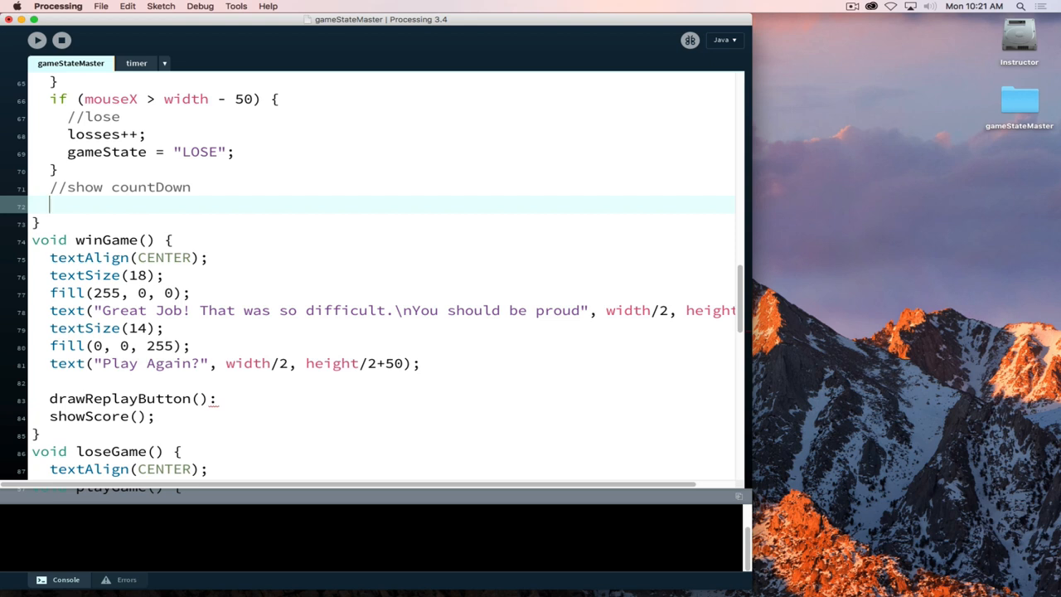
Build a "Time Left: " string s from timeLeft and set textAlign(left)
text(String s)
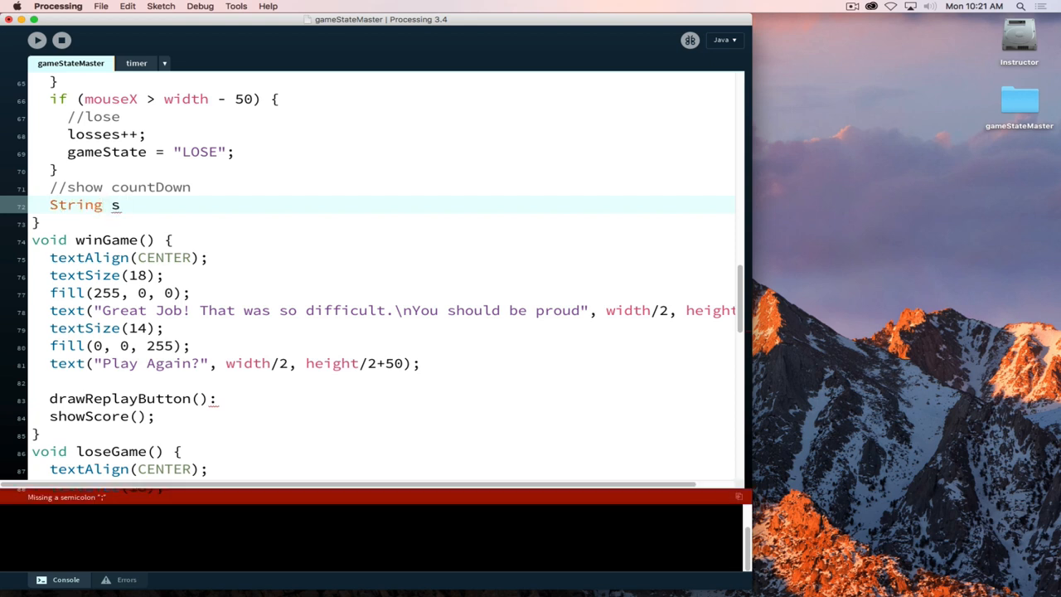
text(=)
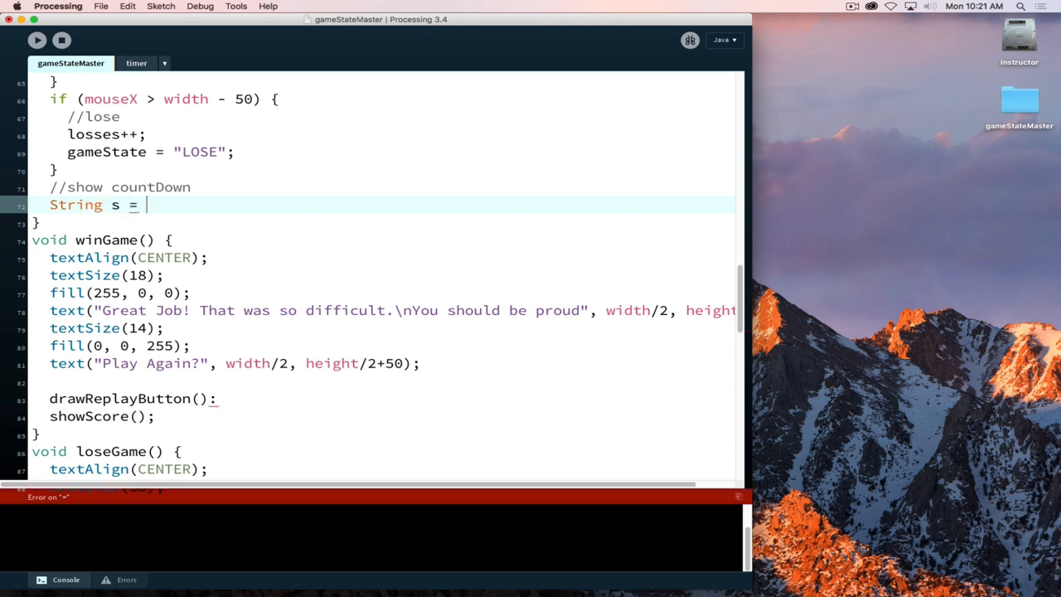
text("Time Left:)
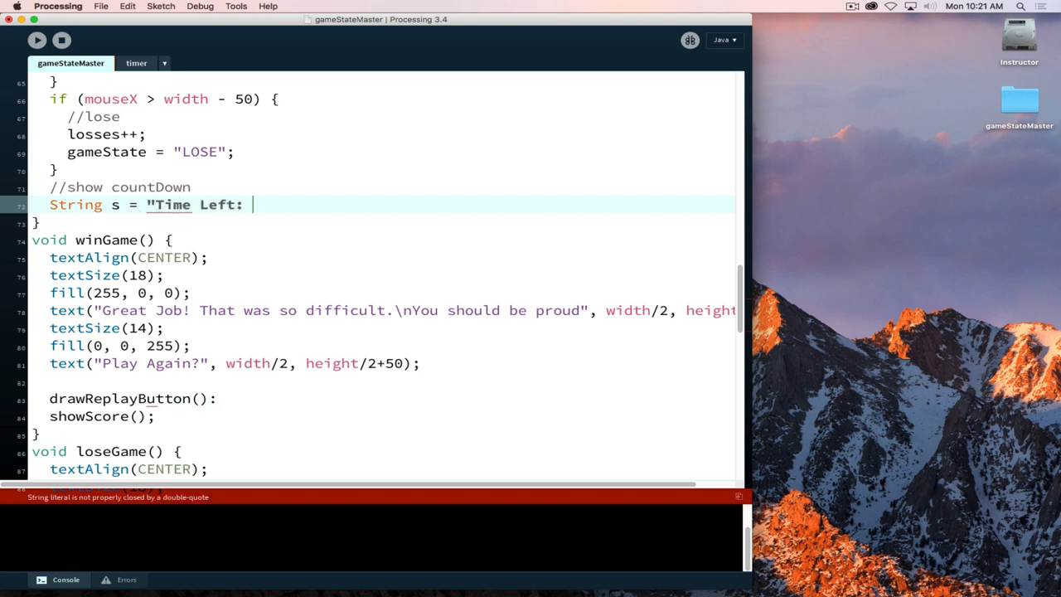
text(" +)
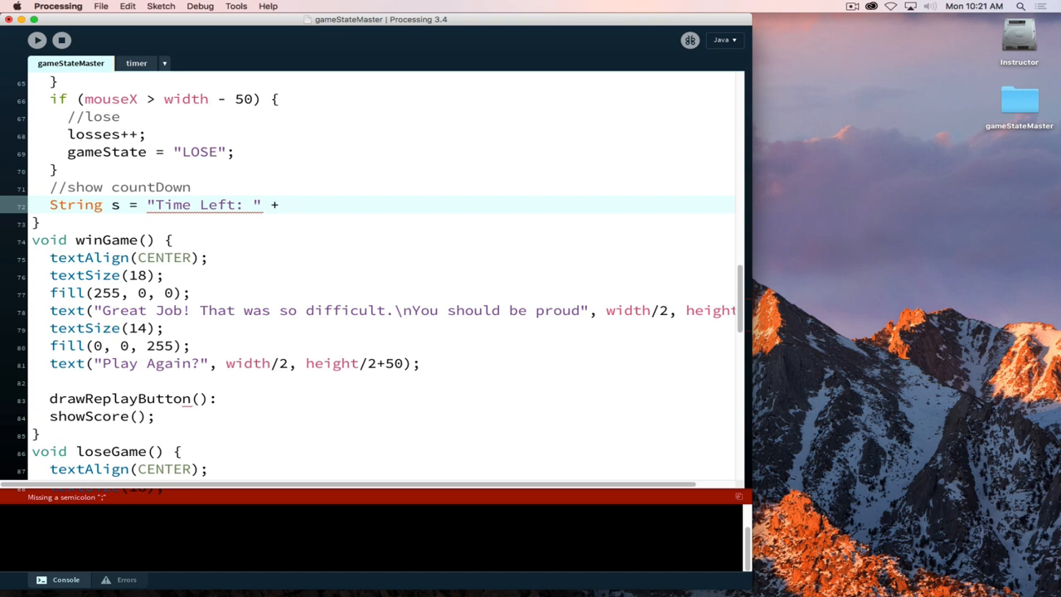
text(time)
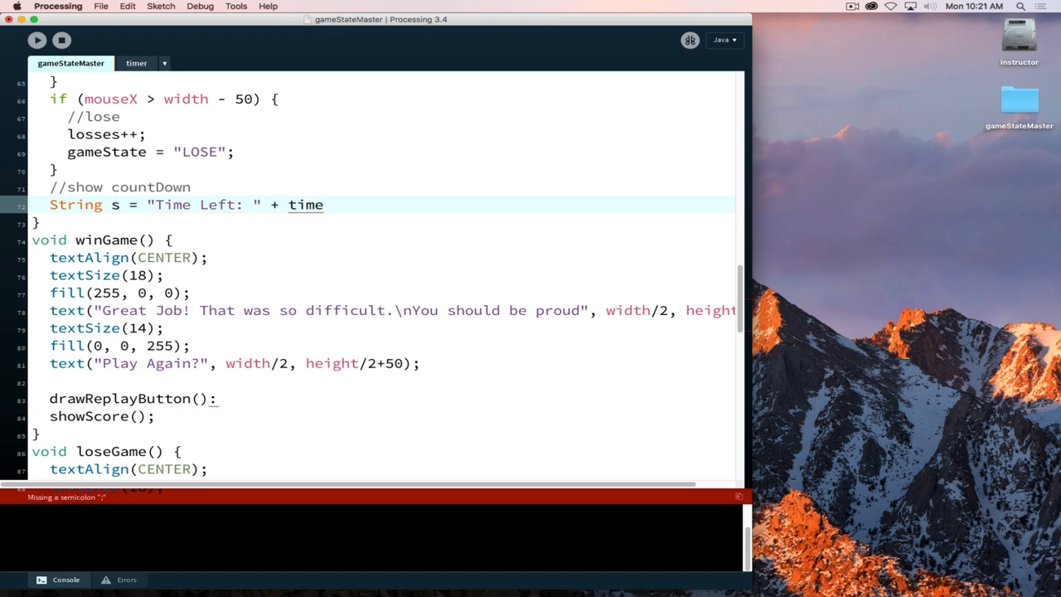
text(Left;)
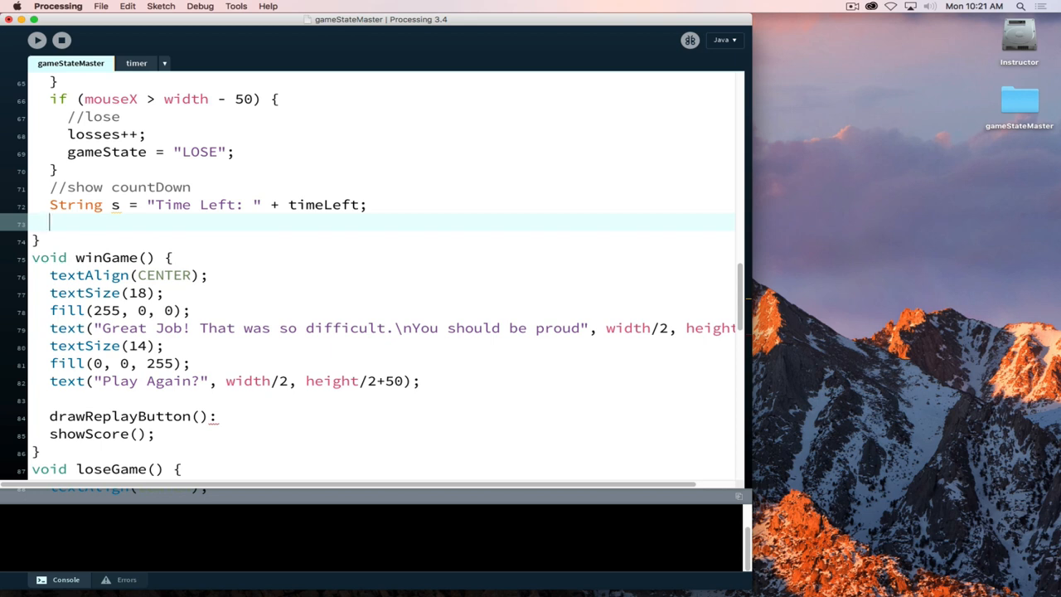
text(textAlign)
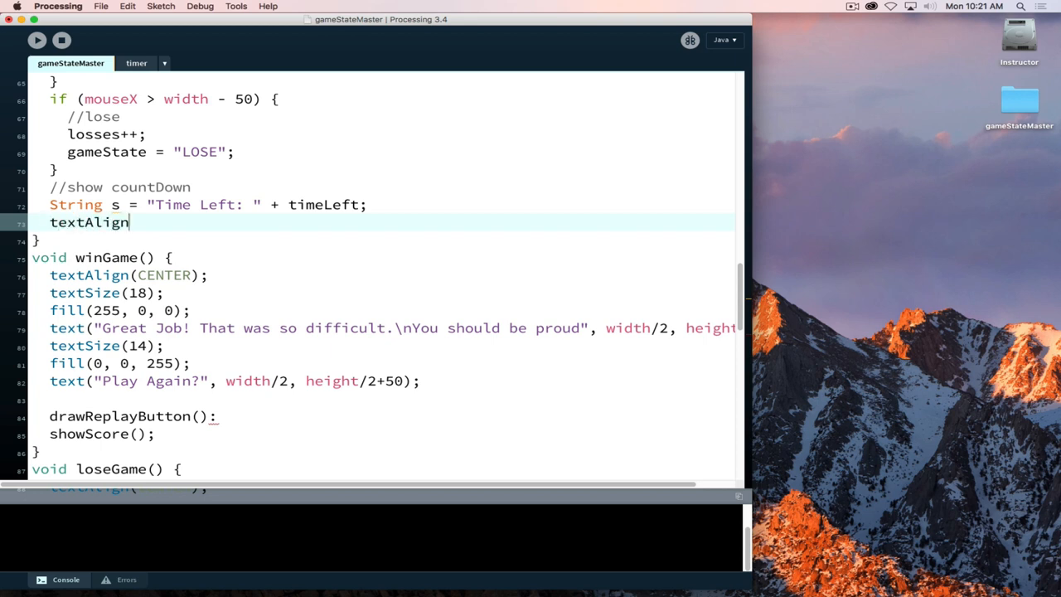
text((left);)
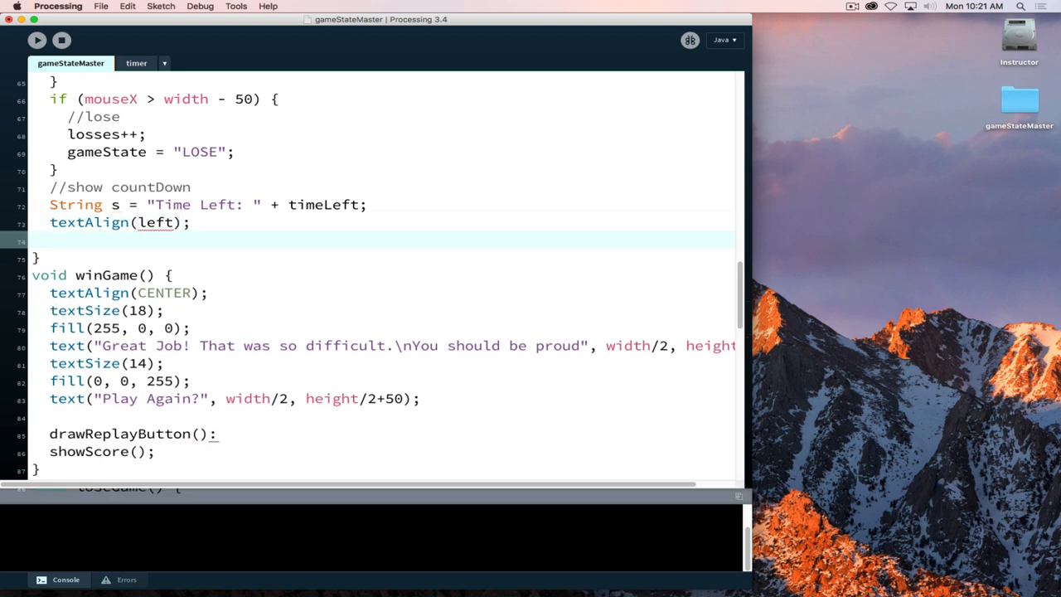
Add textSize(12), fill(255,0,0) and text(s, 20, 100) to draw the countdown
text(fon)
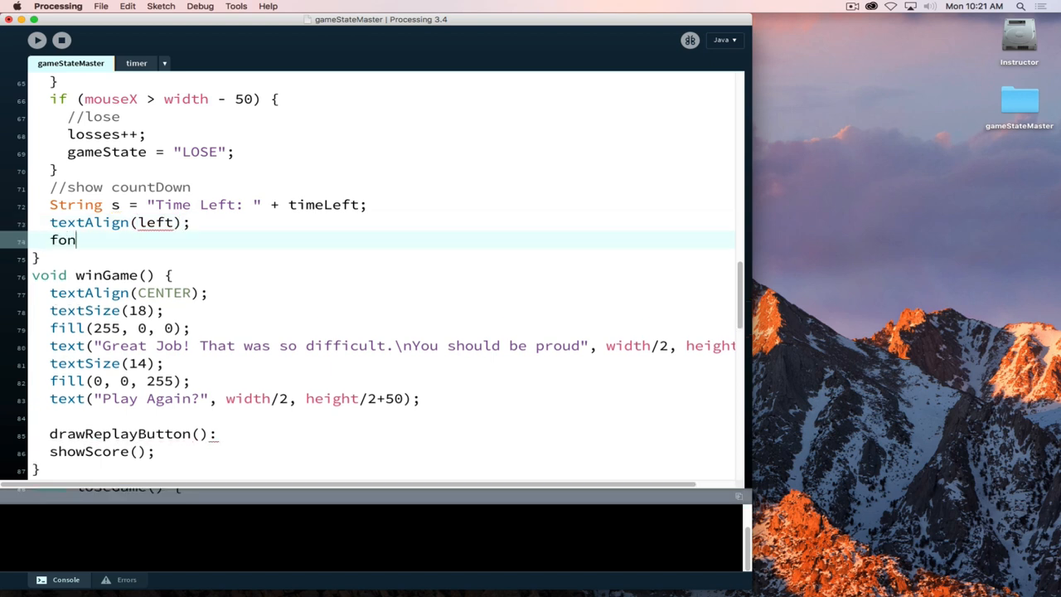
text(ext)
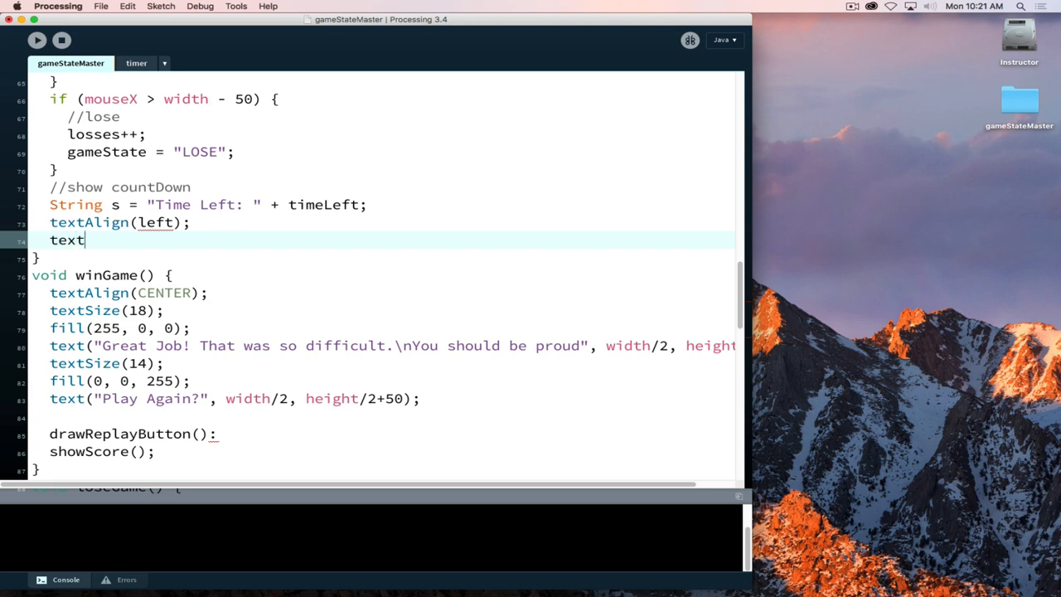
text(Size()
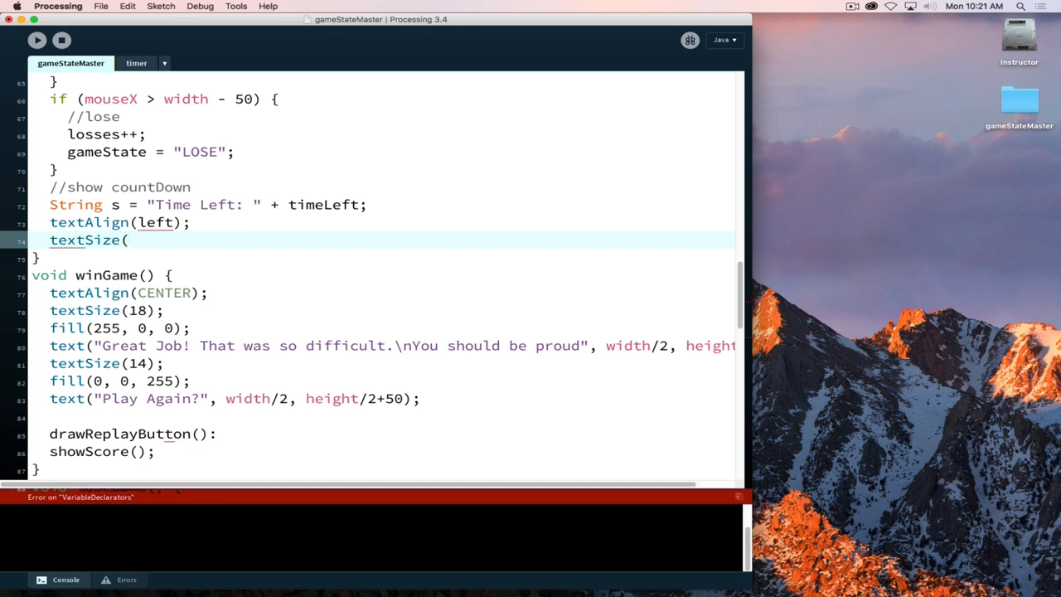
text(12);)
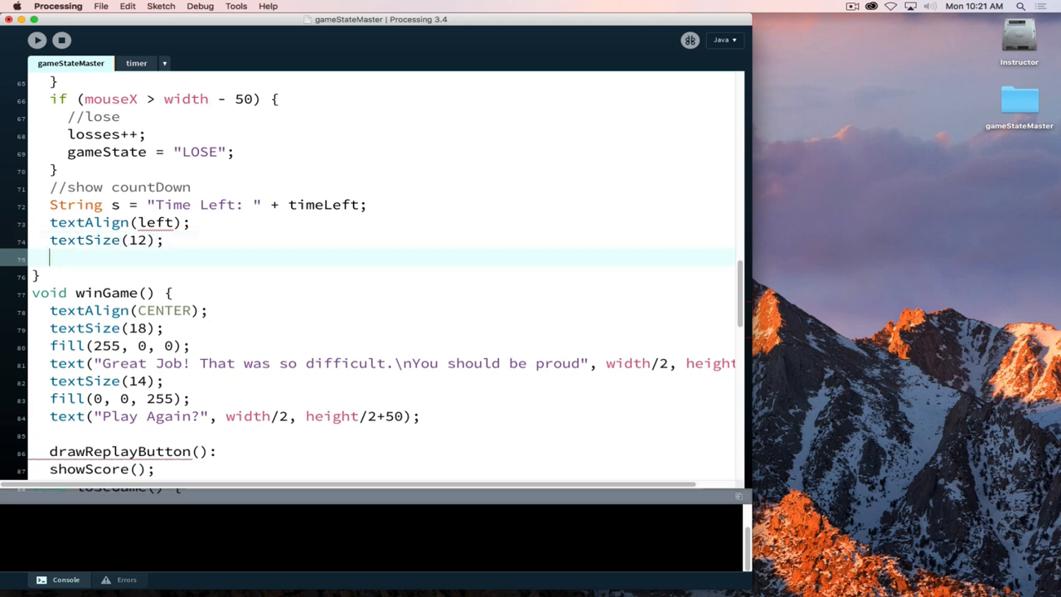
text(fill()
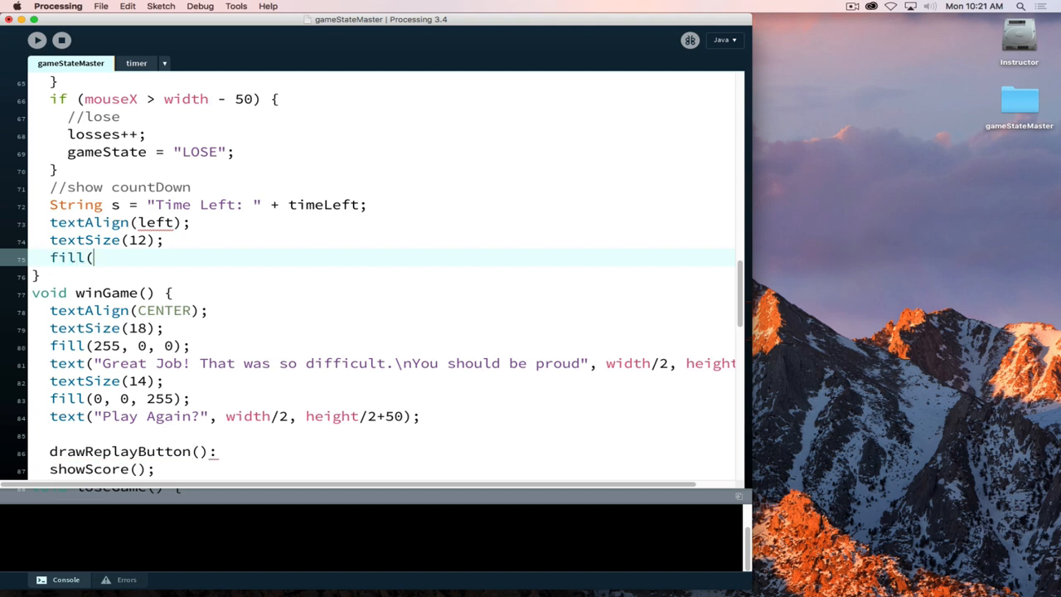
text(255,0)
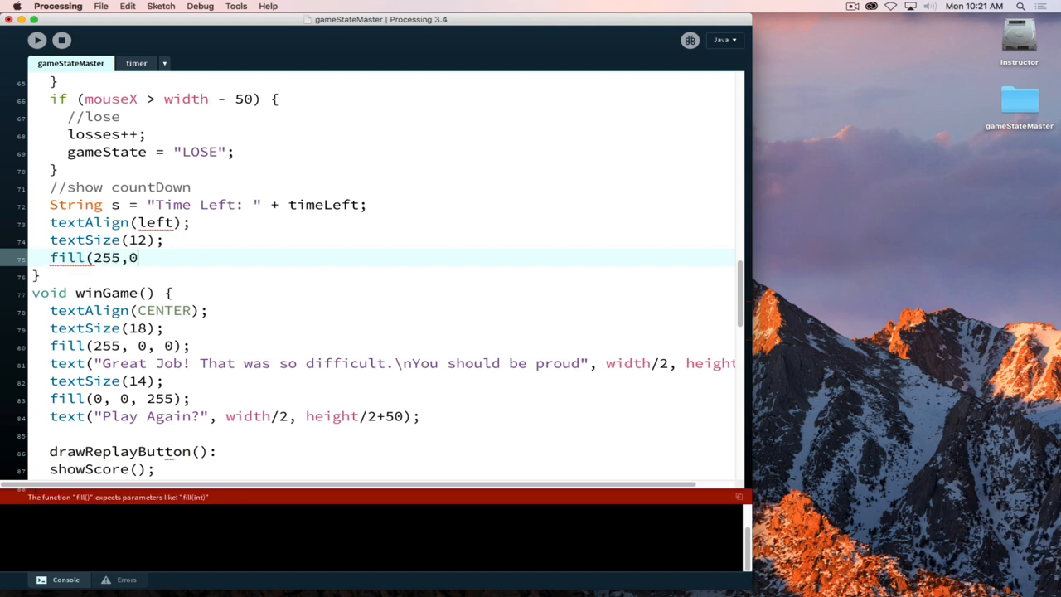
text(,0);)
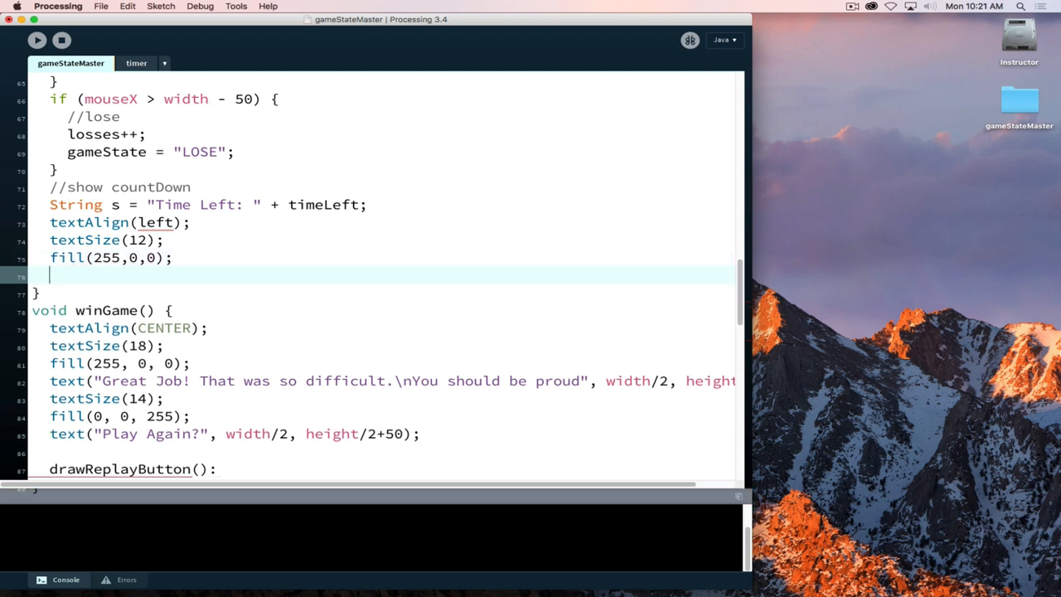
text(text)
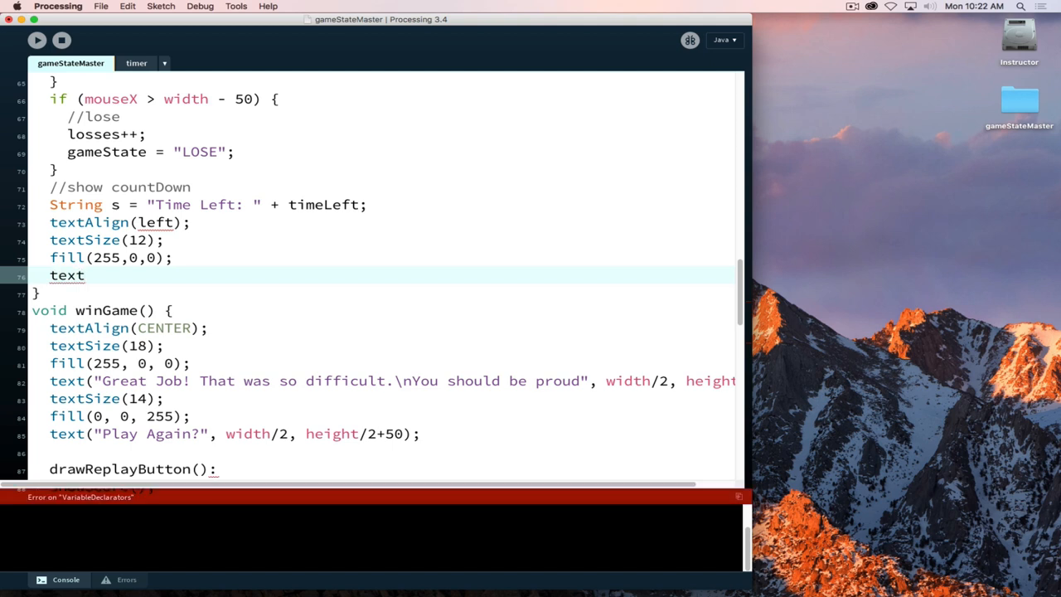
text((s,)
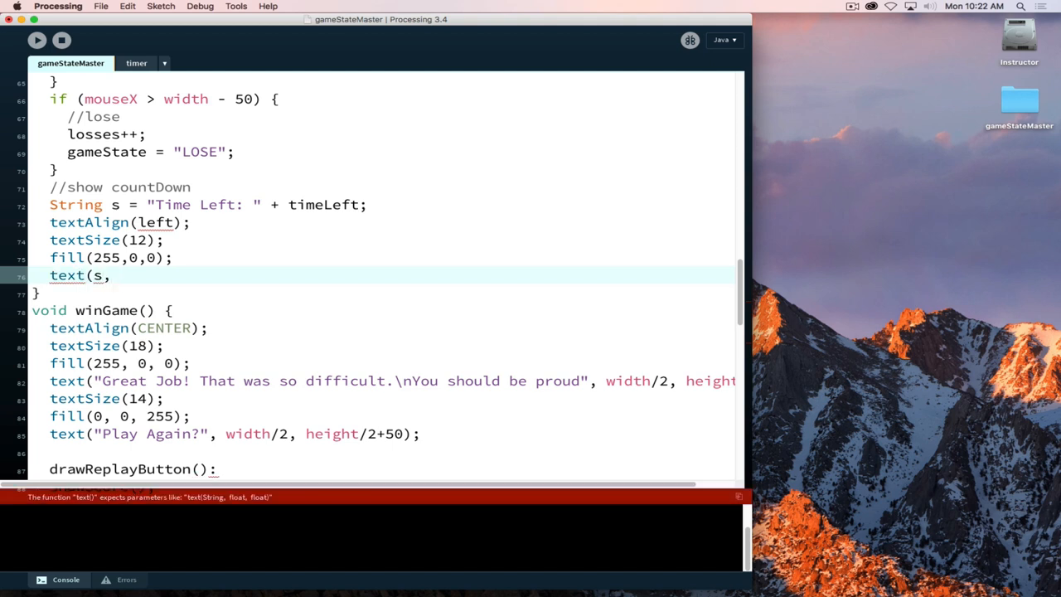
text(20,)
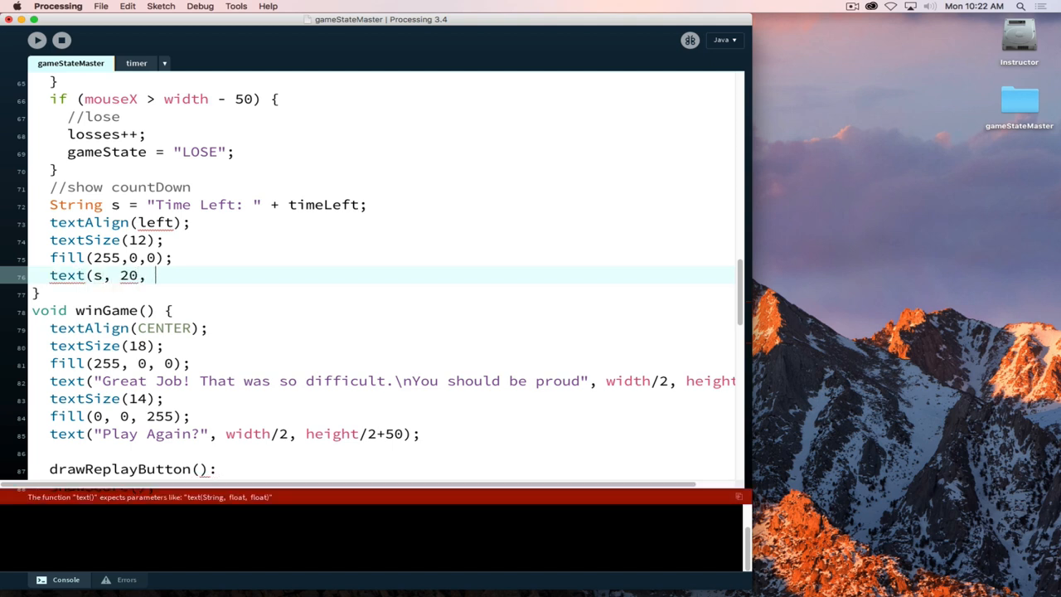
text(2)
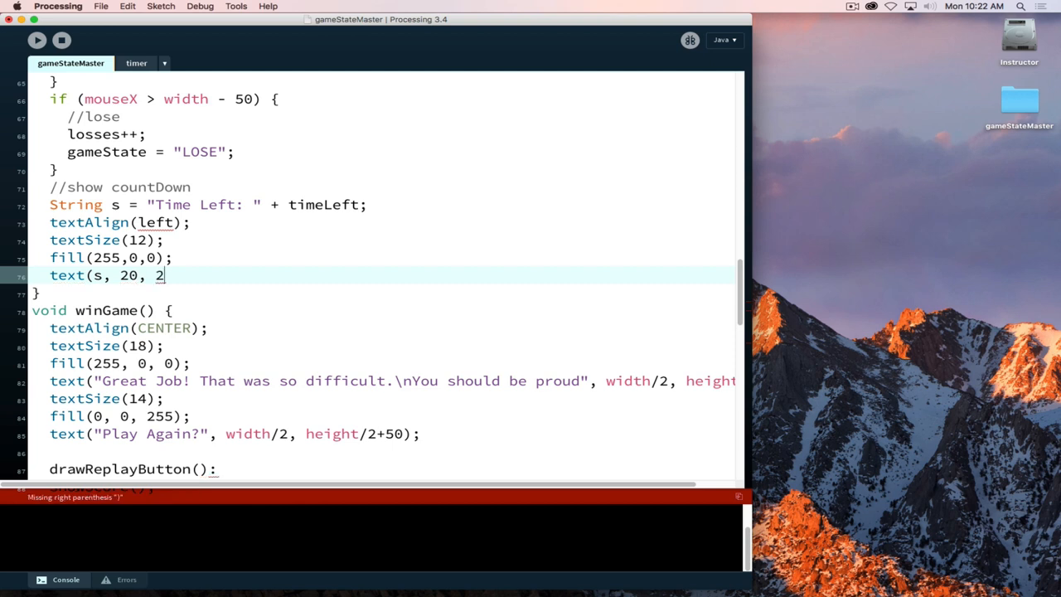
text(00)
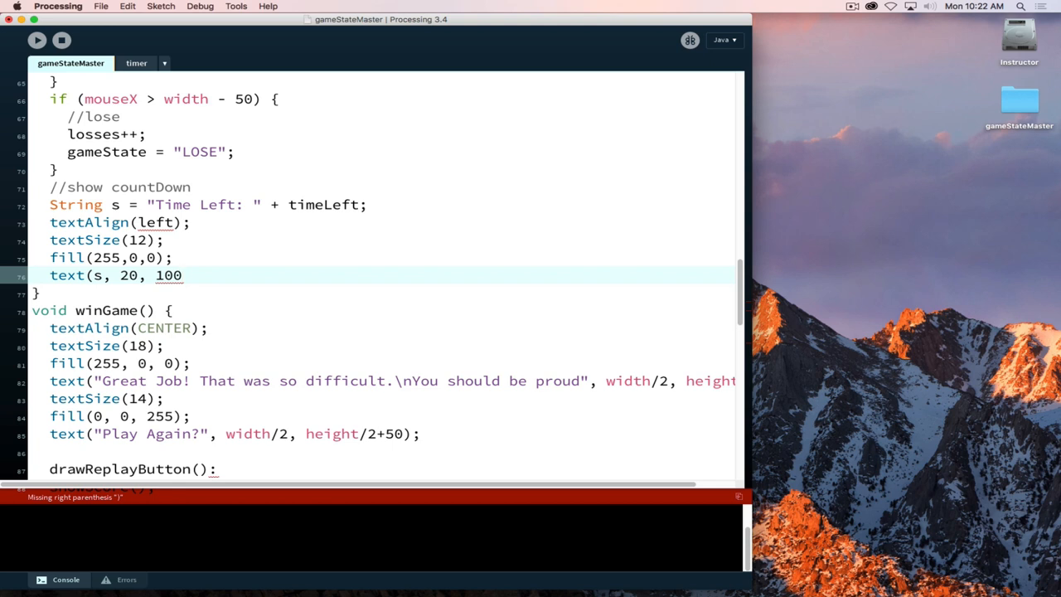
text();)
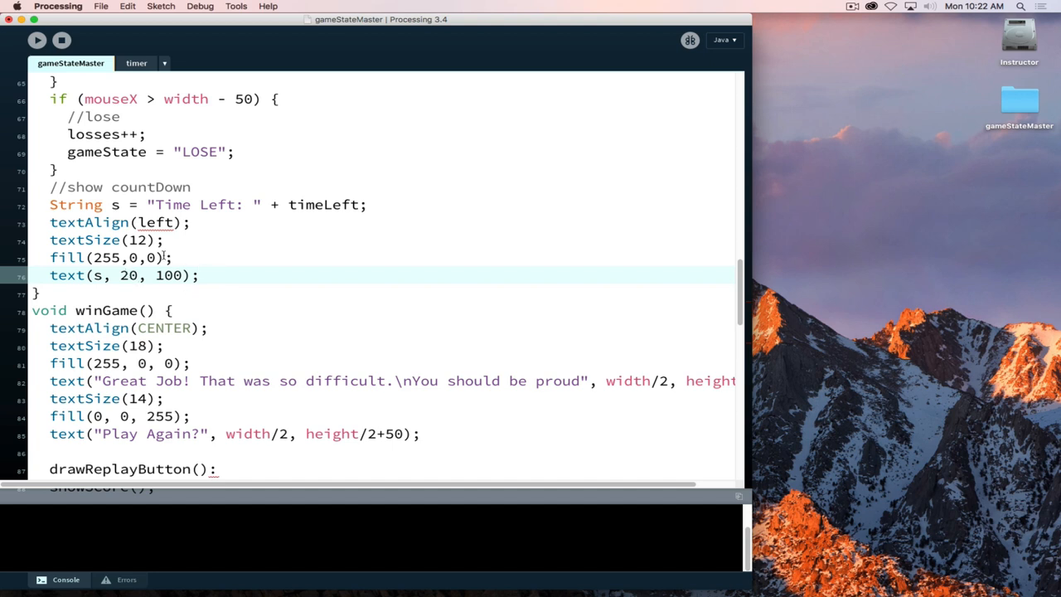
Select the lowercase 'left' in textAlign(left) to replace it with LEFT
double_click(155, 222)
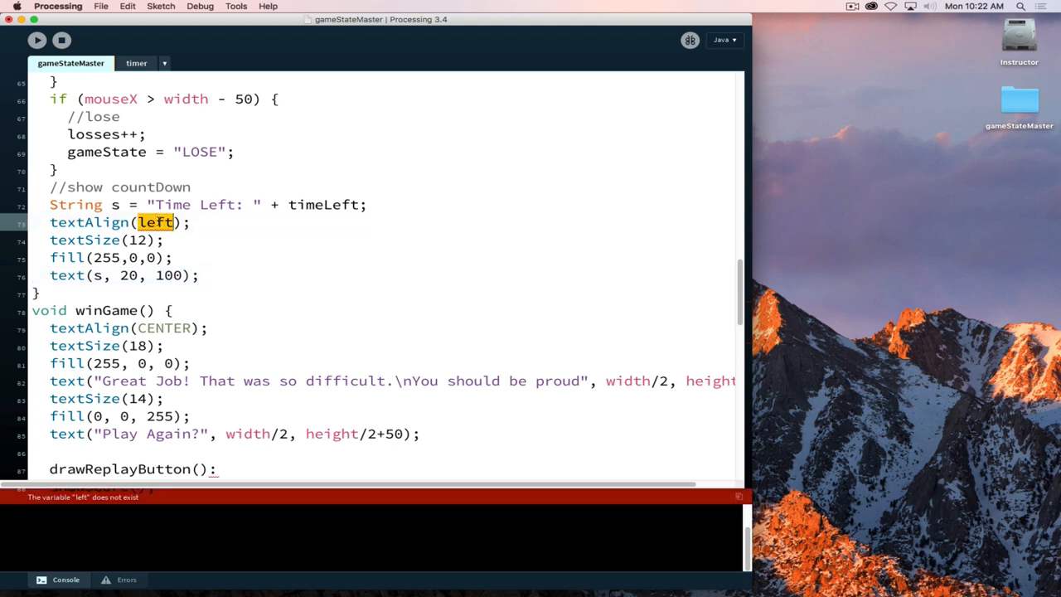
mouse_move(156, 222)
text(LEFT)
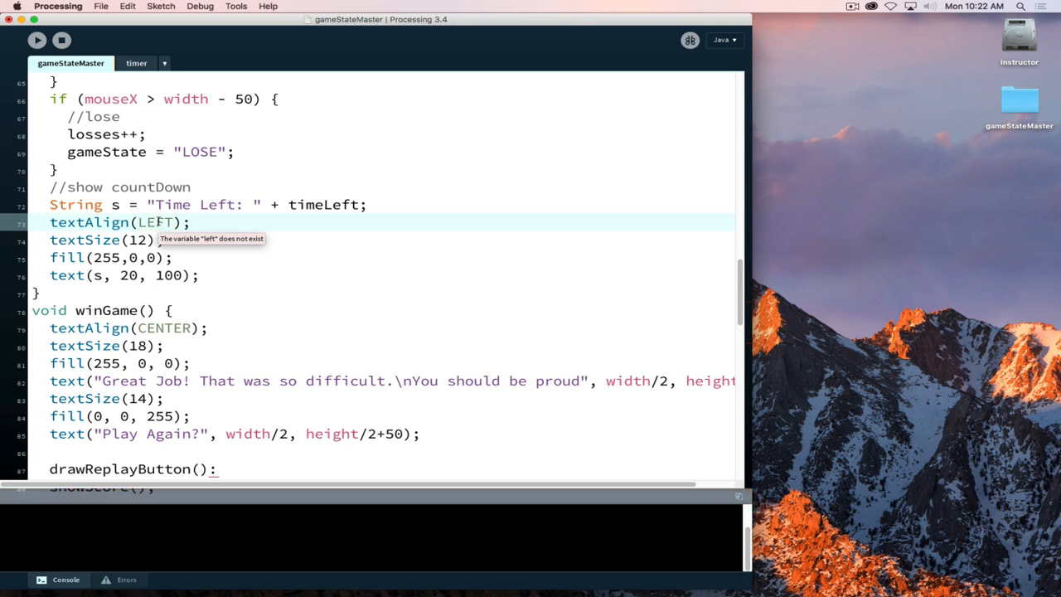
mouse_move(192, 258)
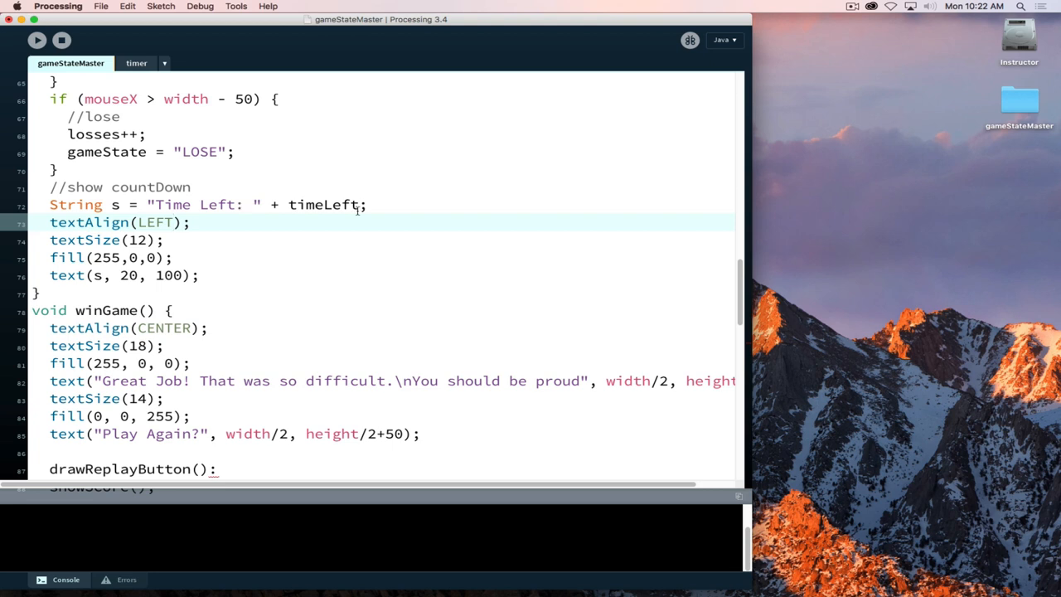
Run the sketch and change the colon after drawReplayButton() in winGame to a semicolon
click(37, 39)
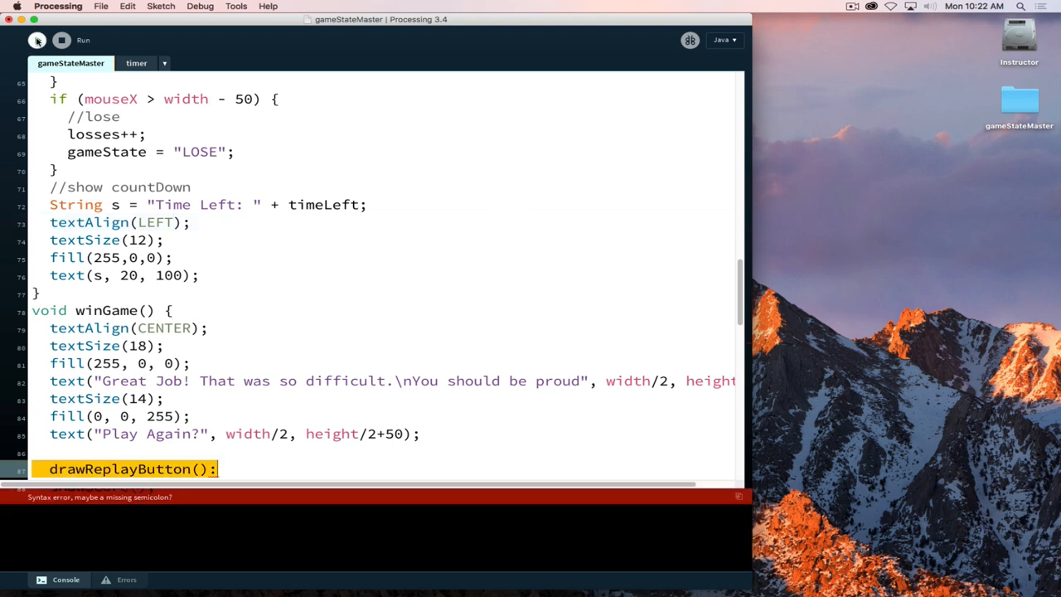
click(38, 40)
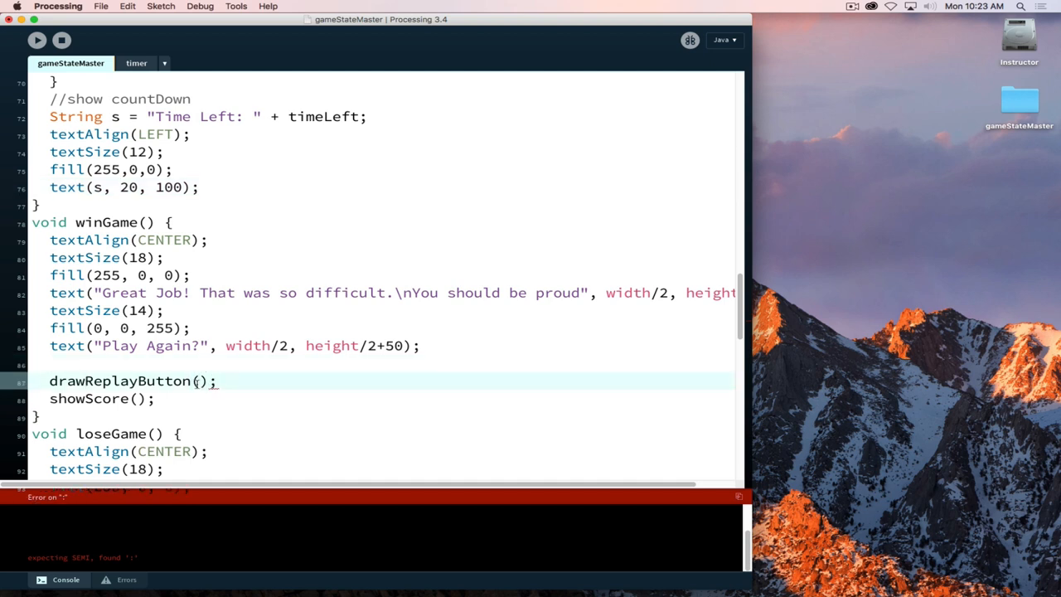
scroll(down, 3)
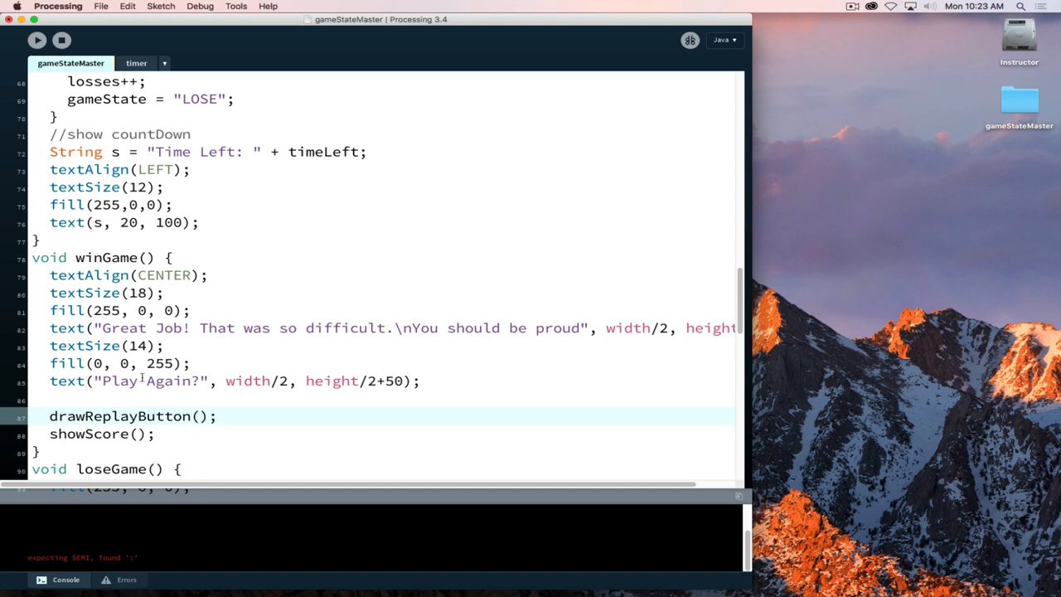
scroll(down, 3)
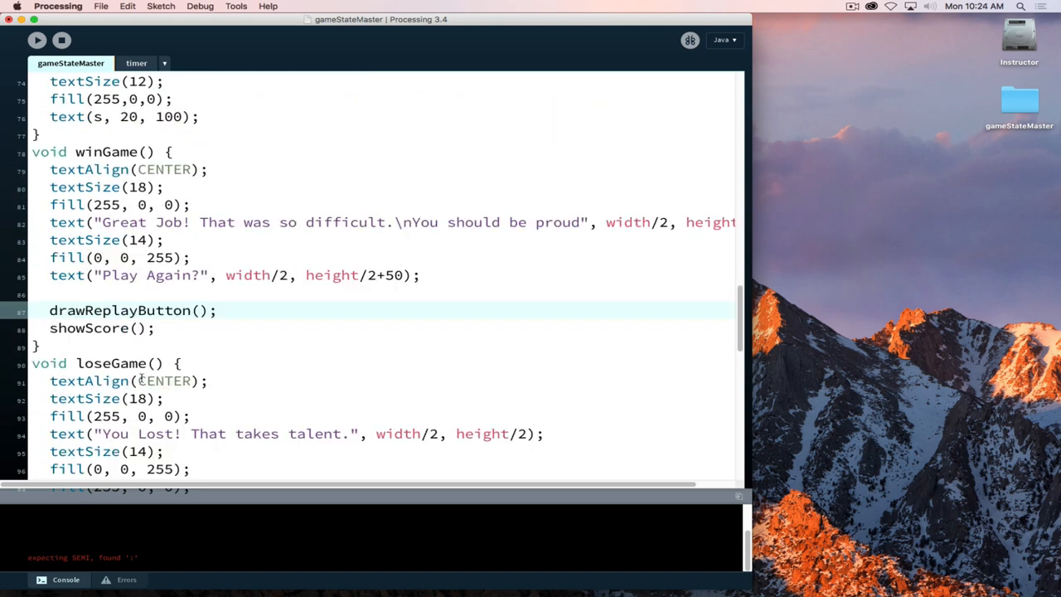
scroll(down, 3)
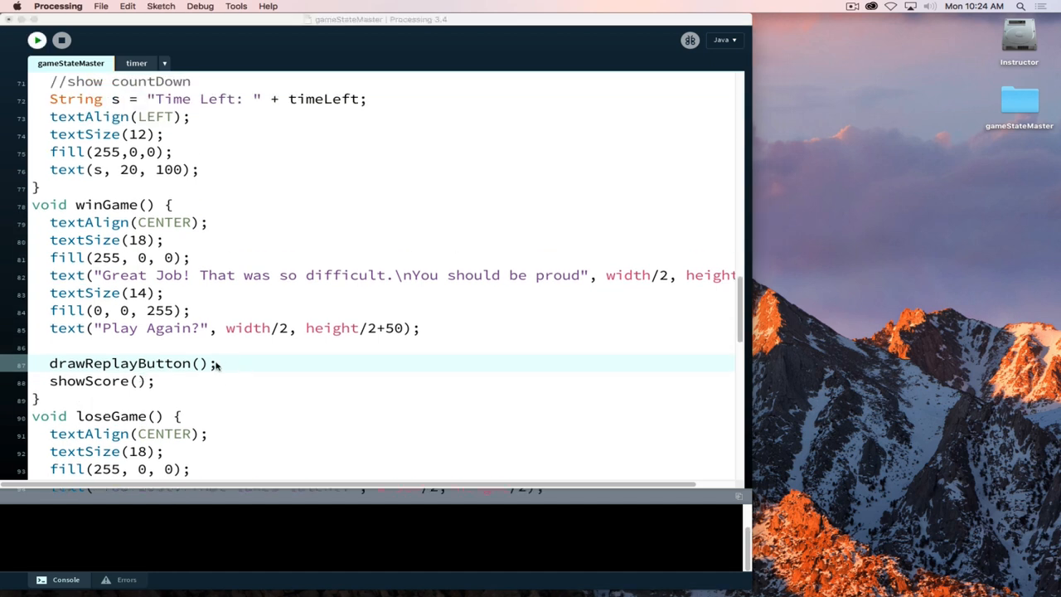
click(37, 40)
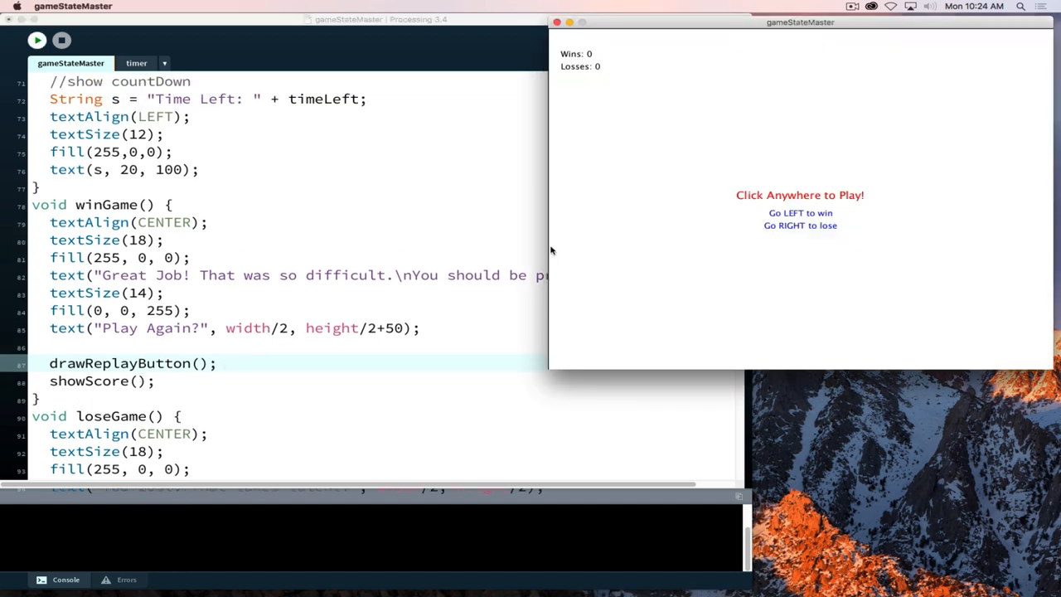
mouse_move(711, 247)
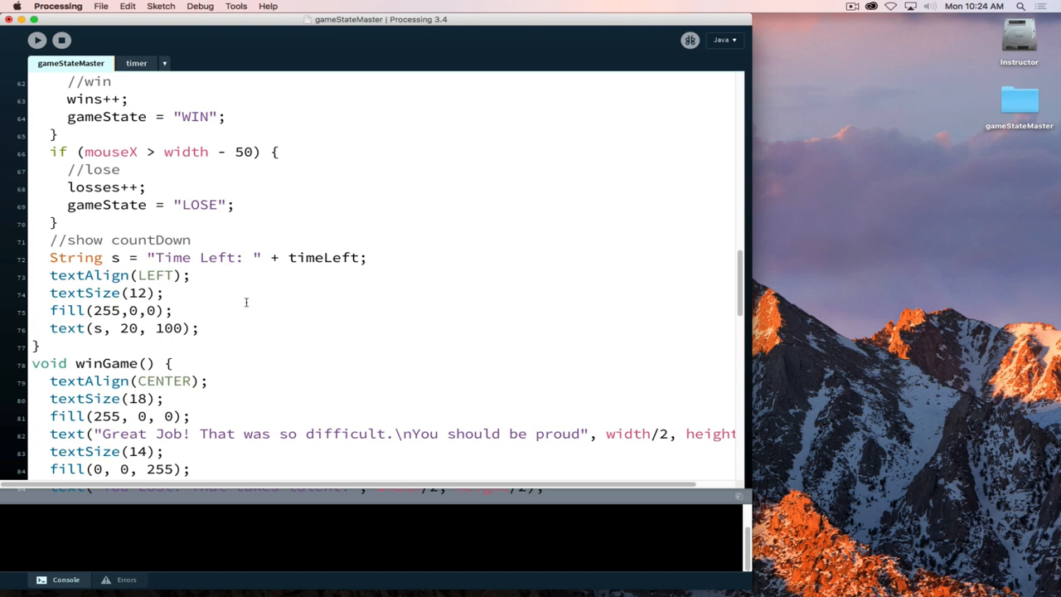
Add a countdown timer comment and an 'if (countDownTimer.complete() == true)' check in playGame
drag(158, 257, 166, 329)
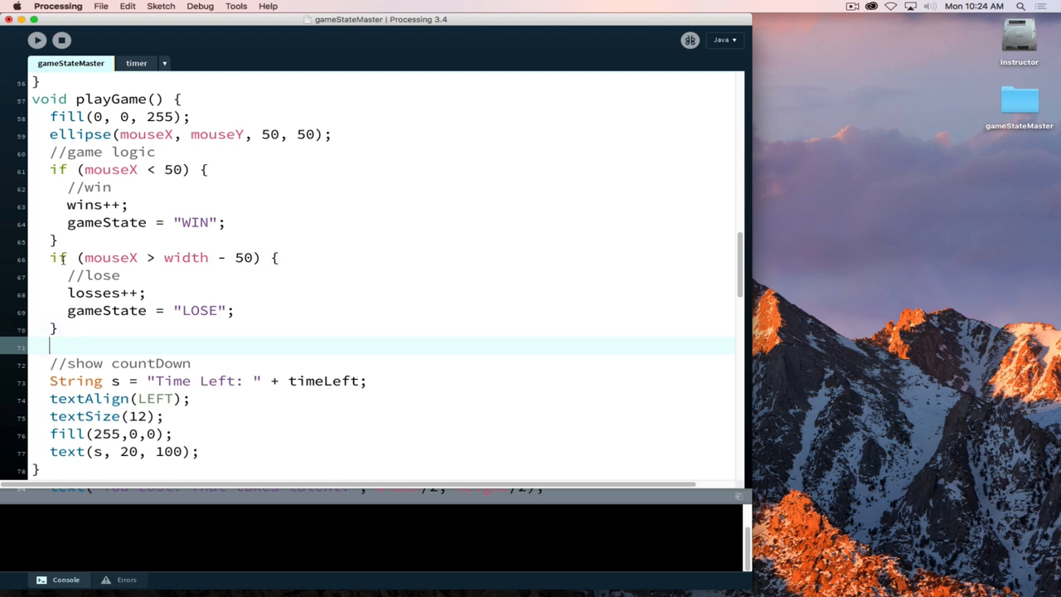
text(//timer)
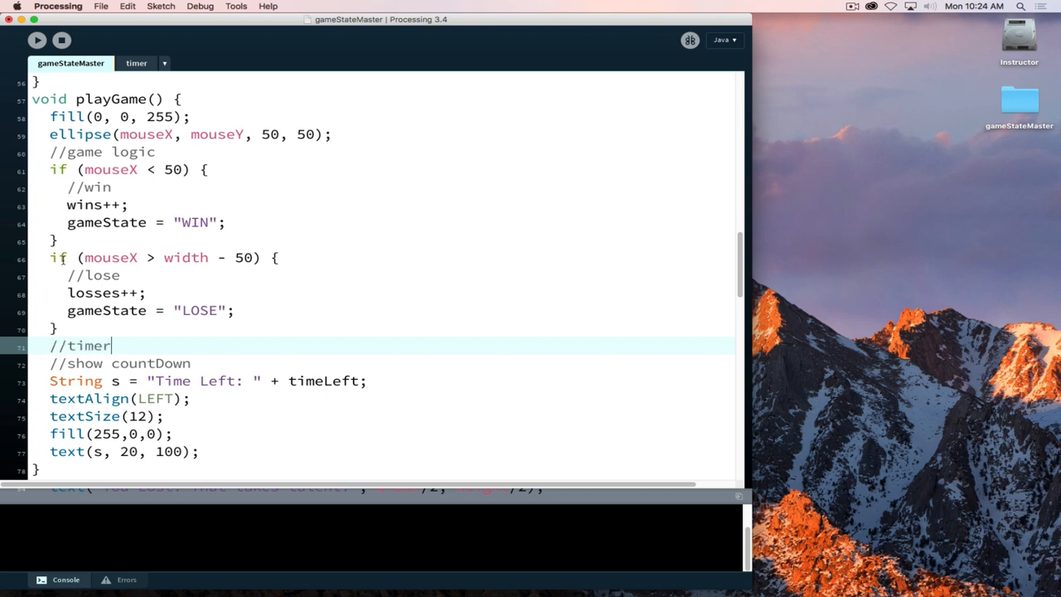
key(Backspace)
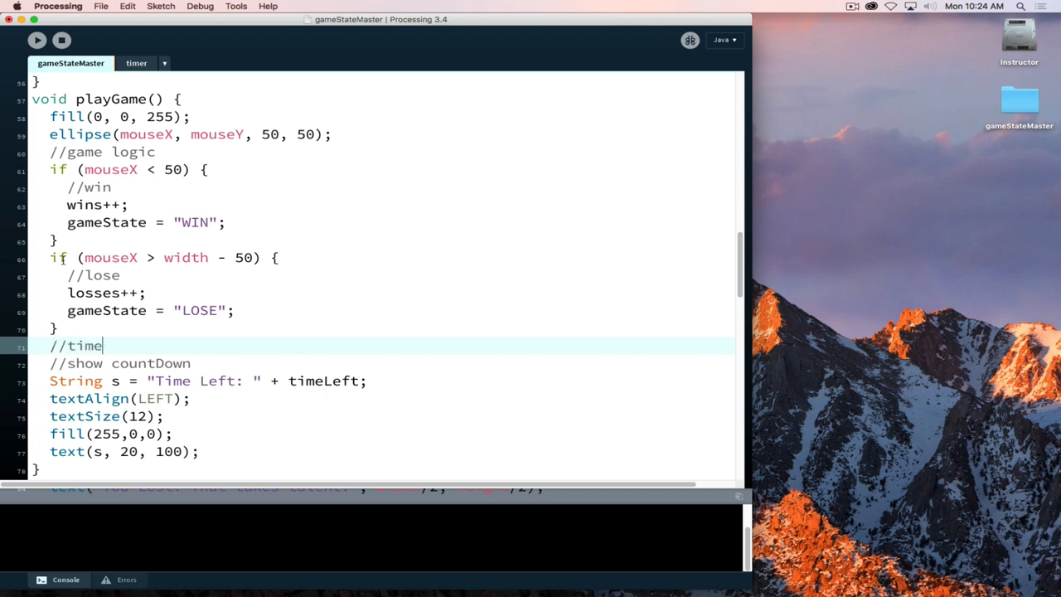
text(countDown logic)
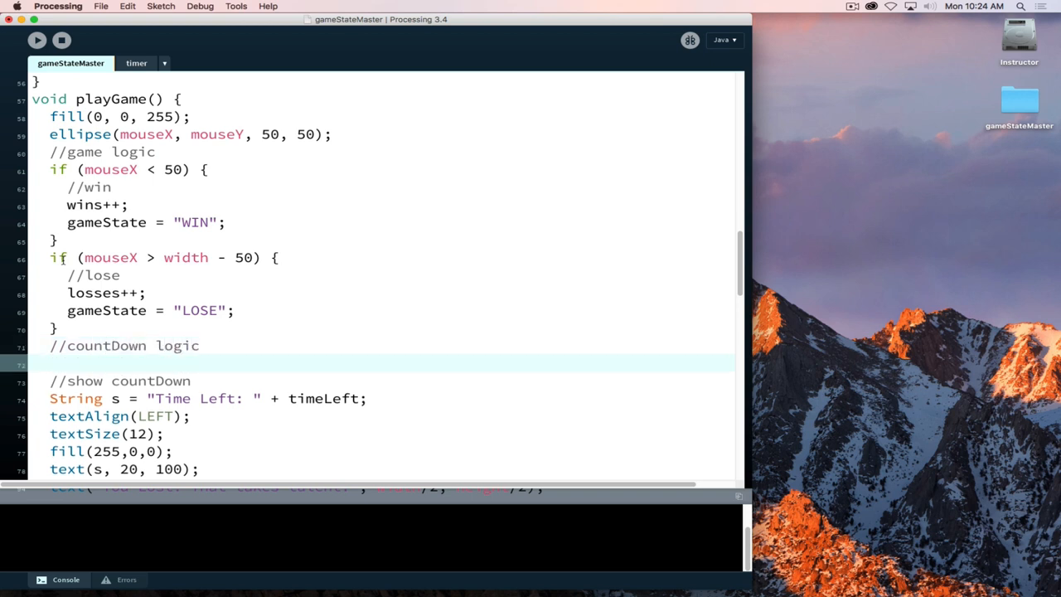
scroll(down, 3)
text(if)
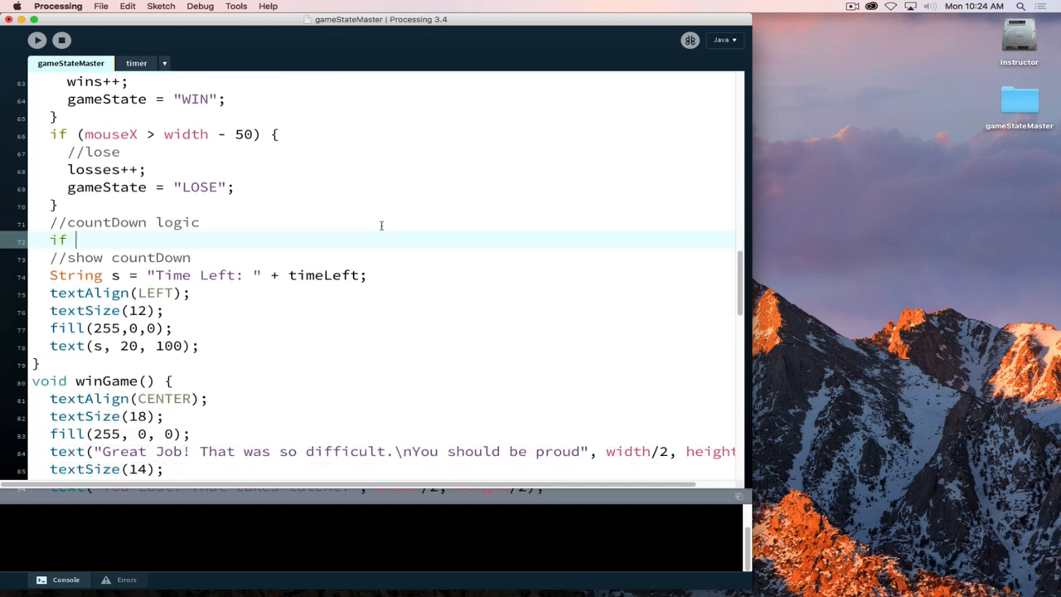
text(()
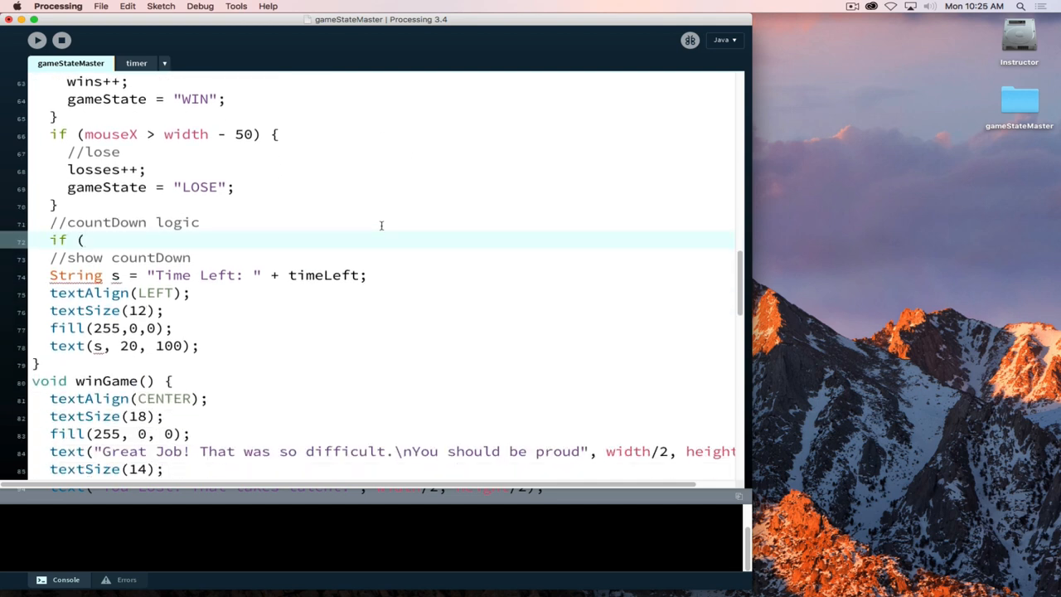
text(countDownTimer.comp)
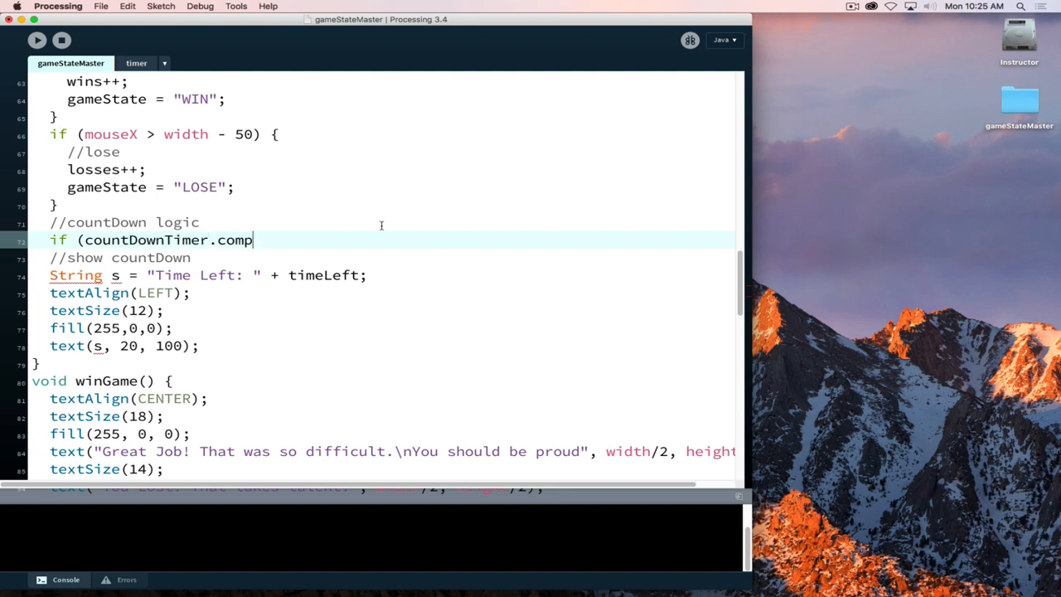
text(lete())
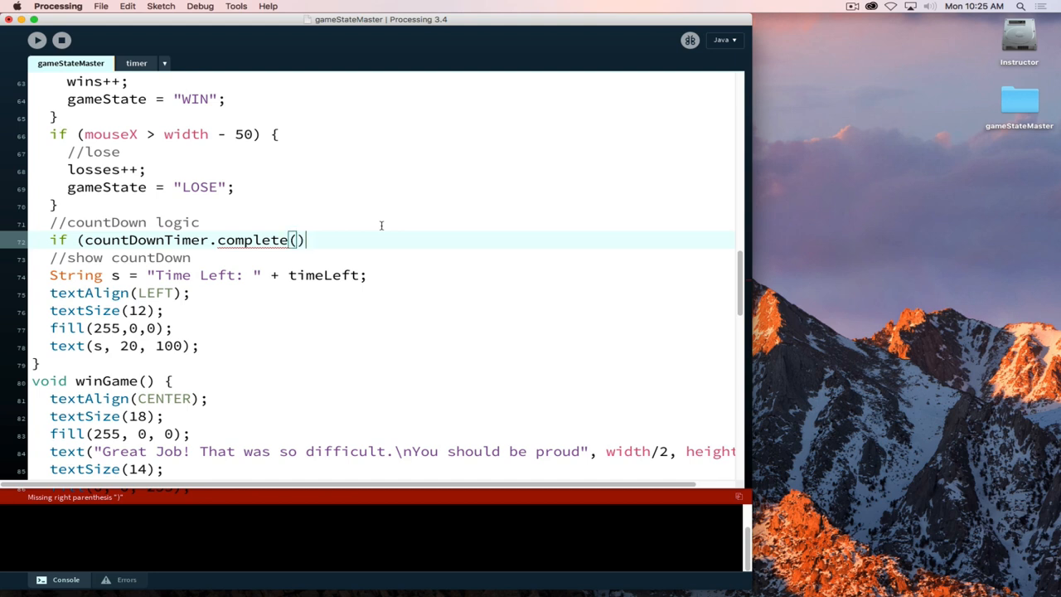
text(== t)
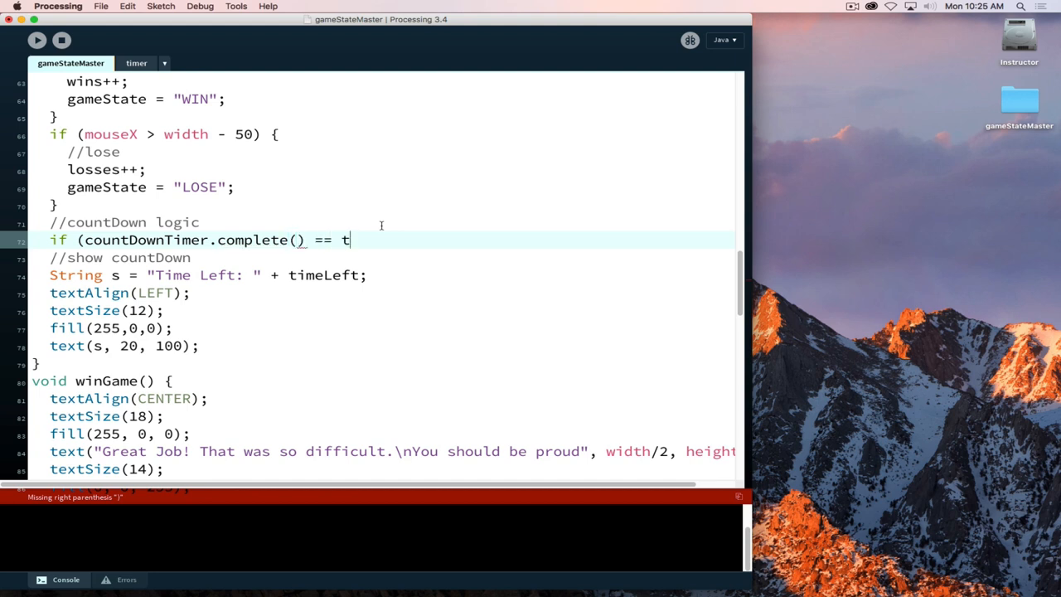
text(rue){)
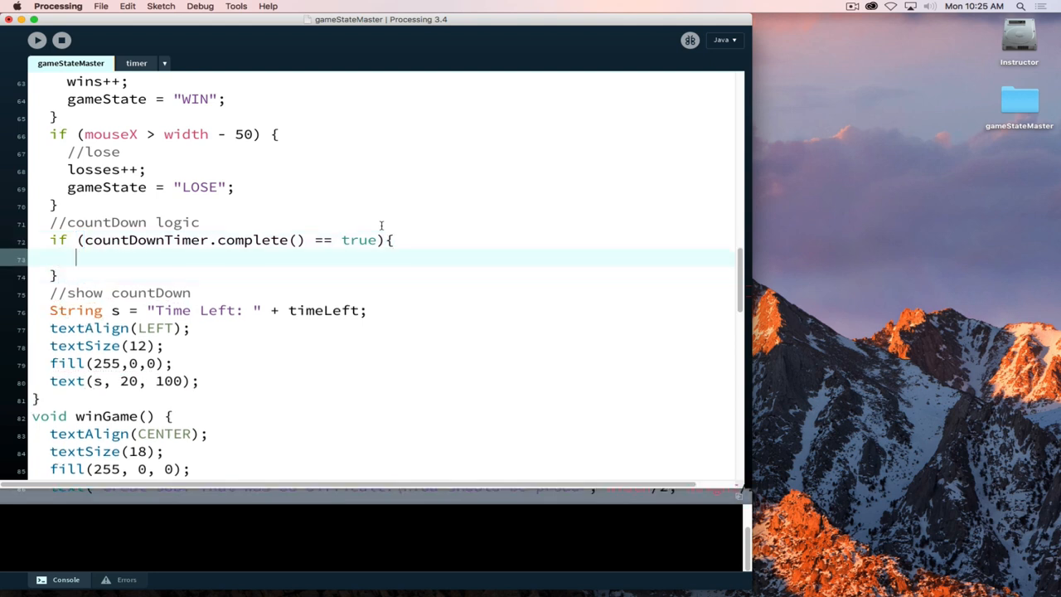
Inside it, add 'if (timeLeft > 1)' that decrements timeLeft and calls countDownTimer.start()
text(if ()
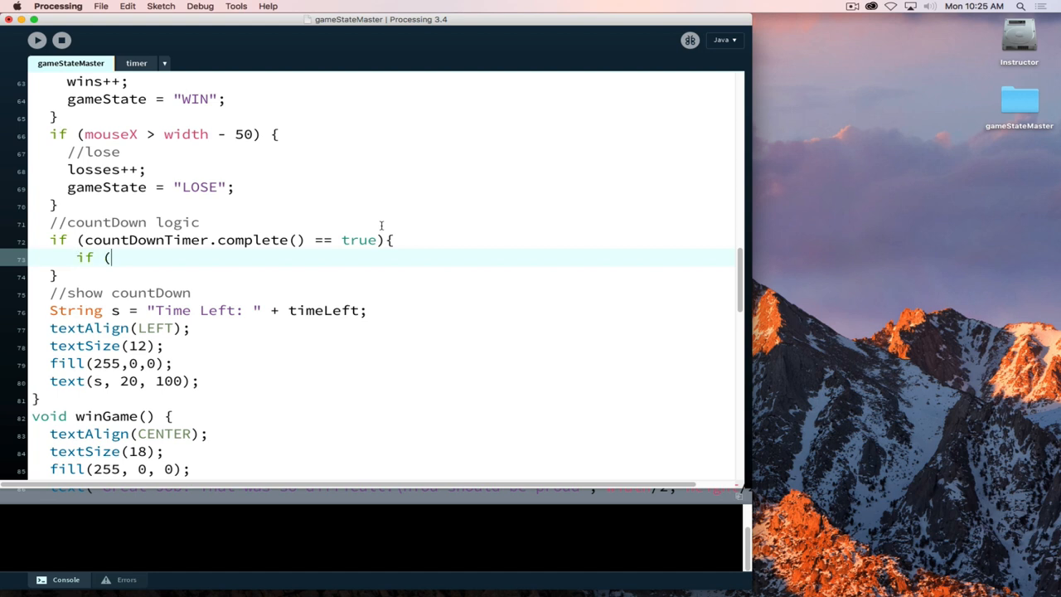
text(timeLeft > 1 ) {)
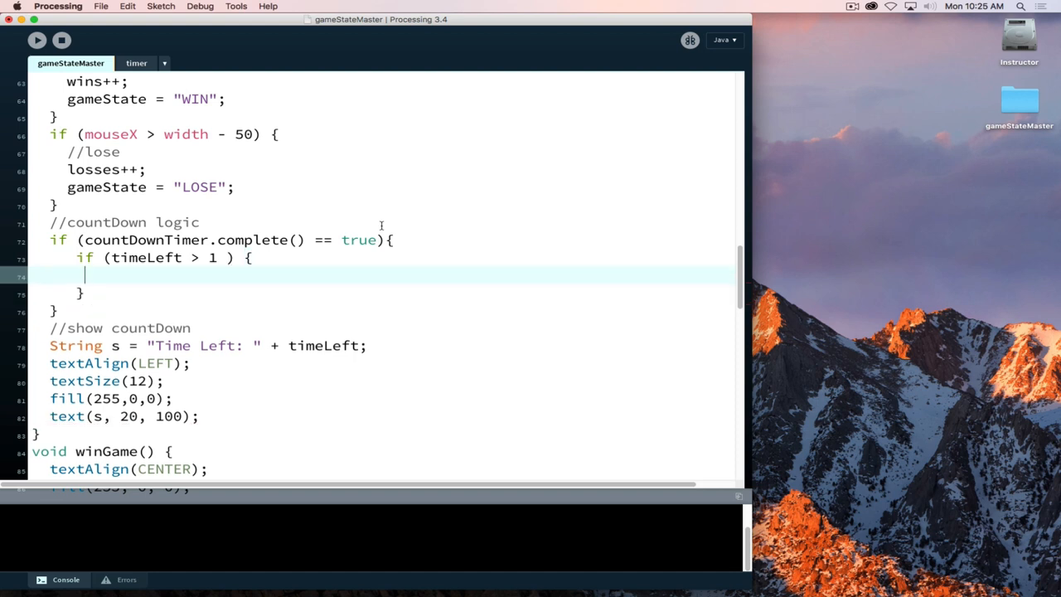
text(tim)
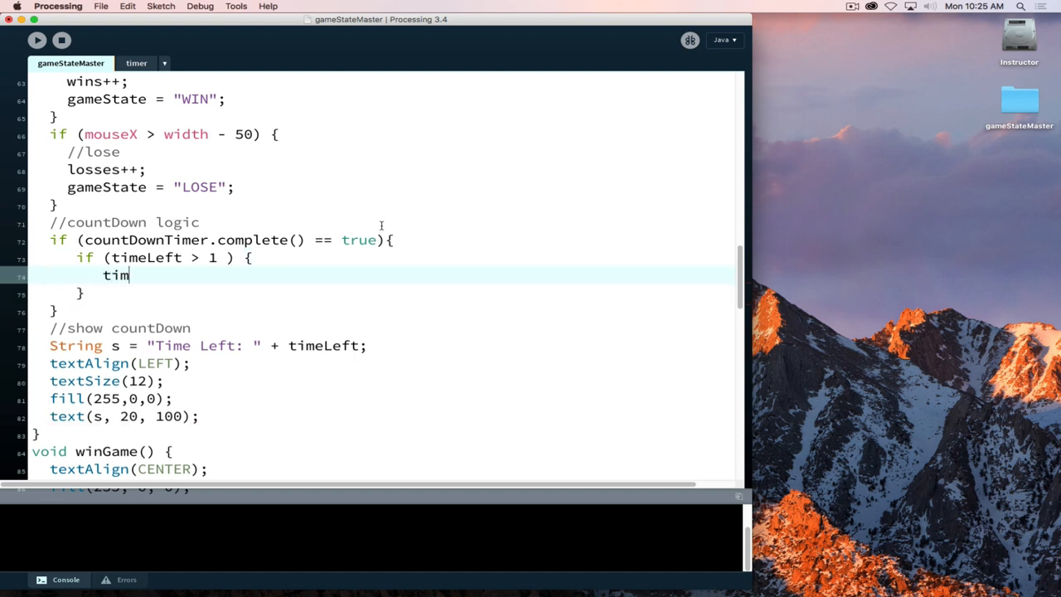
text(eLeft)
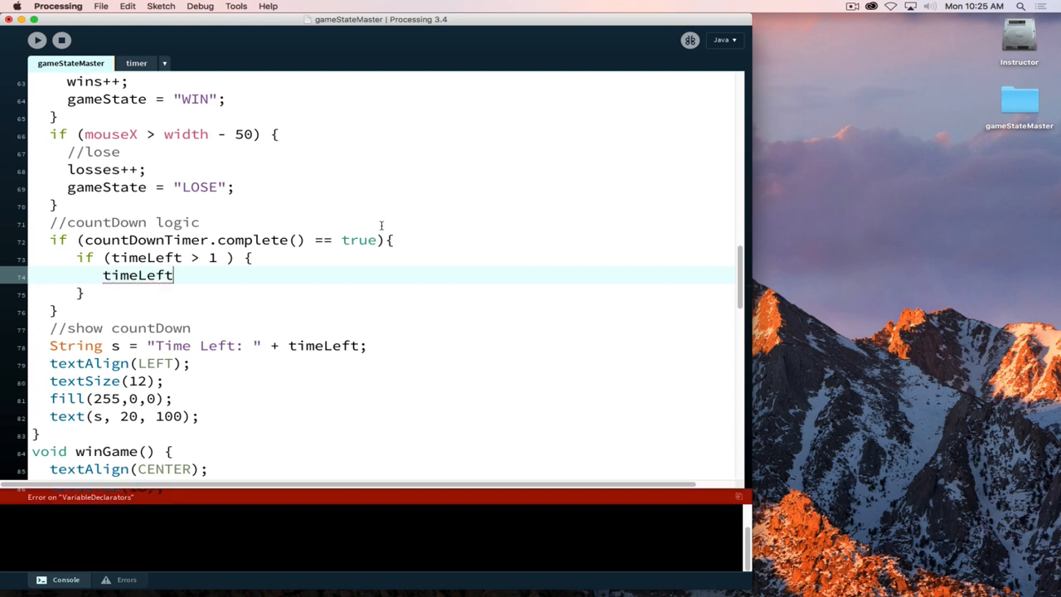
text(--;)
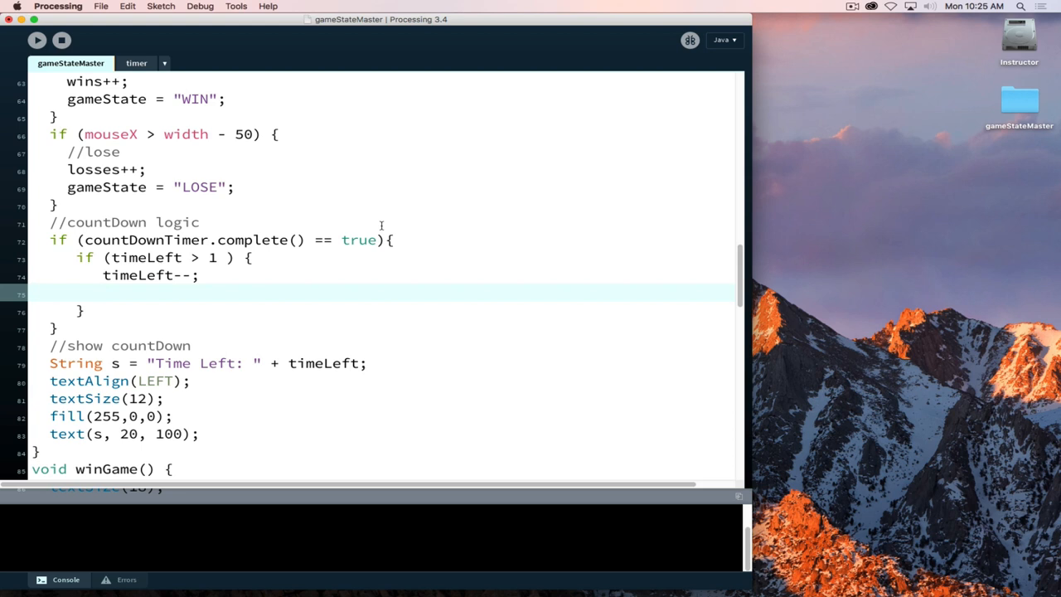
text(cou)
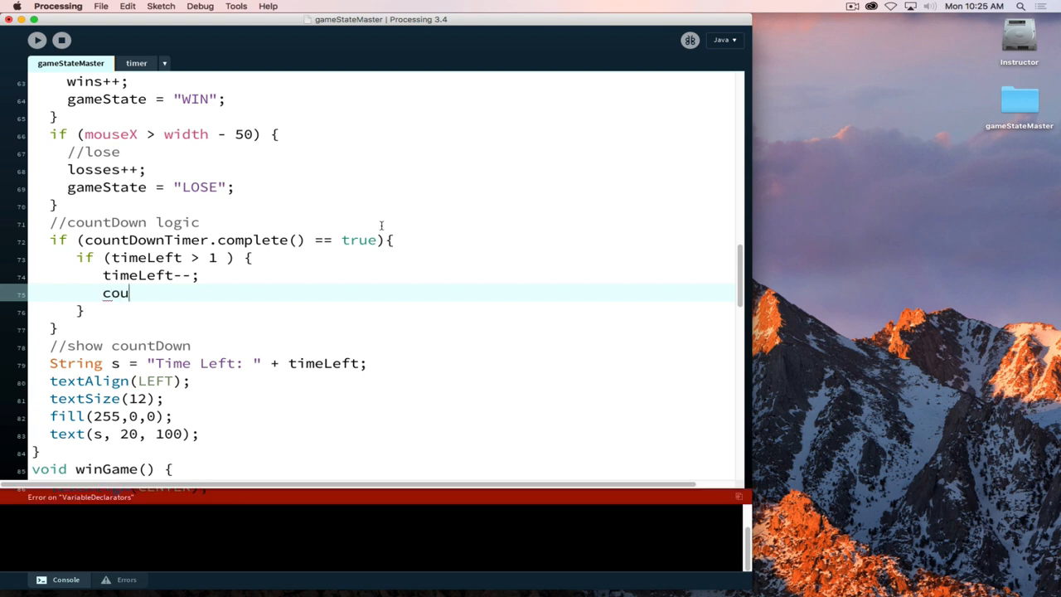
text(ntDown)
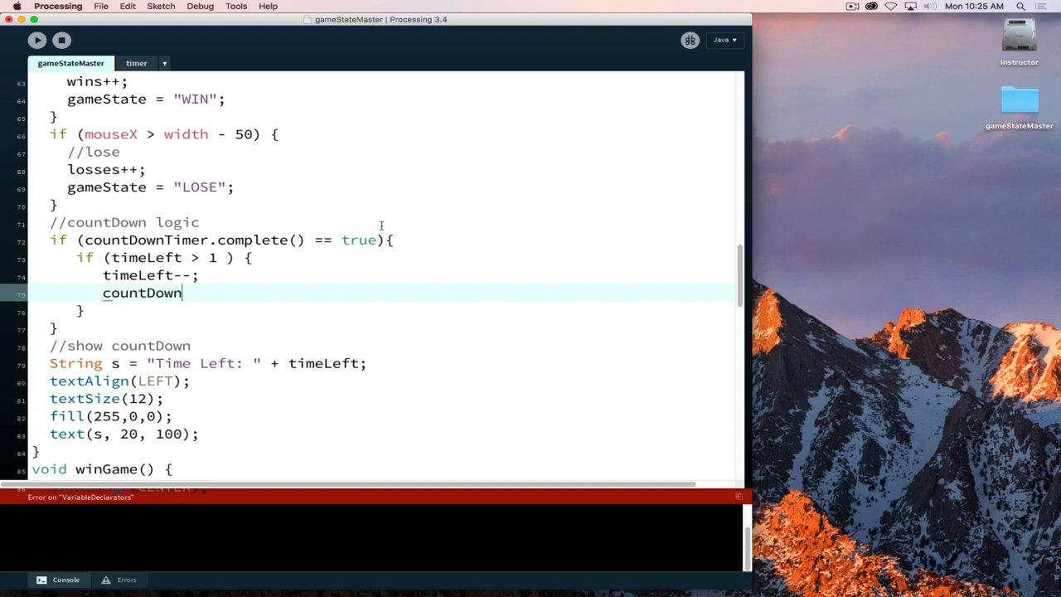
text(Timer.st)
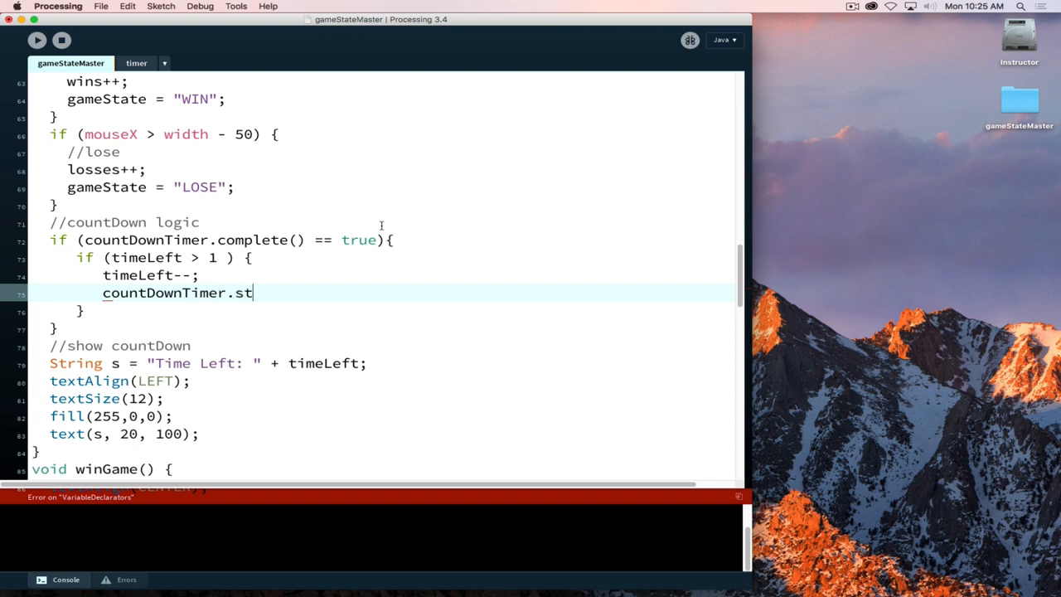
text(art();)
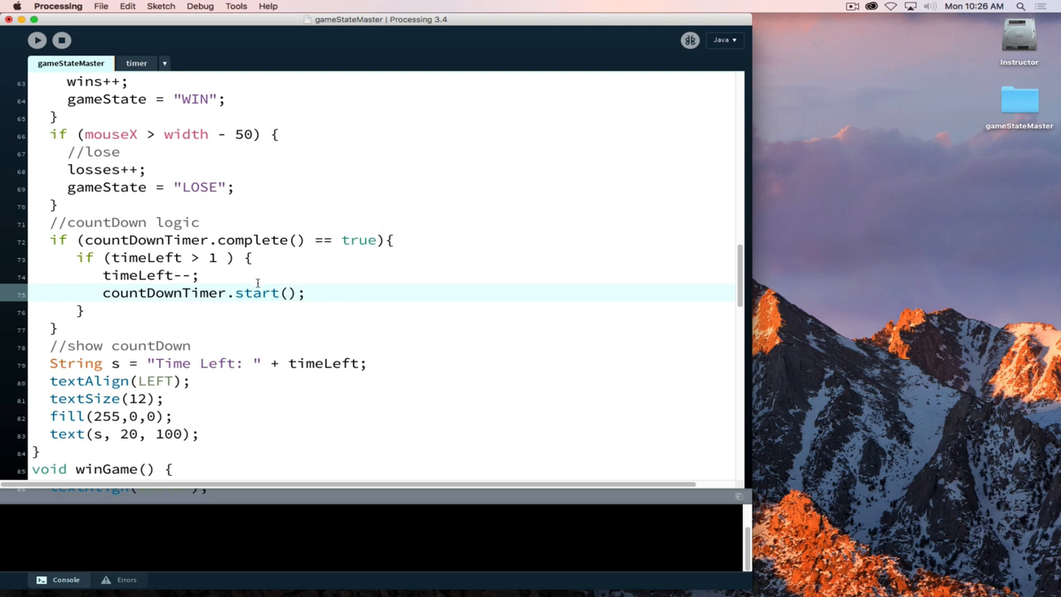
double_click(138, 258)
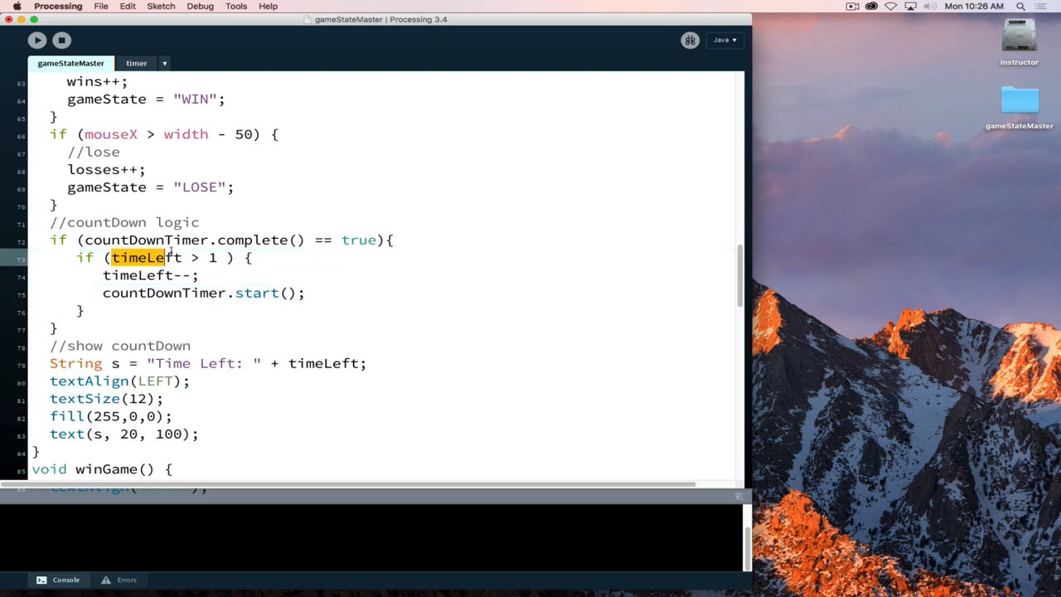
double_click(147, 258)
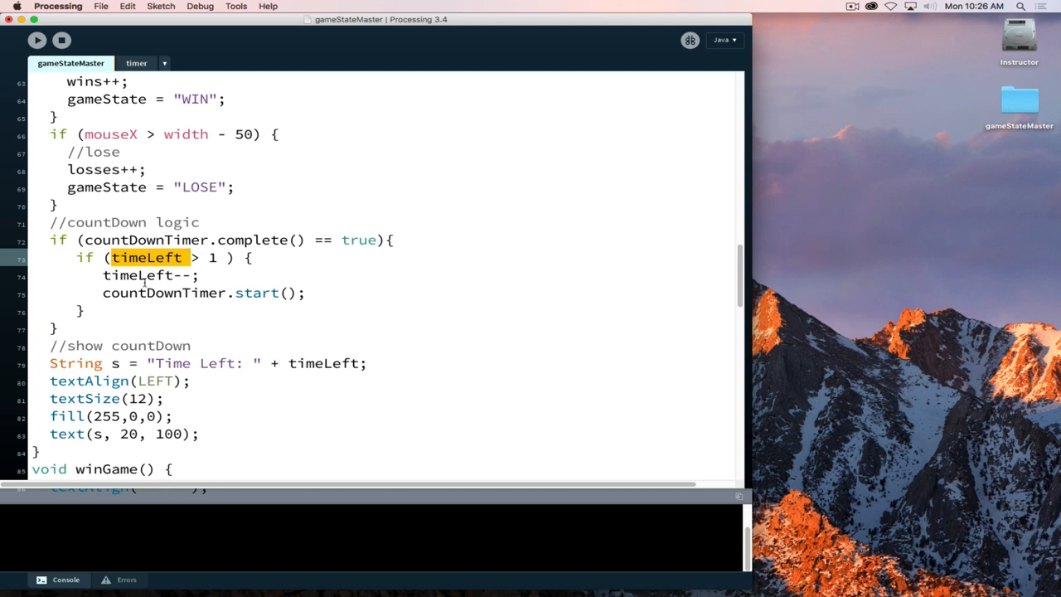
mouse_move(93, 55)
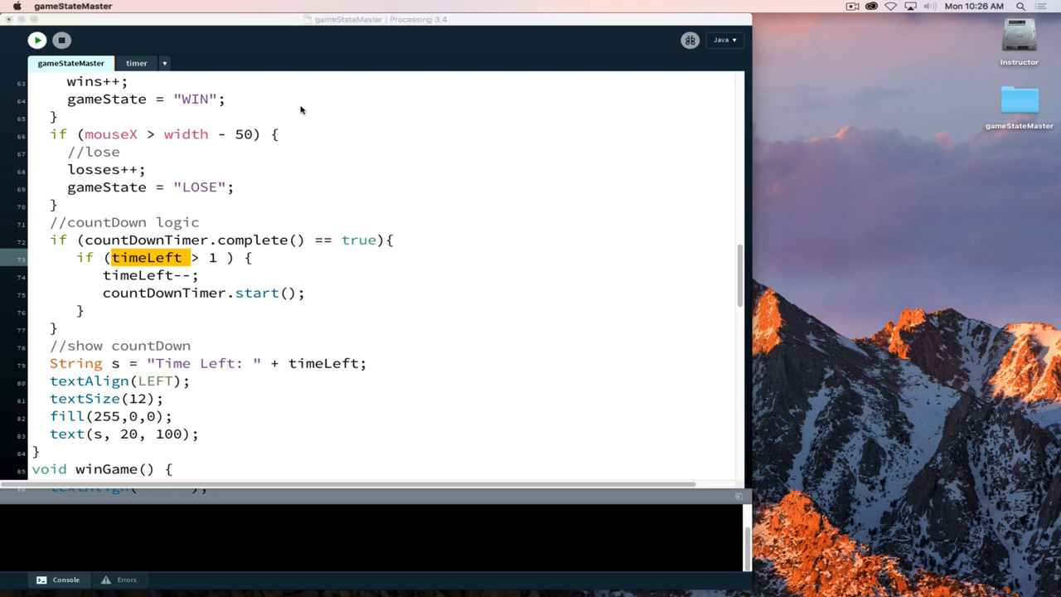
click(37, 40)
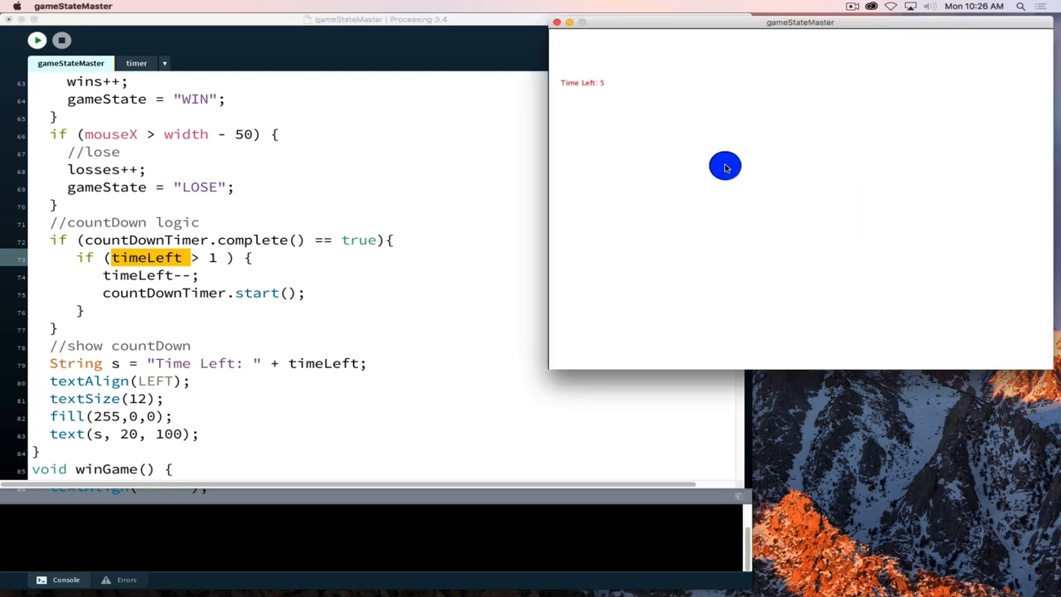
click(726, 166)
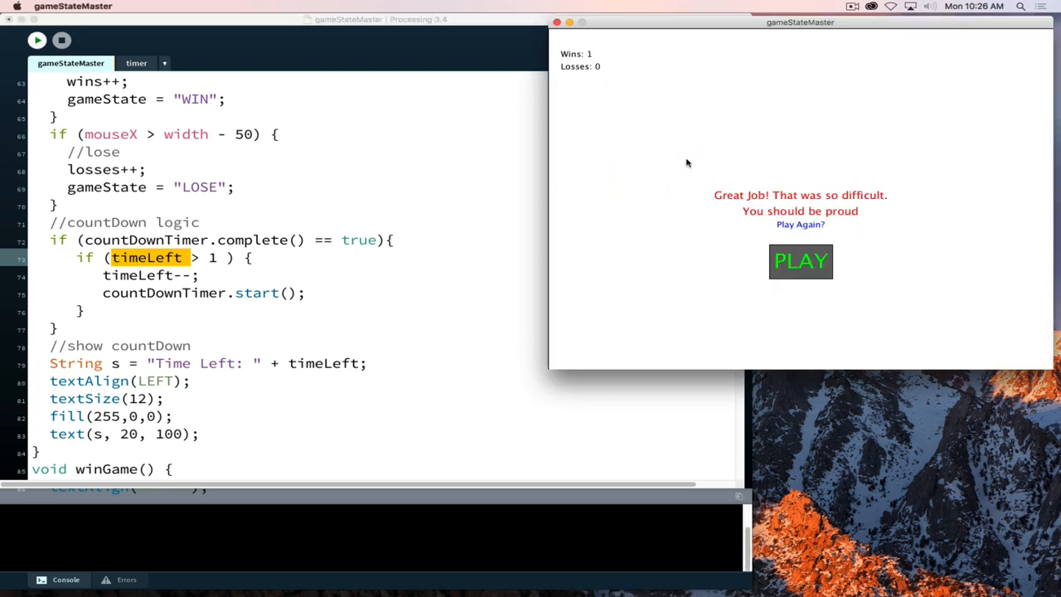
click(800, 261)
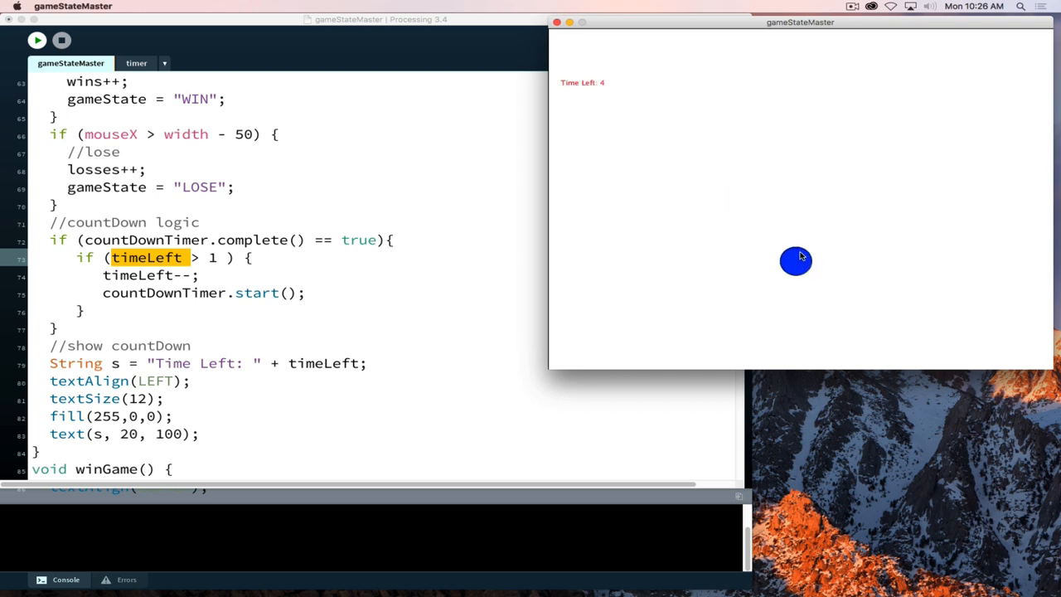
mouse_move(818, 205)
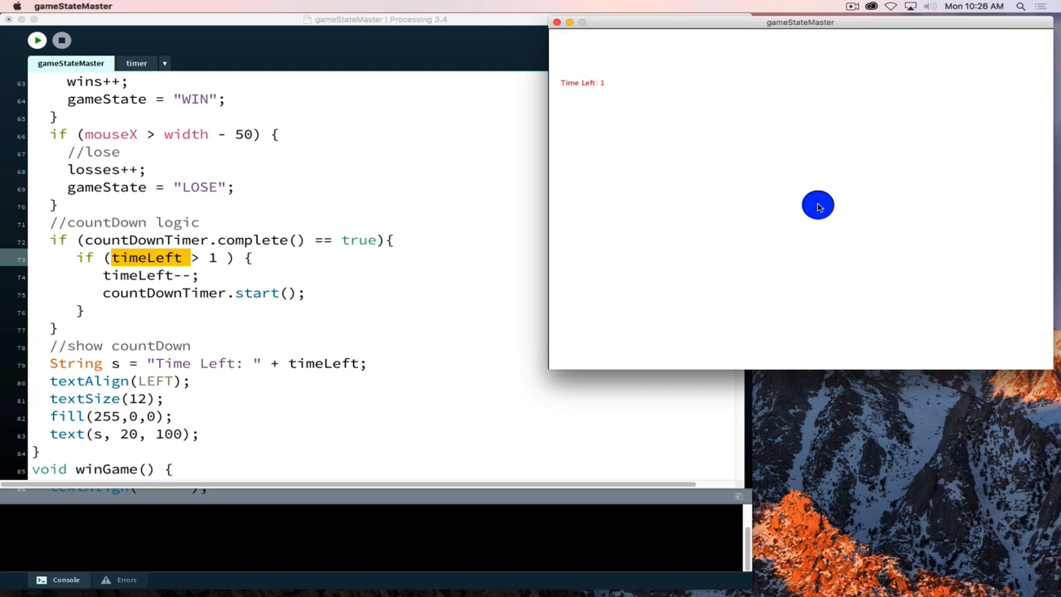
mouse_move(824, 207)
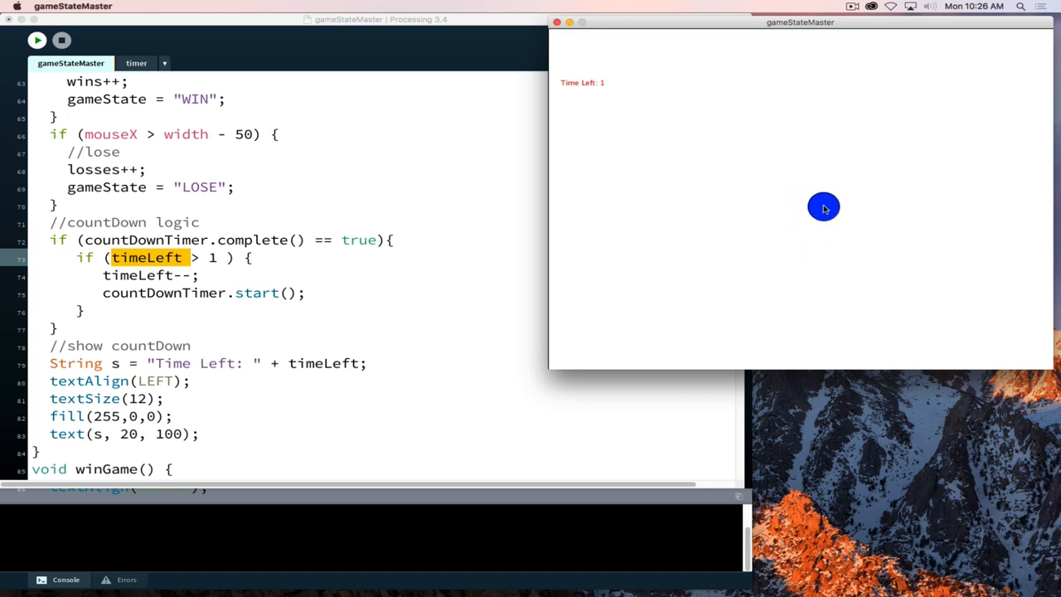
mouse_move(933, 154)
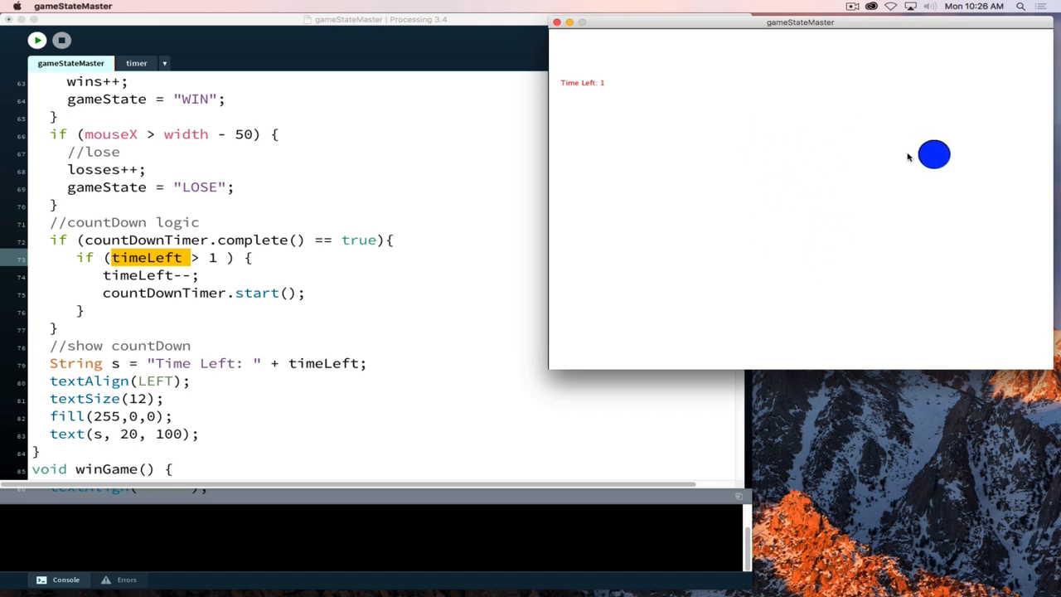
click(934, 154)
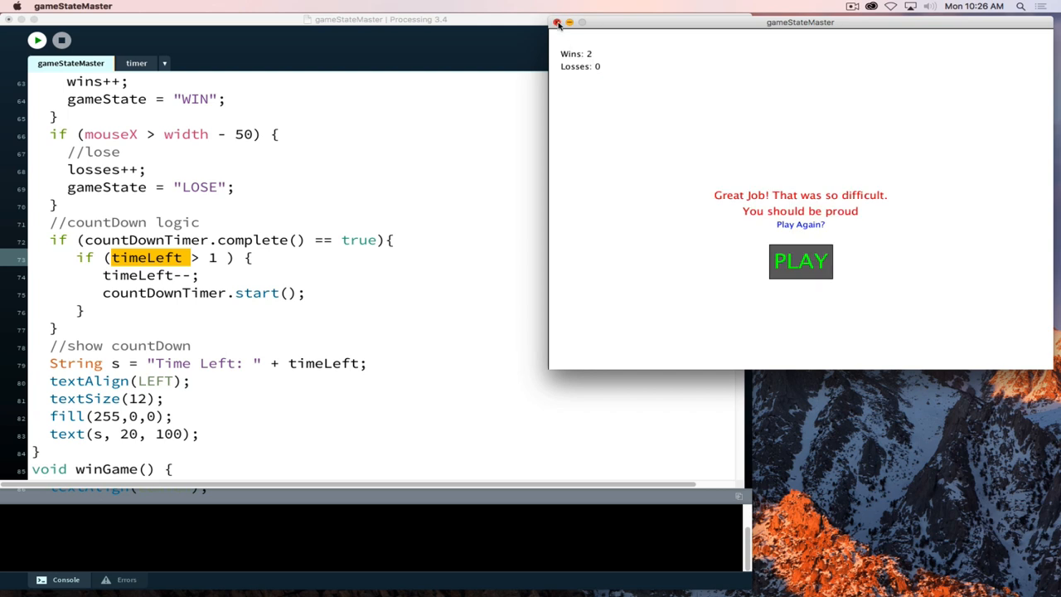
click(557, 23)
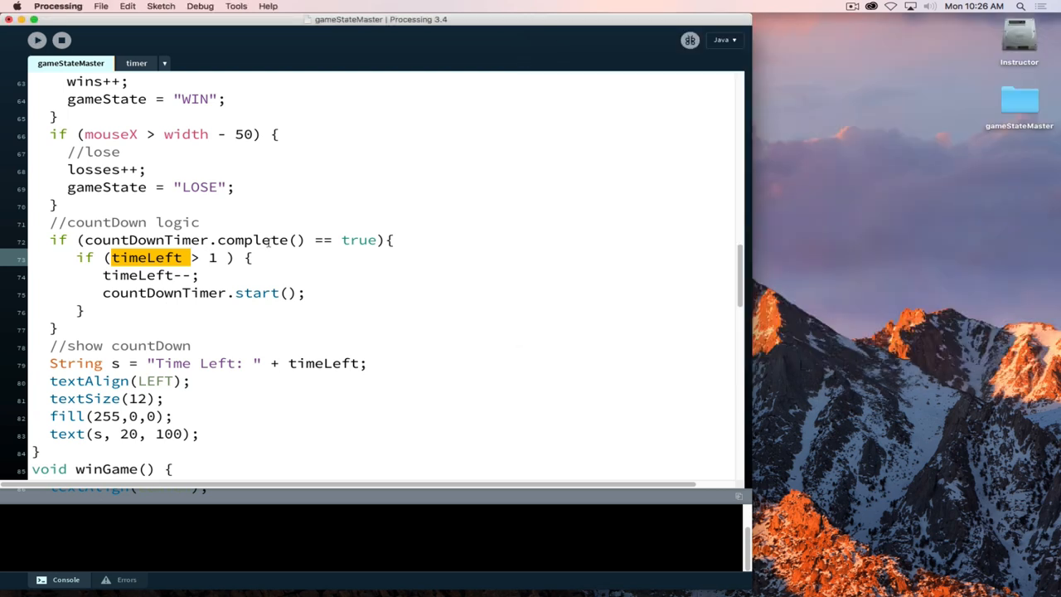
click(37, 40)
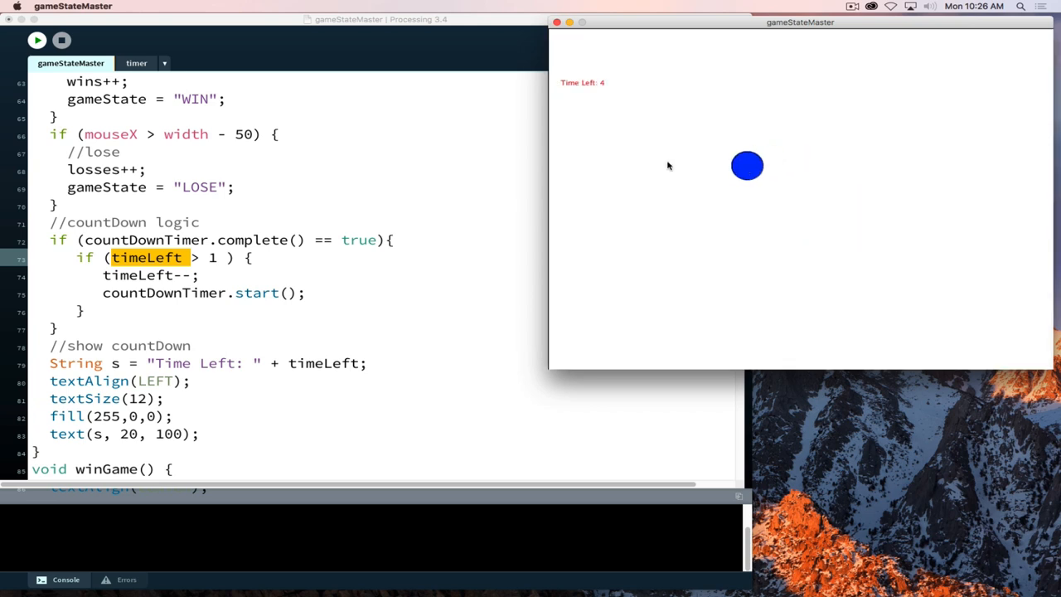
mouse_move(727, 169)
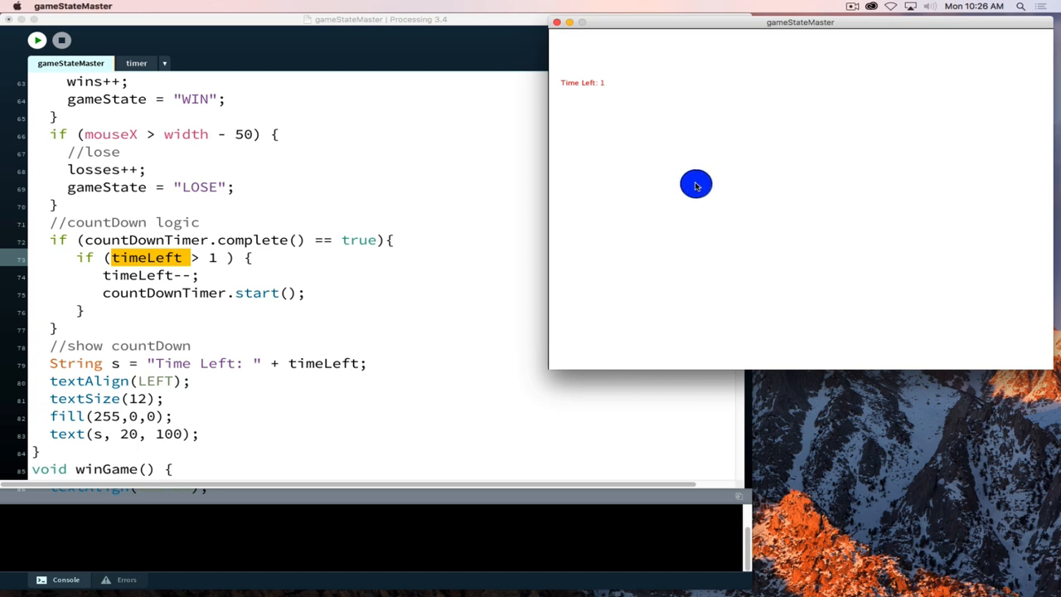
mouse_move(807, 259)
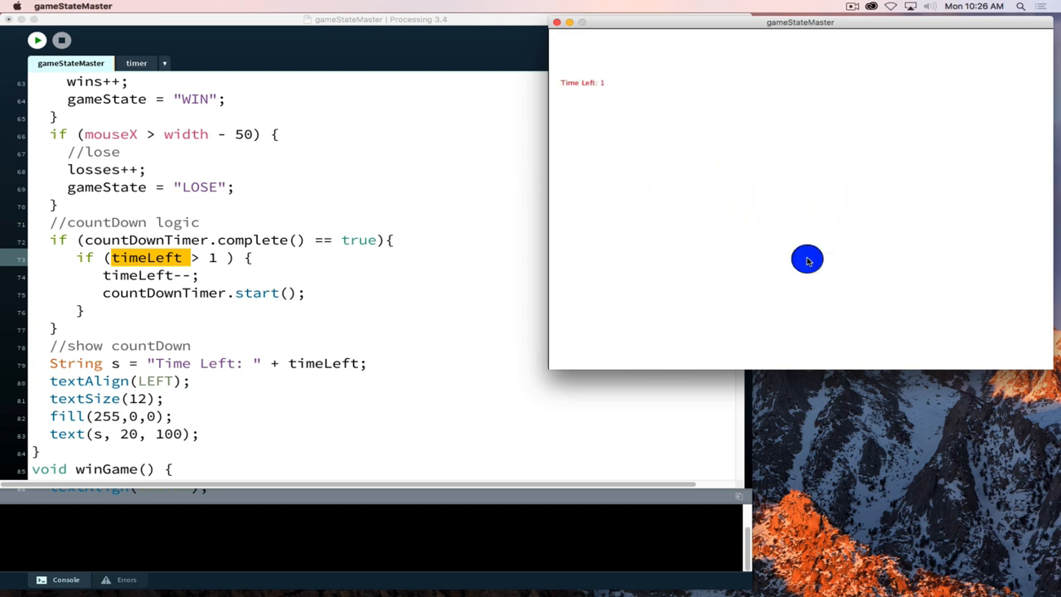
mouse_move(609, 98)
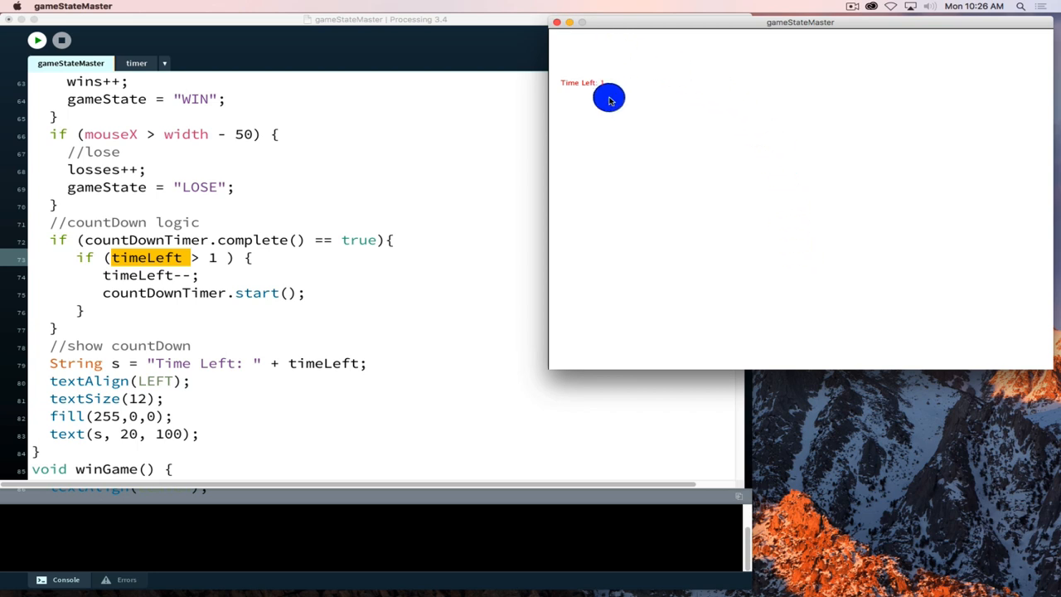
mouse_move(893, 291)
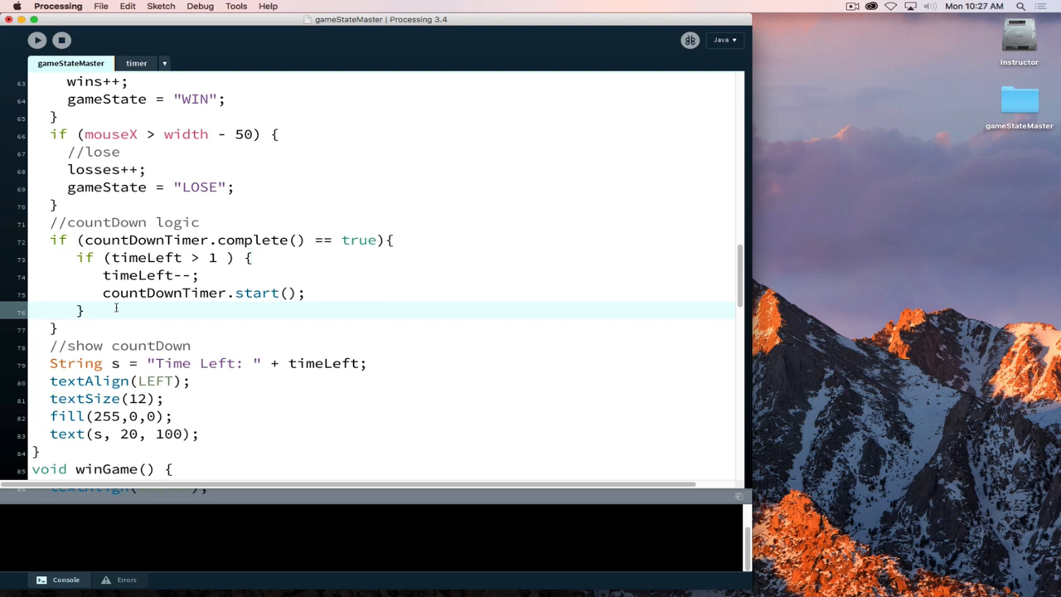
Add 'else { gameState = "LOSE"; }' after the timeLeft block and run the sketch
text(else {)
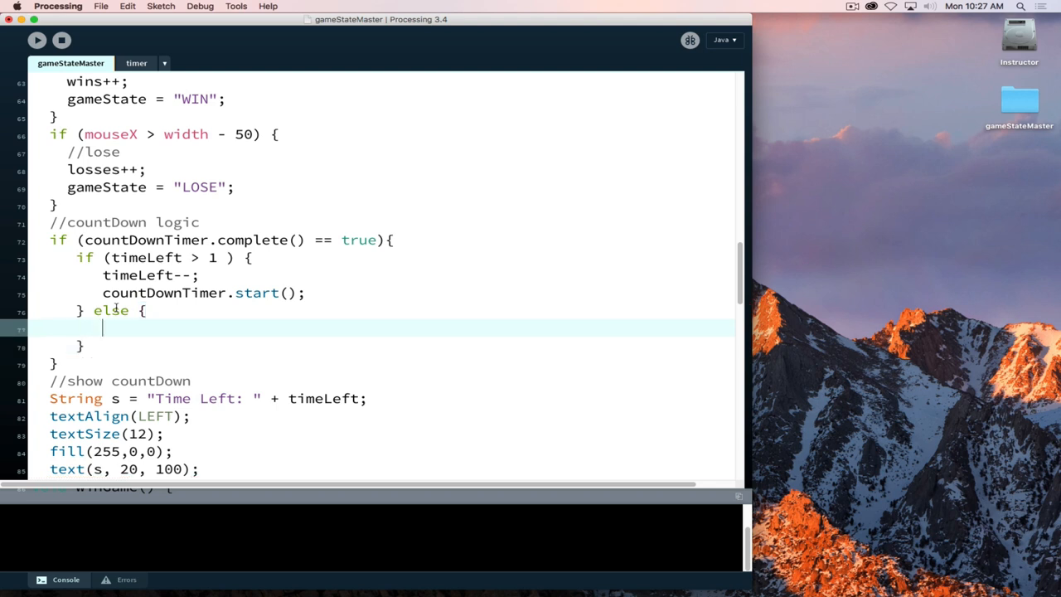
text(gameSta)
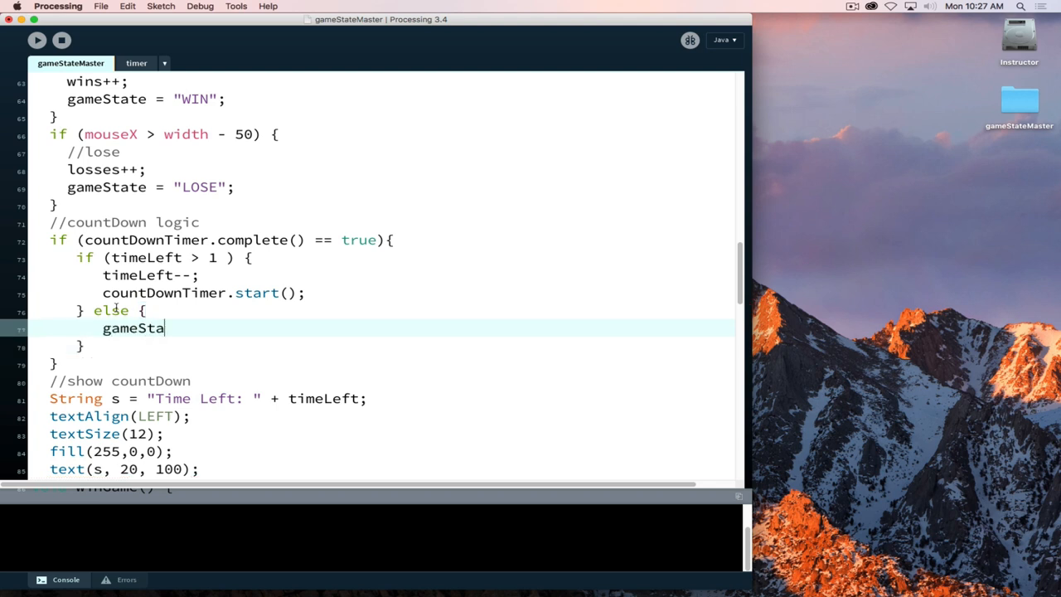
text(te =)
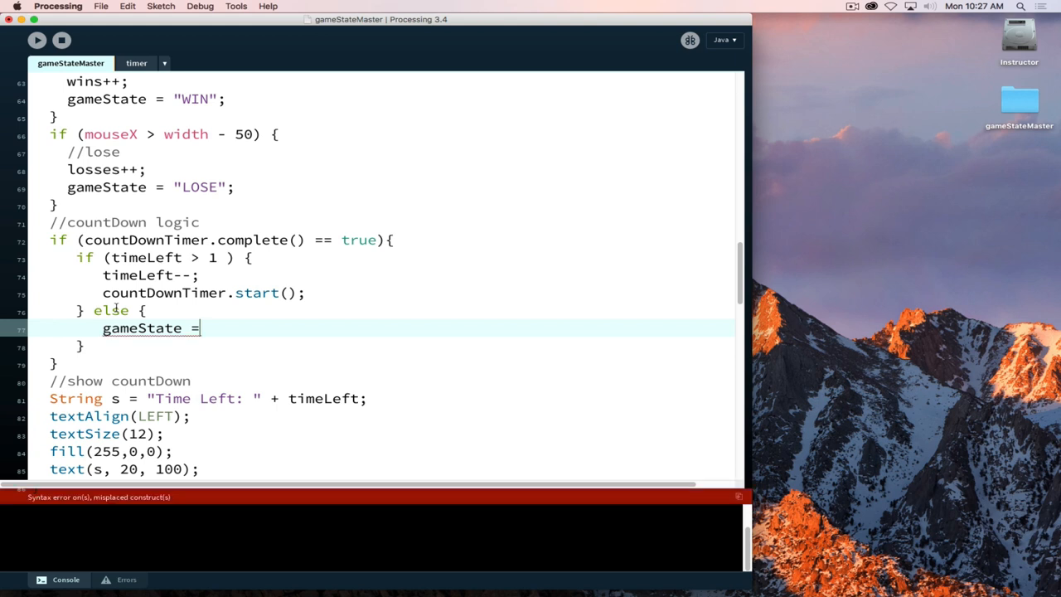
text("LOSE";)
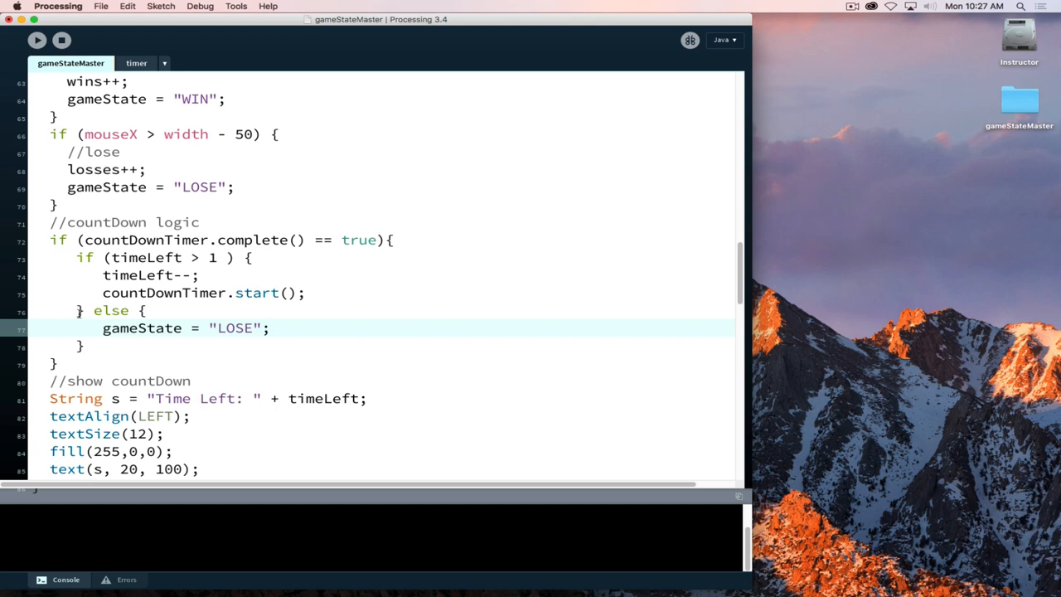
click(37, 40)
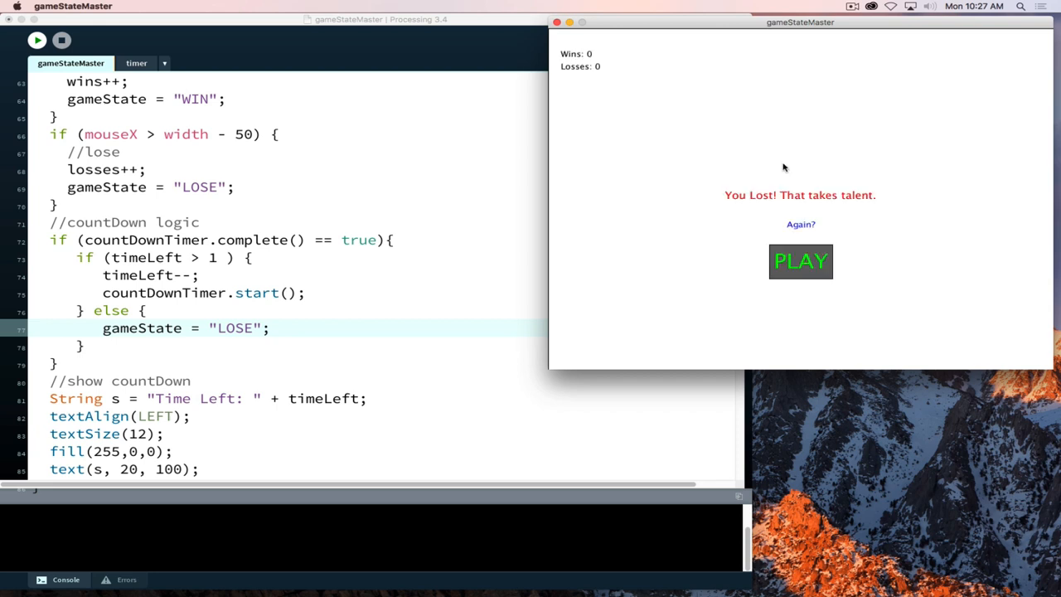
mouse_move(761, 150)
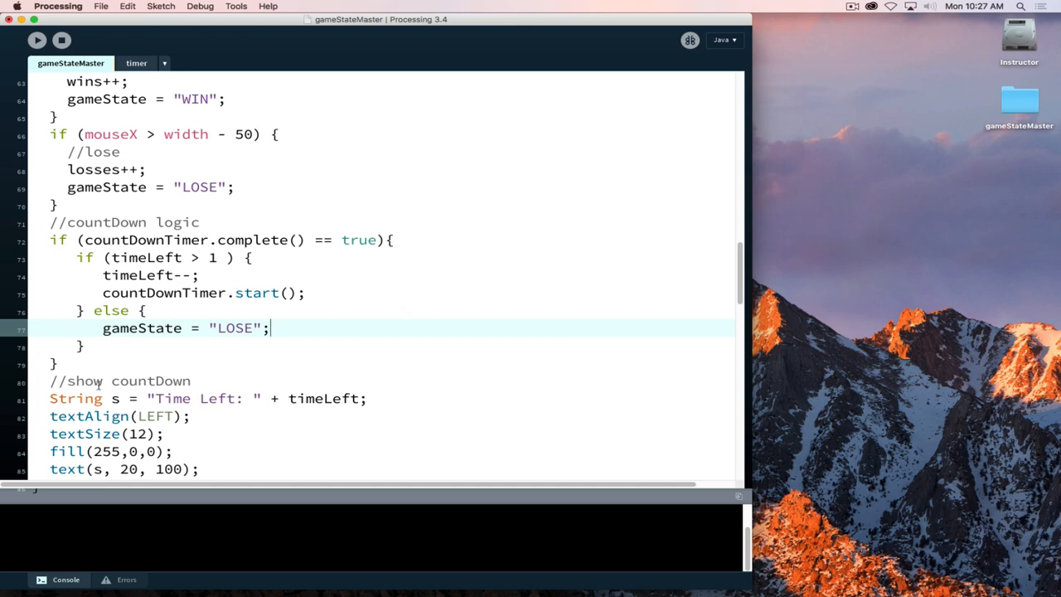
Scroll down the sketch code to the empty resetGame() function
scroll(down, 3)
text(void resetGame() {)
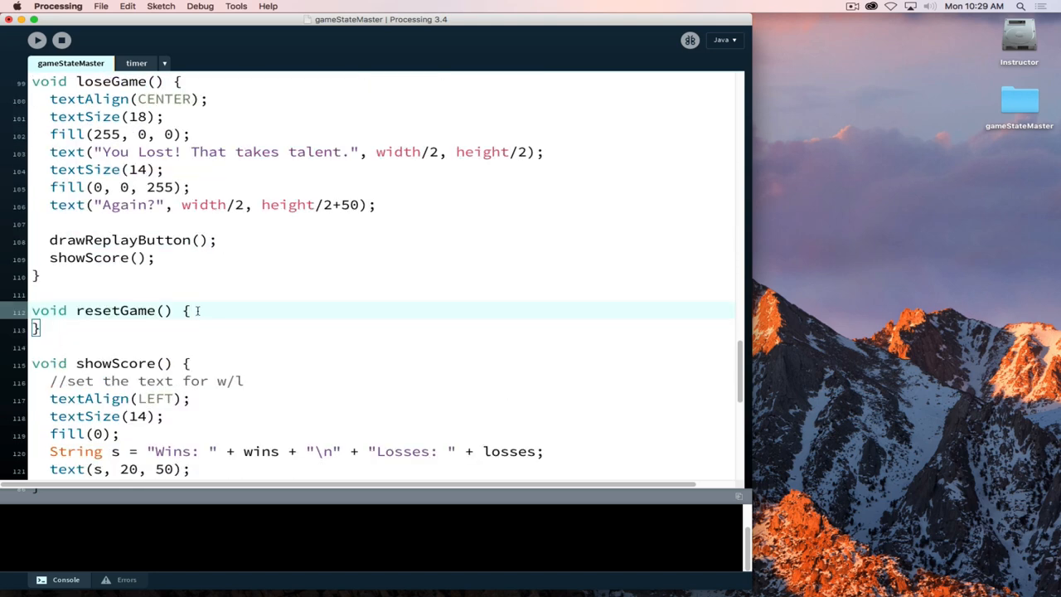
Add timeLeft = 5; inside resetGame() and run the sketch to test it
key(enter)
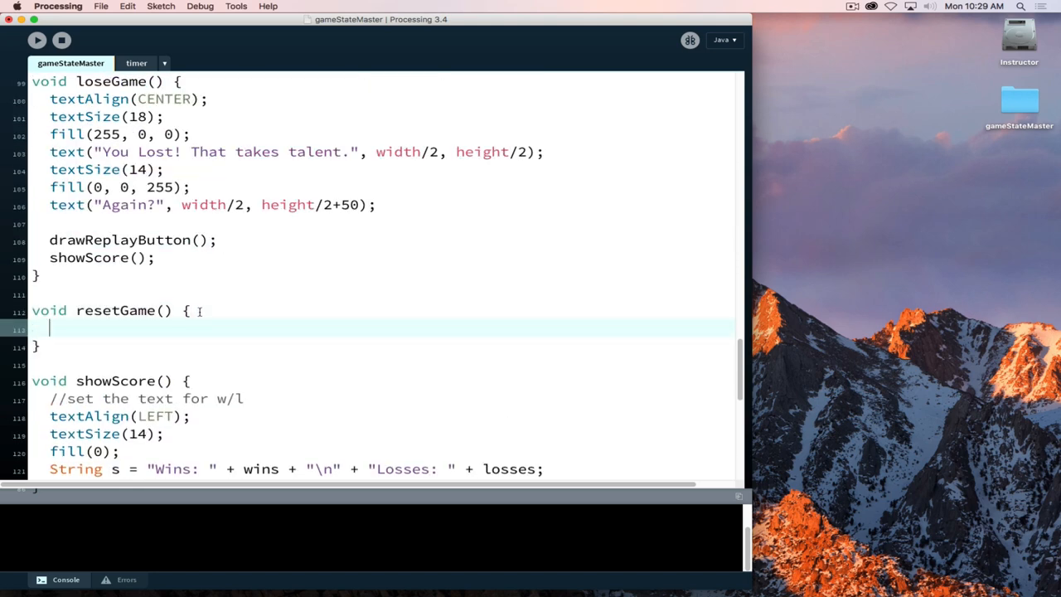
text(timeLeft = 5)
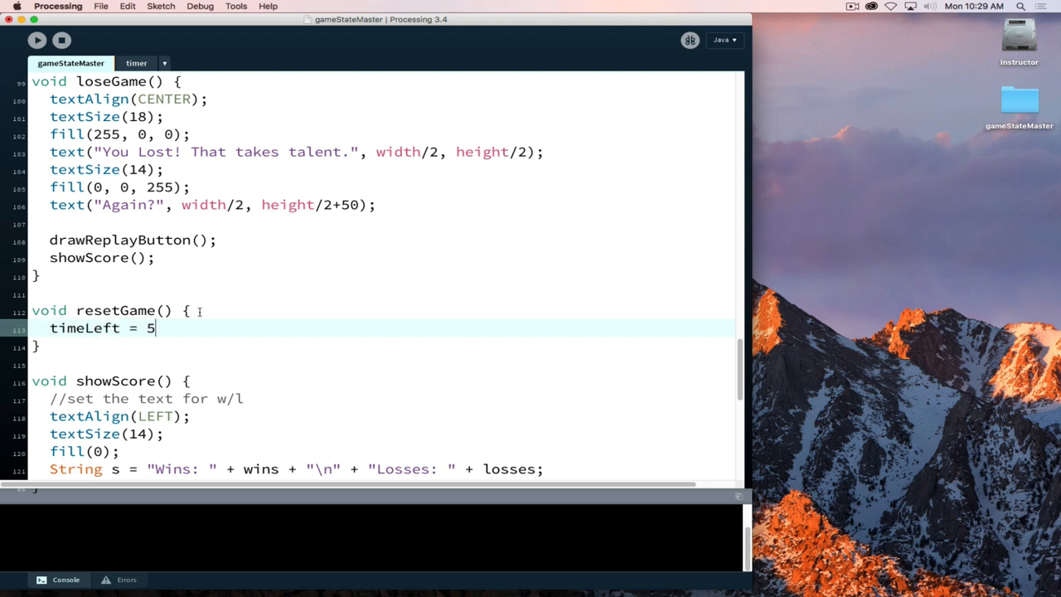
text(;)
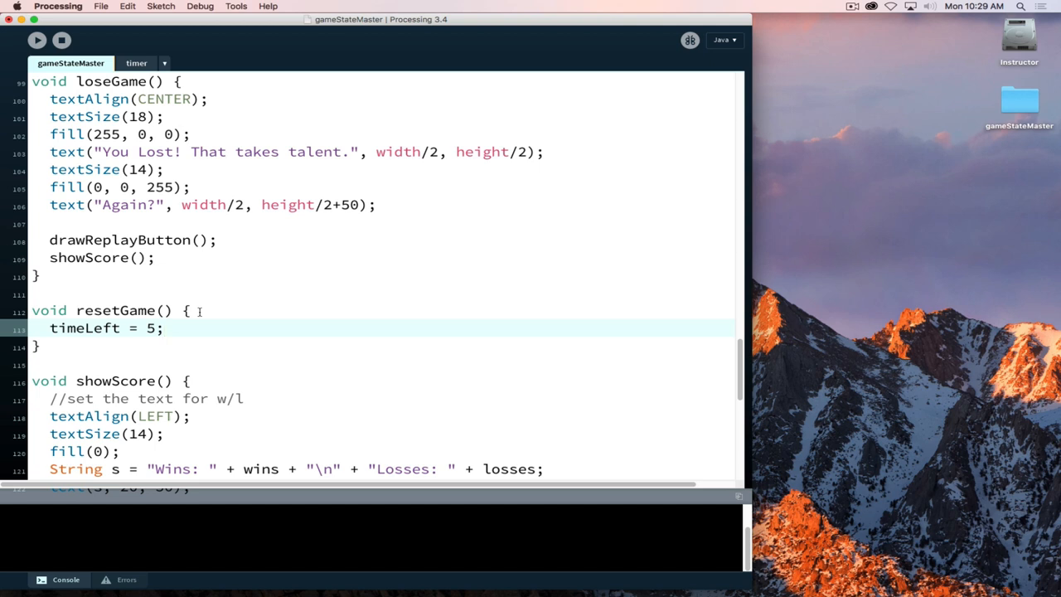
mouse_move(180, 399)
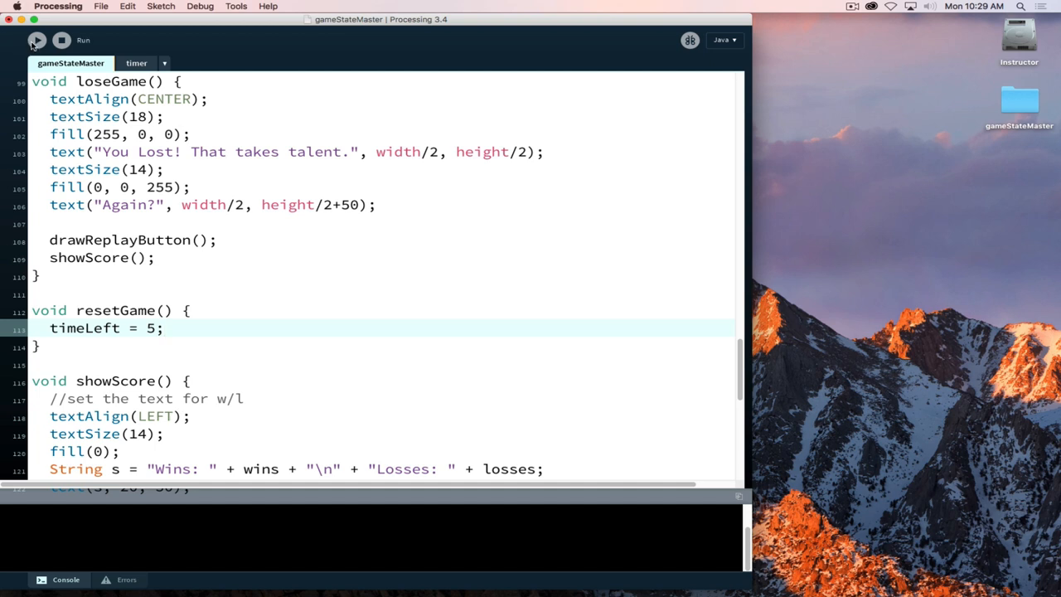
click(38, 39)
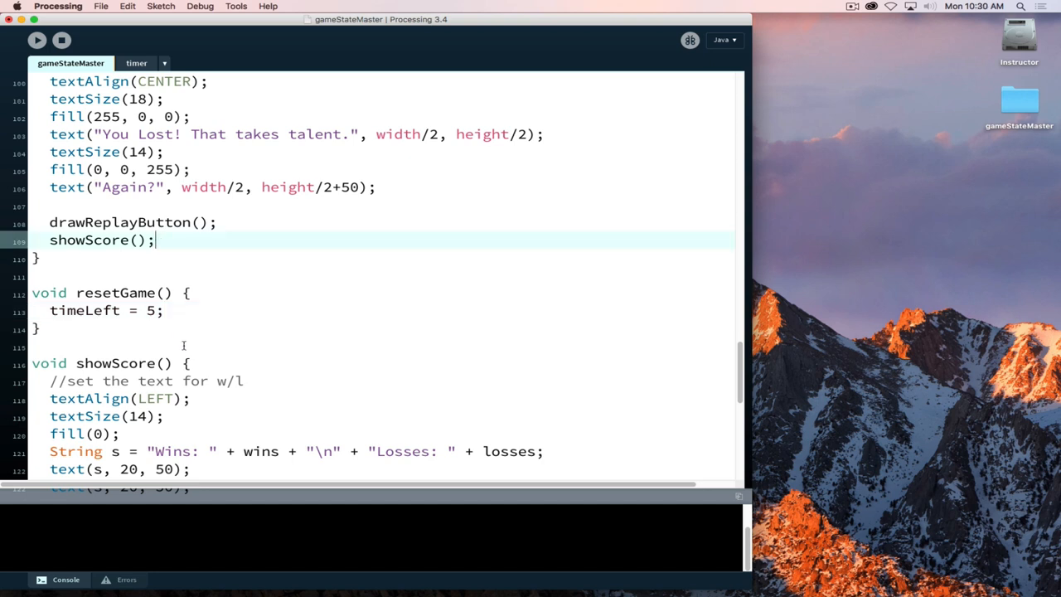
Add resetGame(); right after gameState = "PLAY" in drawReplayButton()
scroll(down, 3)
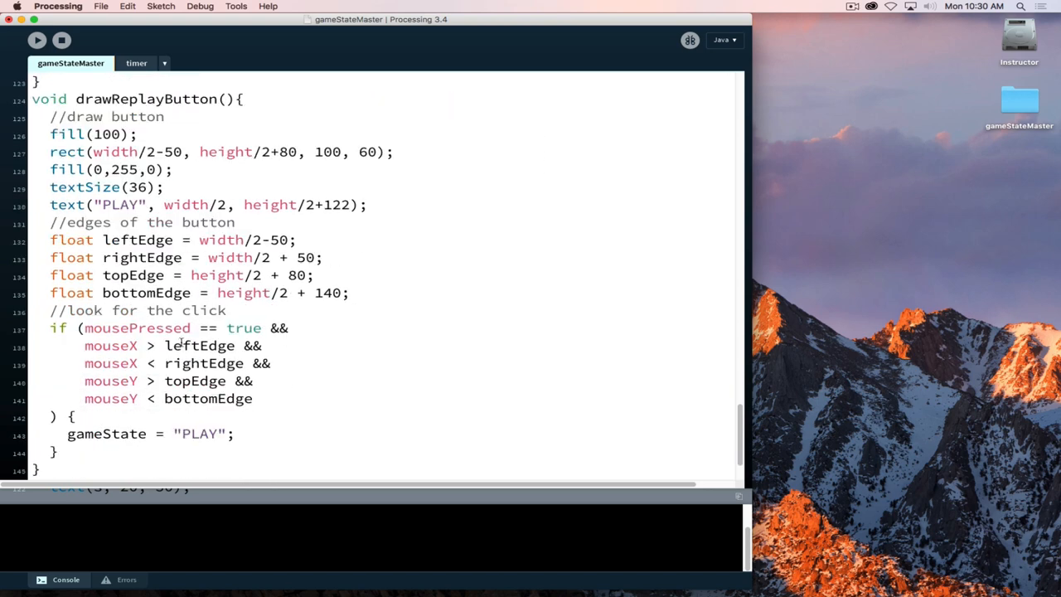
scroll(down, 3)
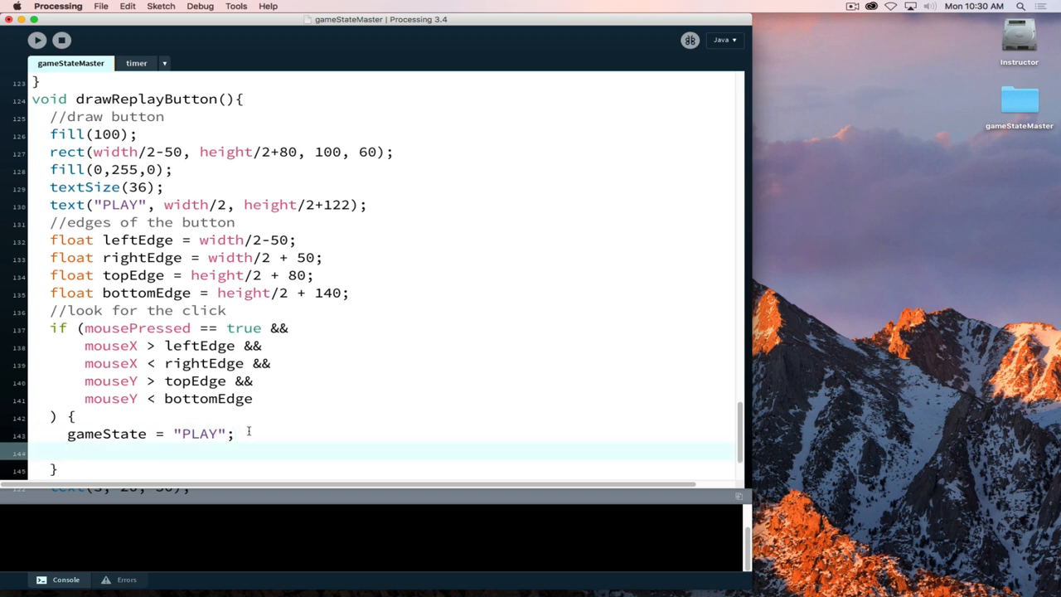
text(reset)
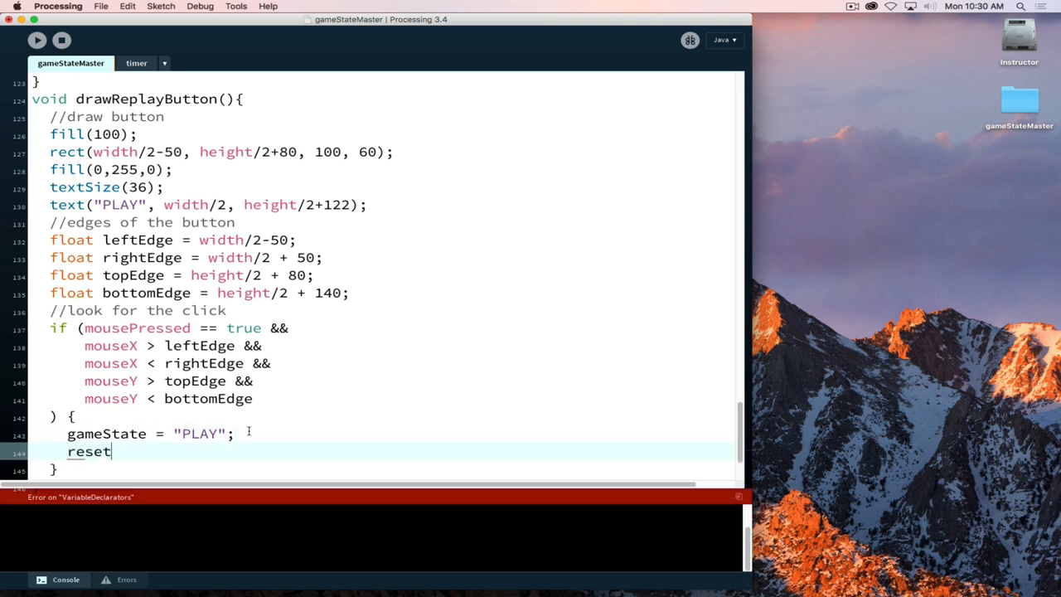
text(Game();)
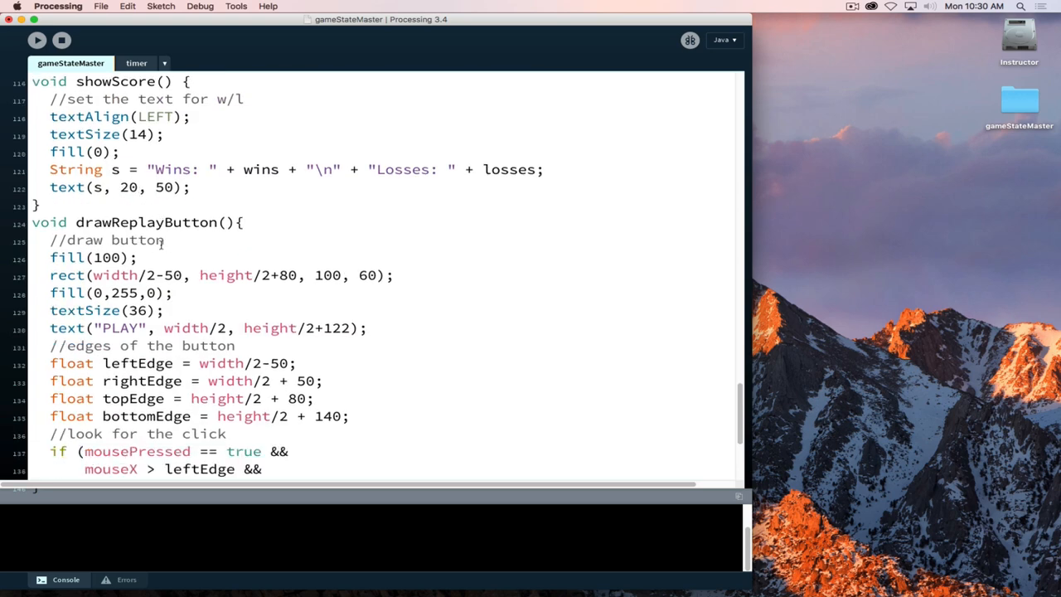
Scroll back to resetGame() and select its hard-coded 5
scroll(down, 3)
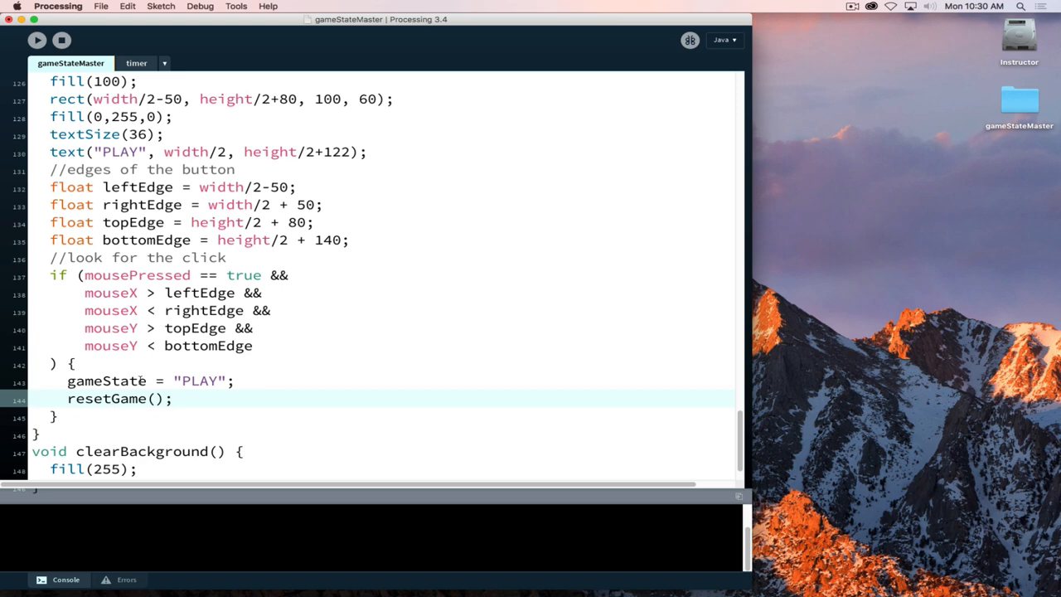
scroll(up, 3)
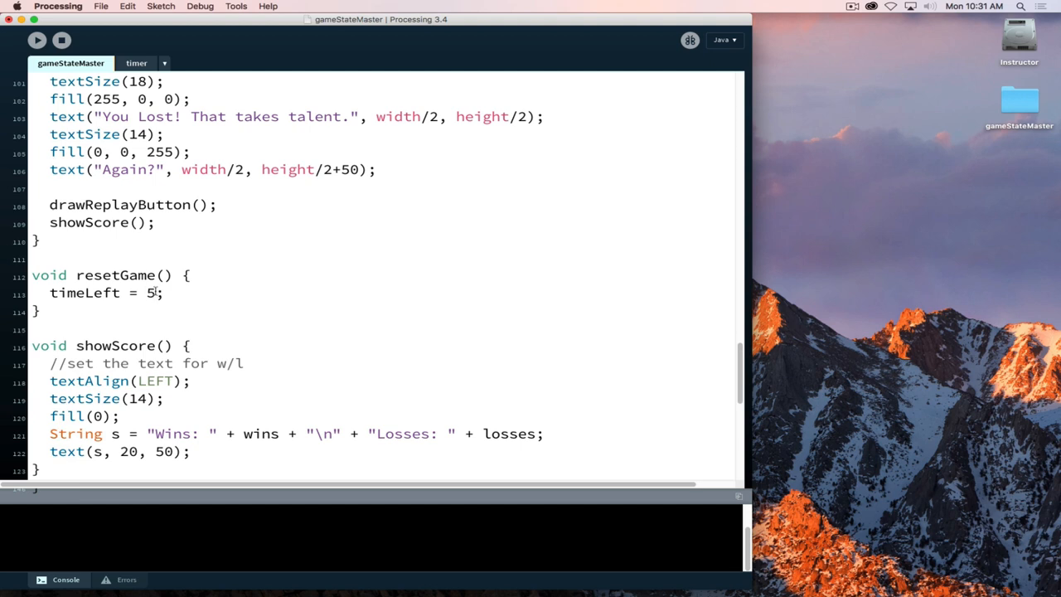
double_click(149, 292)
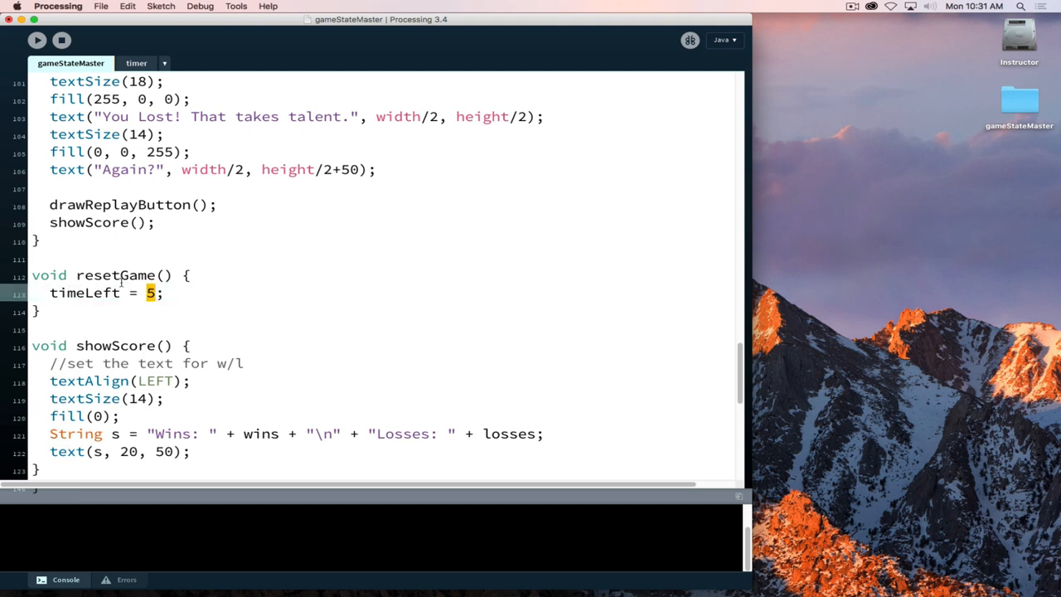
mouse_move(58, 302)
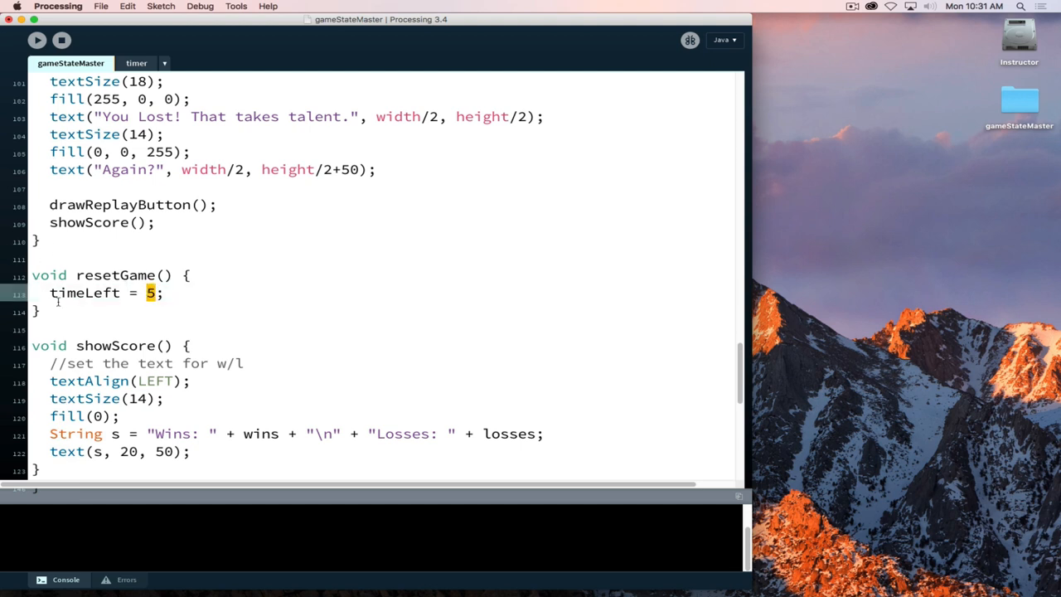
Replace the 5 in resetGame() with maxTime and declare an int maxTime variable
text(maxT)
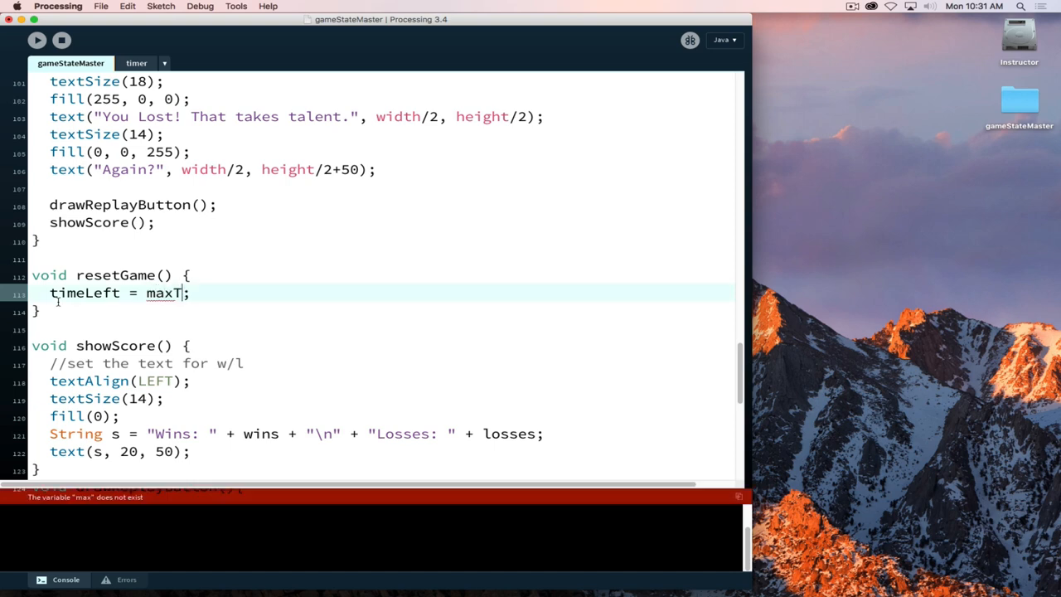
text(ime)
text(int)
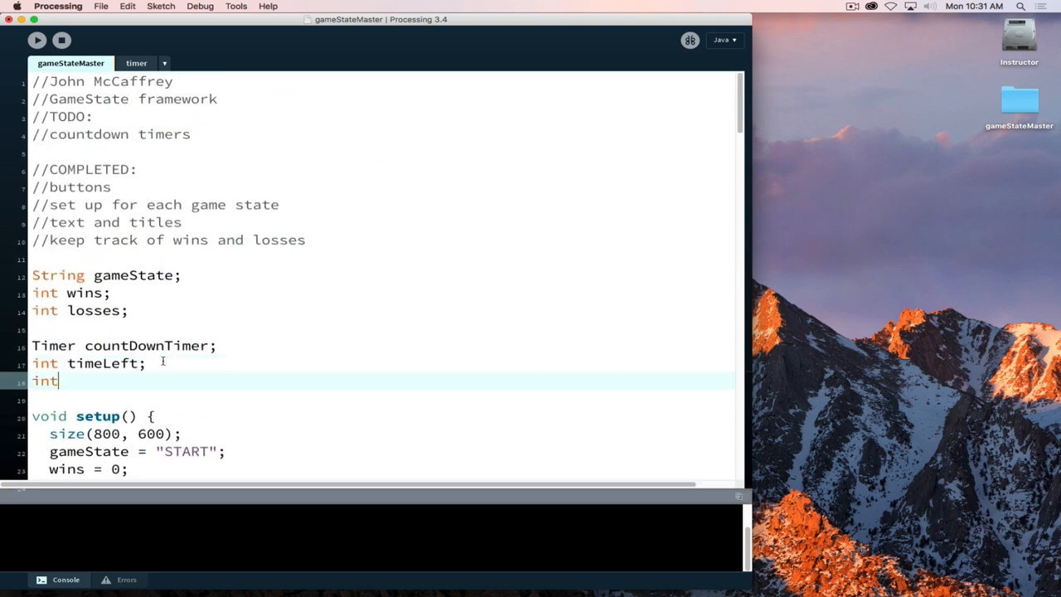
text(maxTime;)
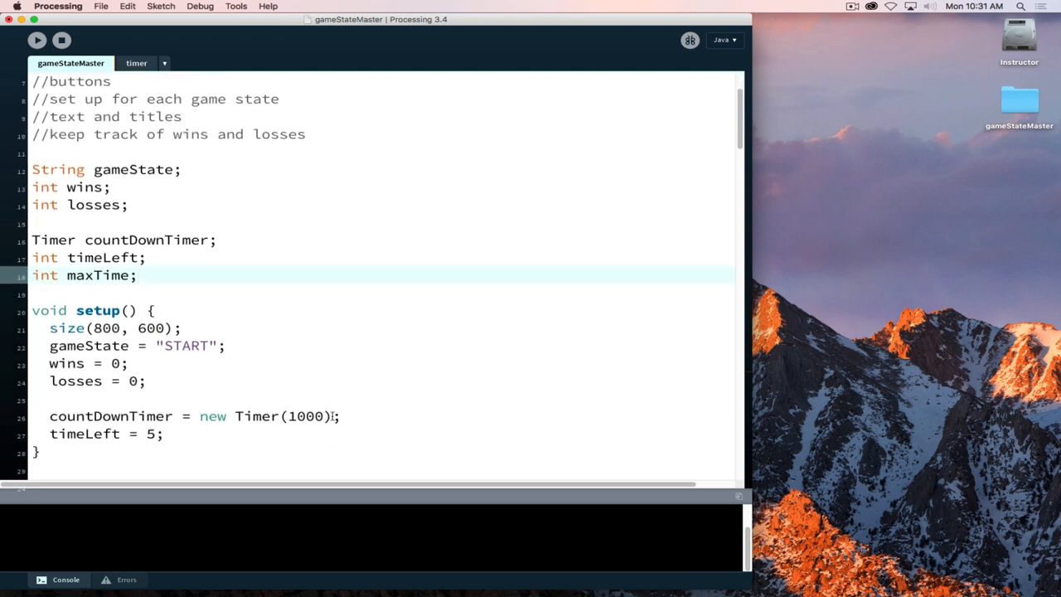
In setup(), add maxTime = 5 and initialize timeLeft from maxTime
key(enter)
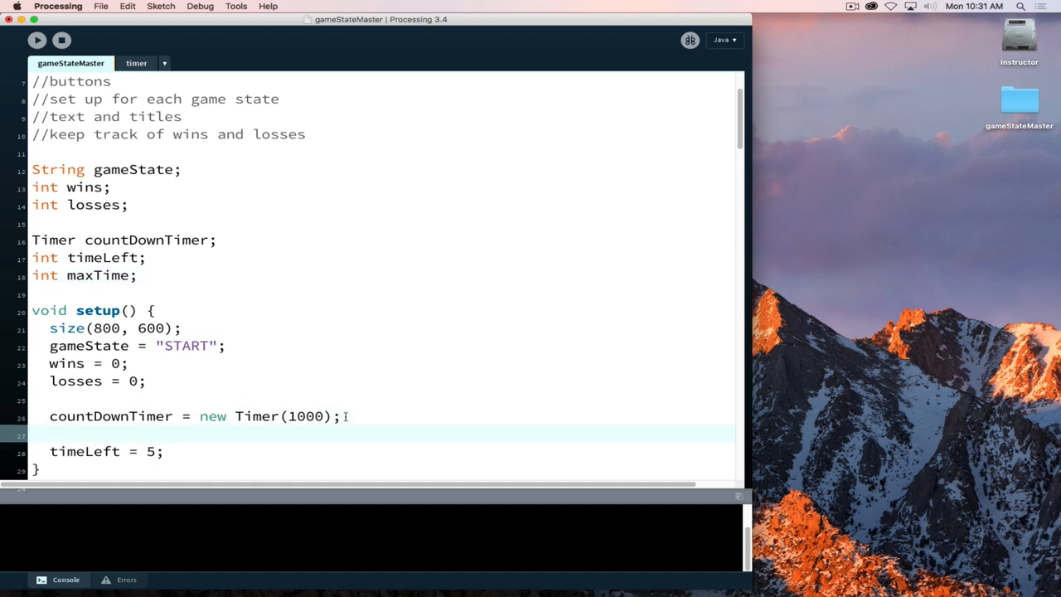
text(max)
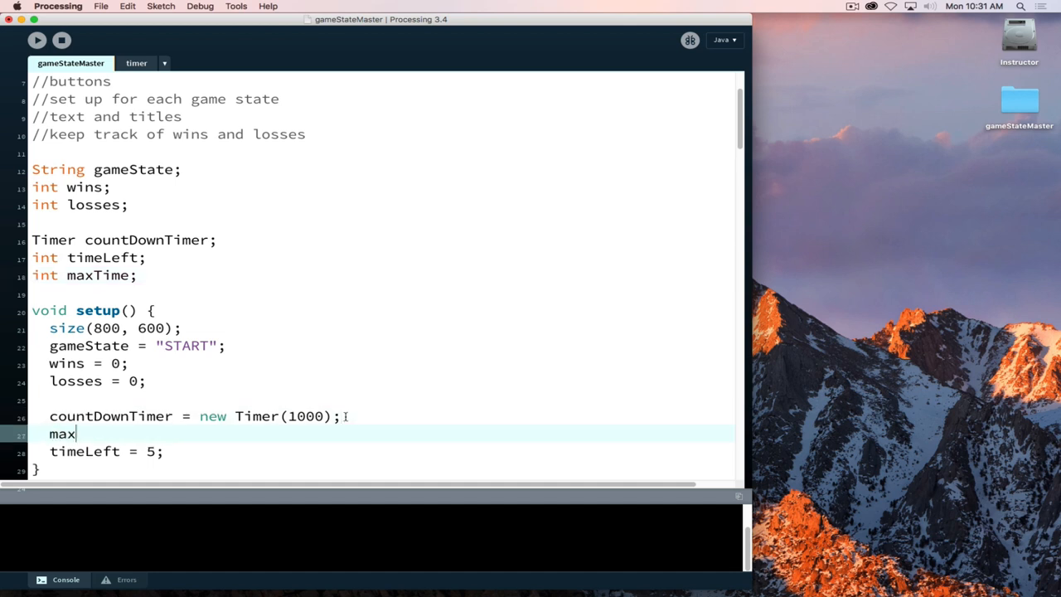
text(T)
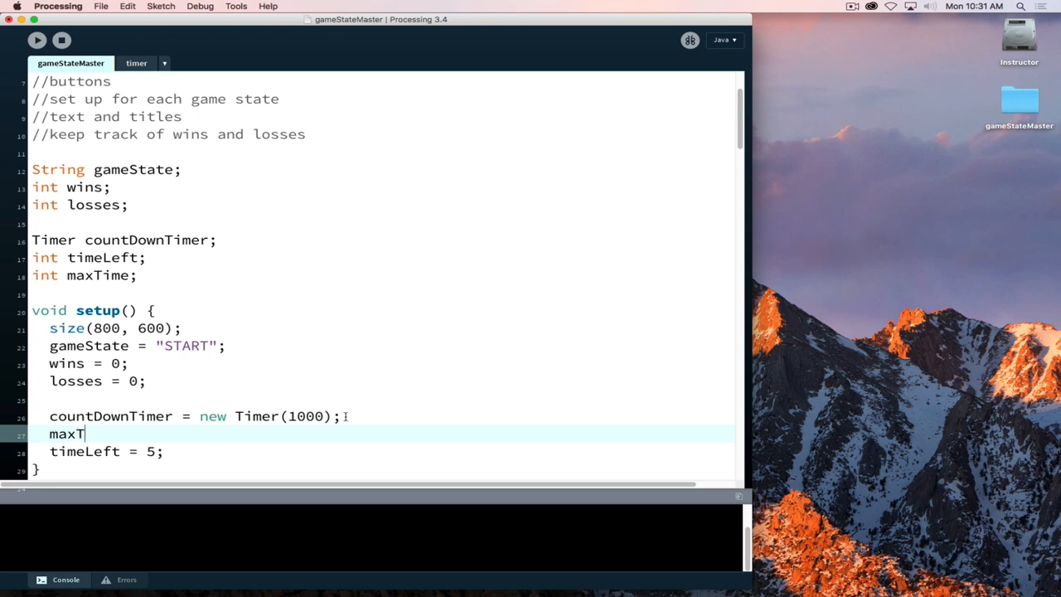
text(ime = 5;)
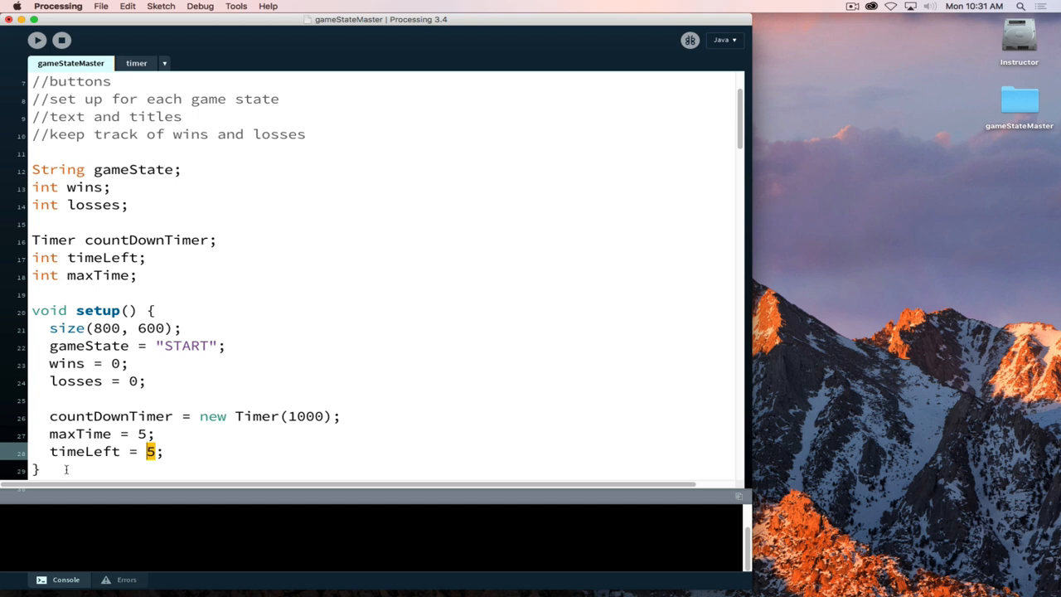
text(maxTime)
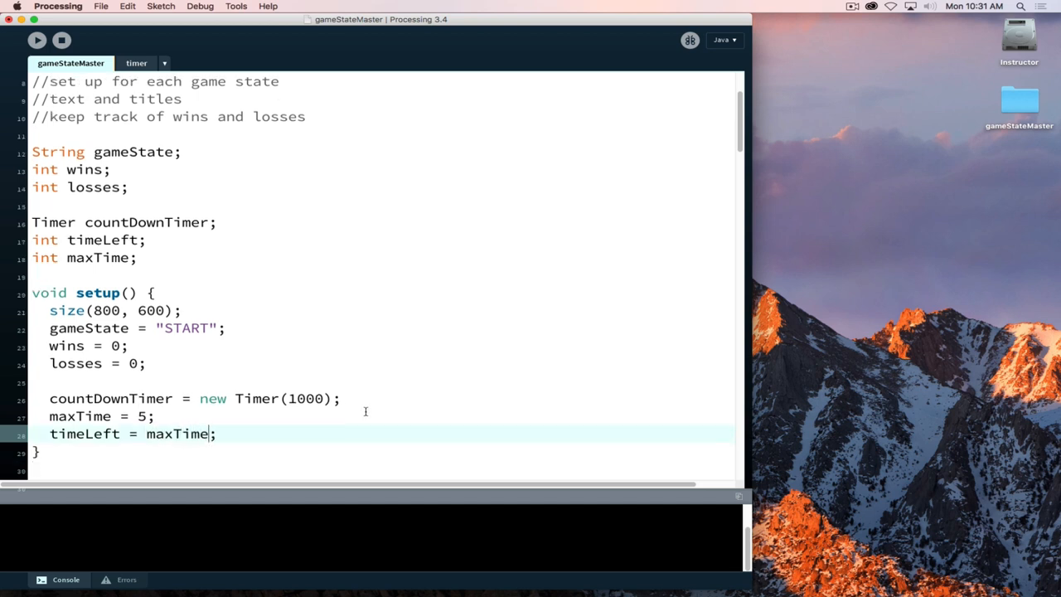
Change maxTime's value in setup() from 5 to 3
scroll(down, 3)
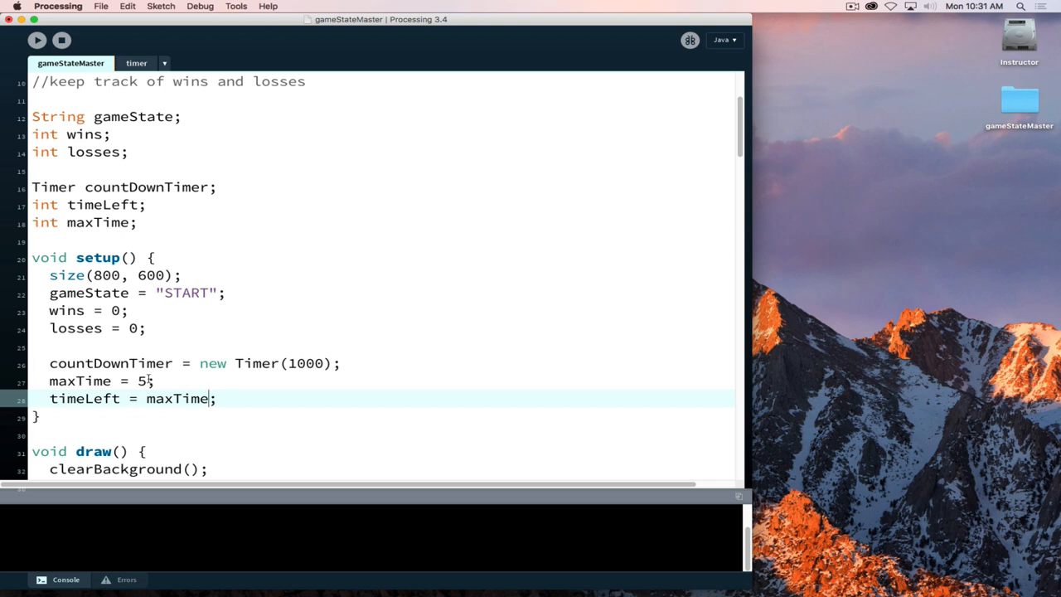
double_click(140, 380)
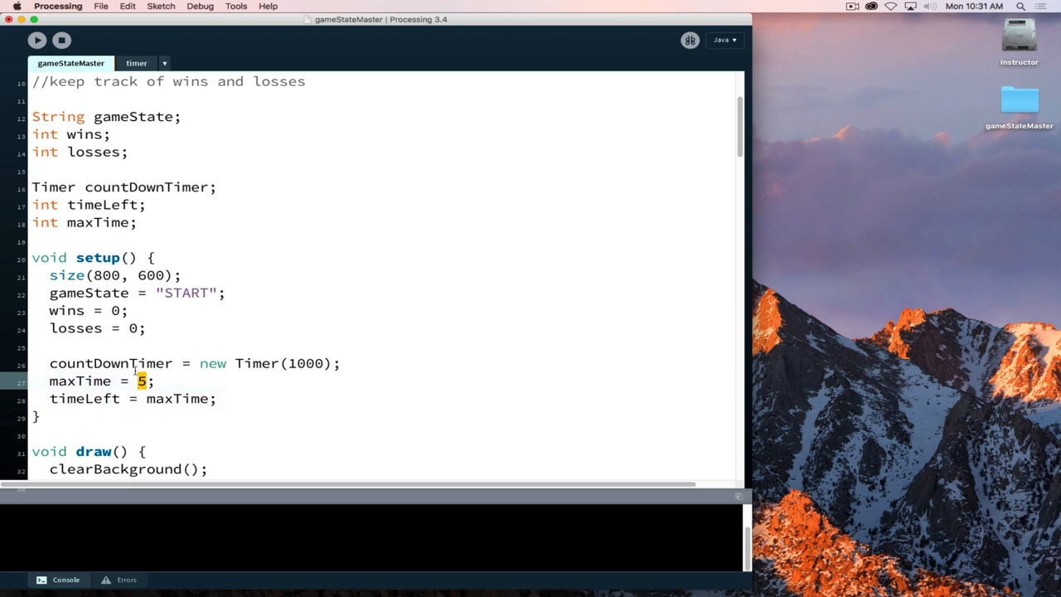
text(3)
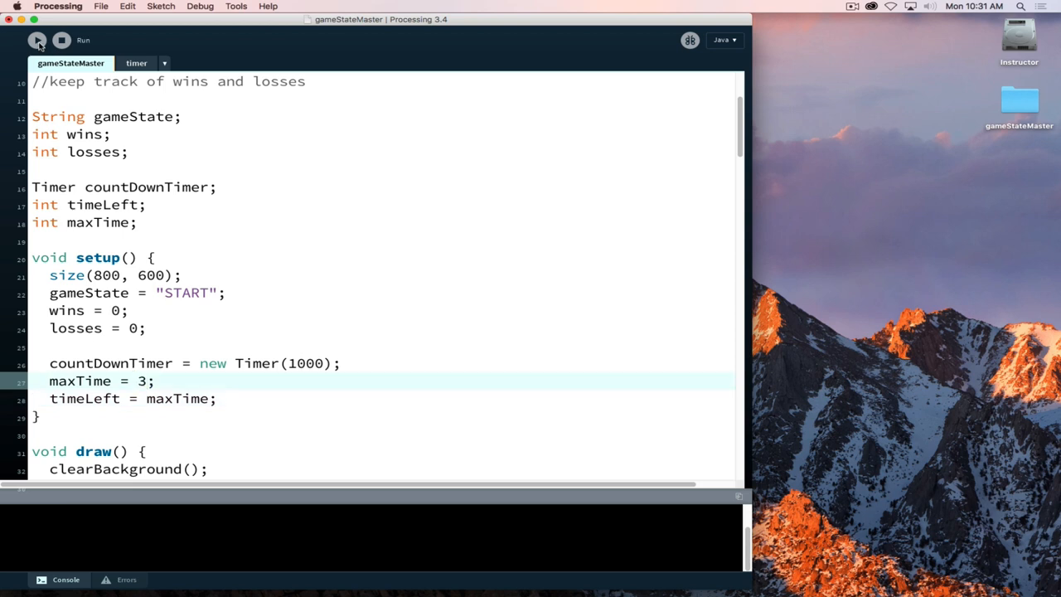
click(38, 40)
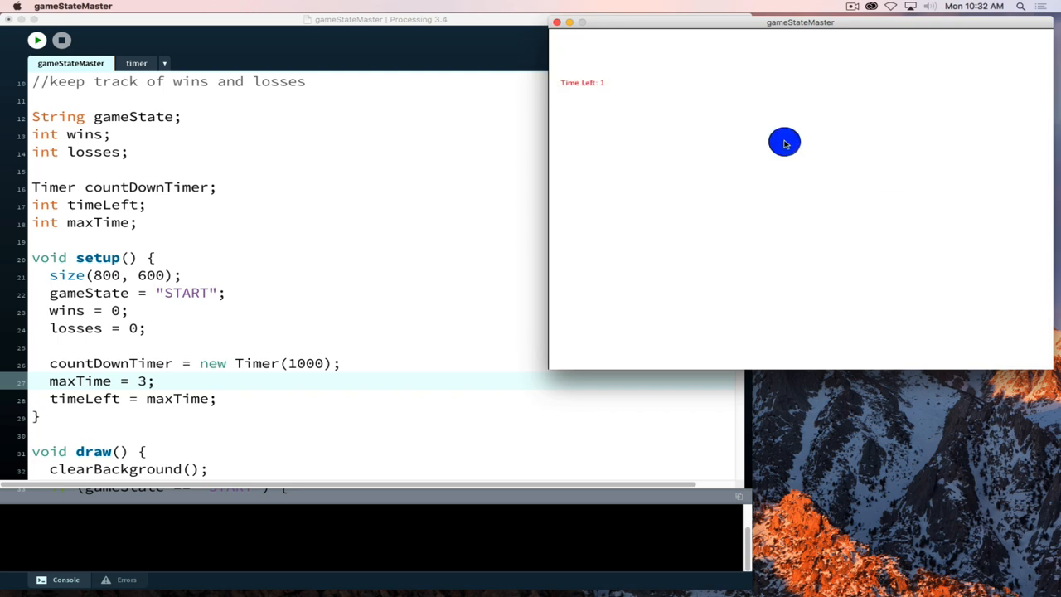
mouse_move(802, 257)
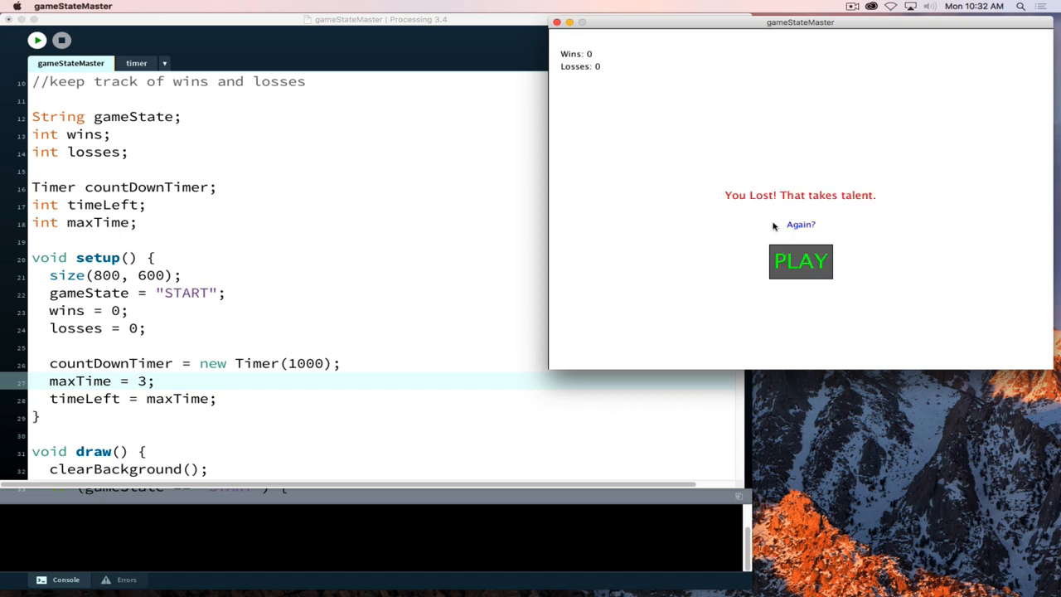
click(800, 261)
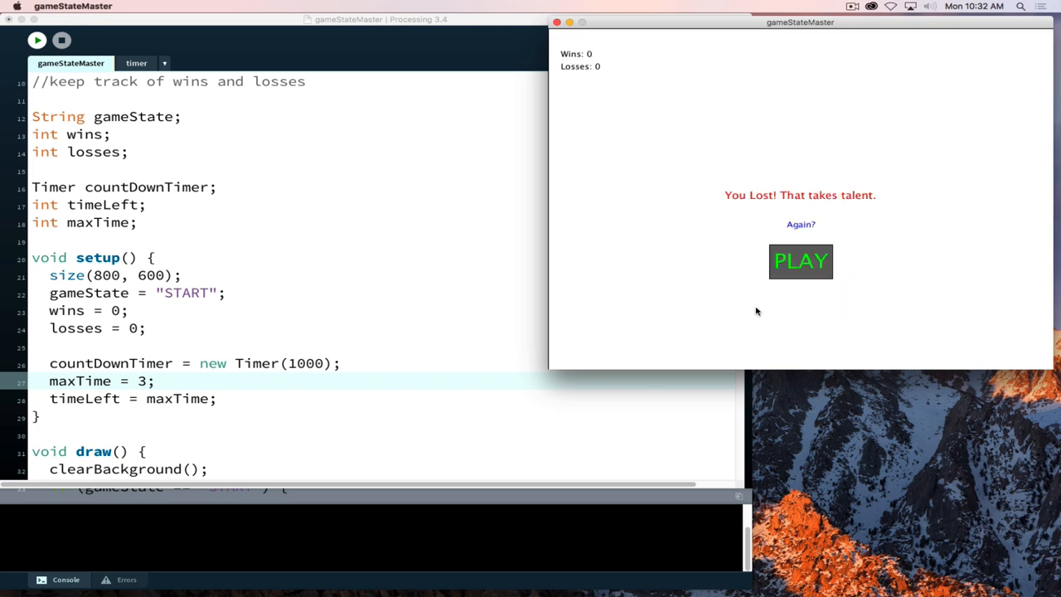
click(801, 261)
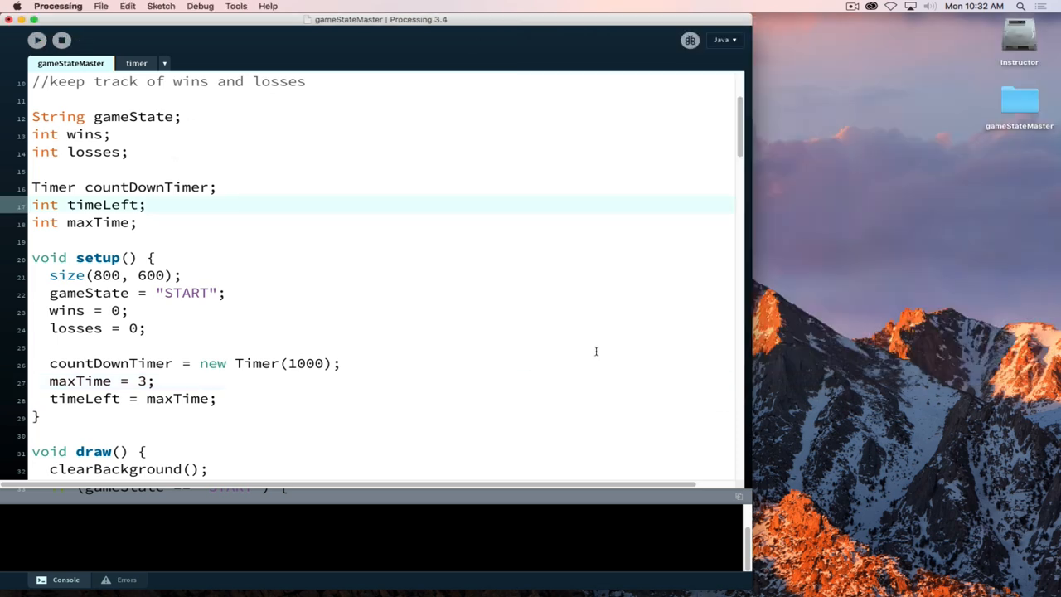
scroll(down, 3)
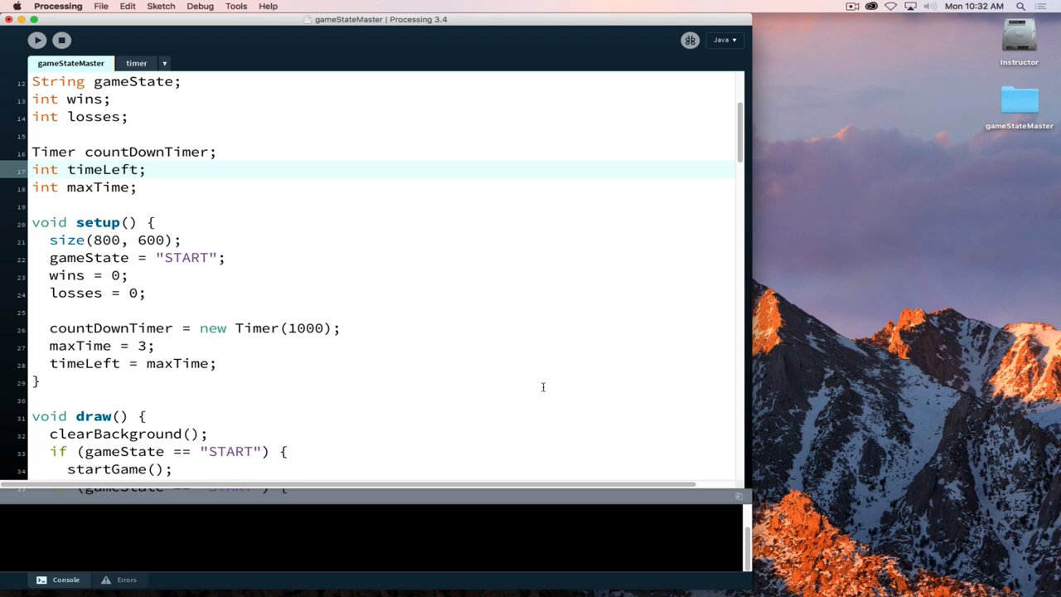
scroll(down, 3)
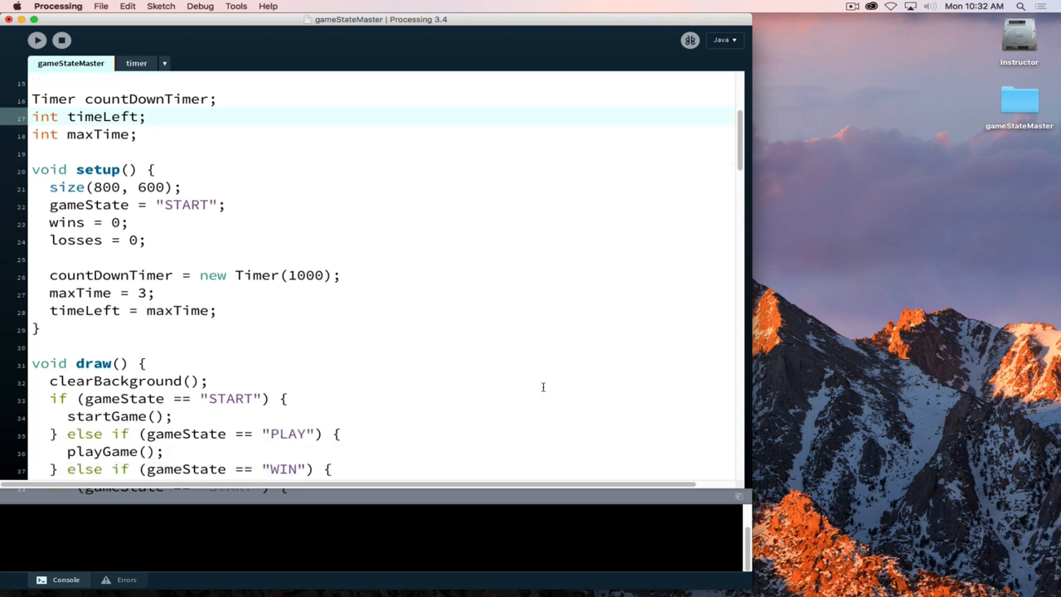
mouse_move(542, 391)
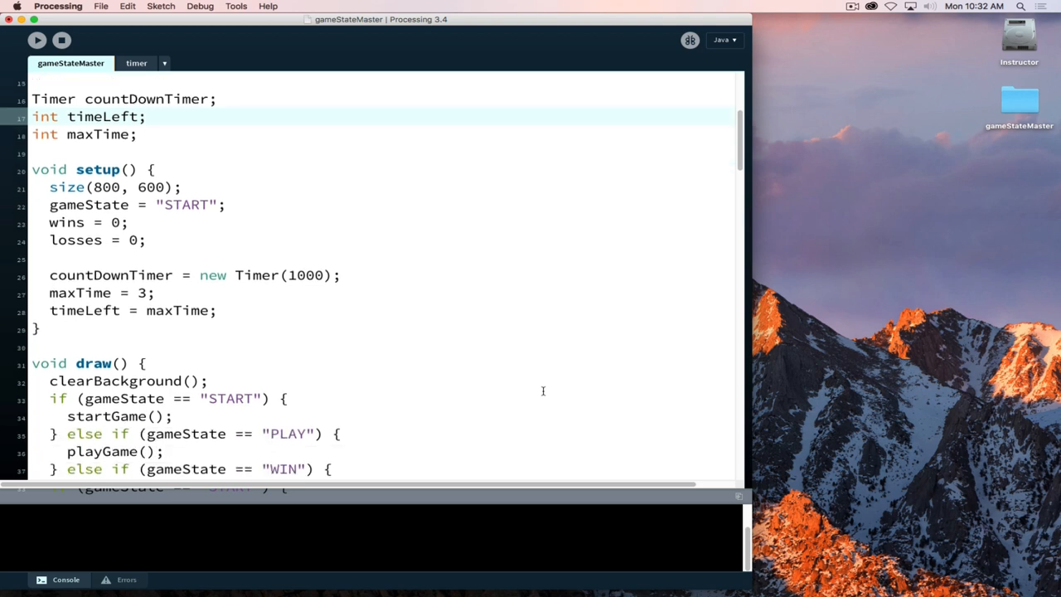
scroll(down, 3)
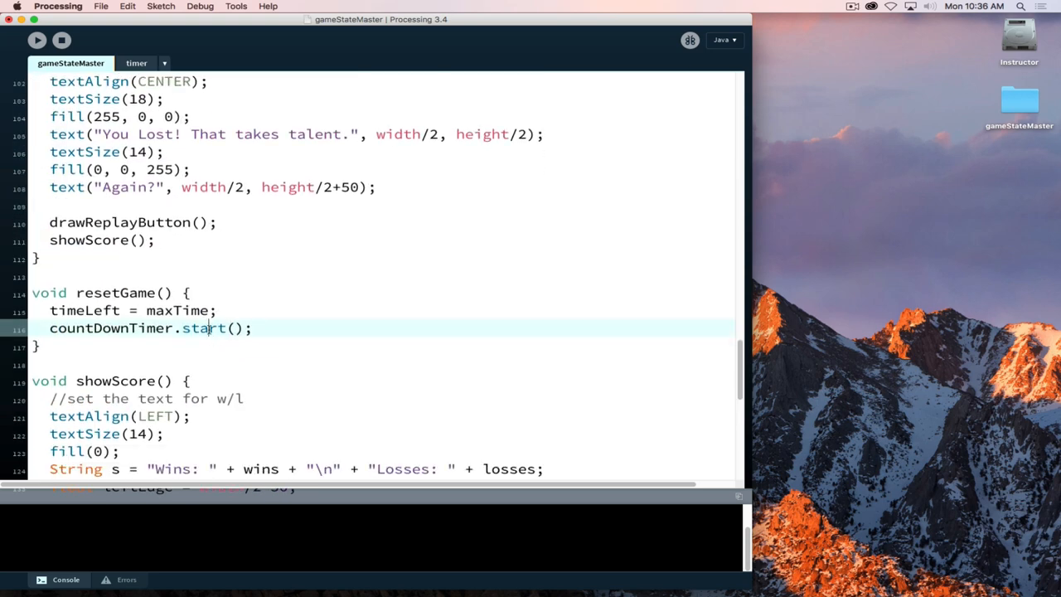
mouse_move(195, 344)
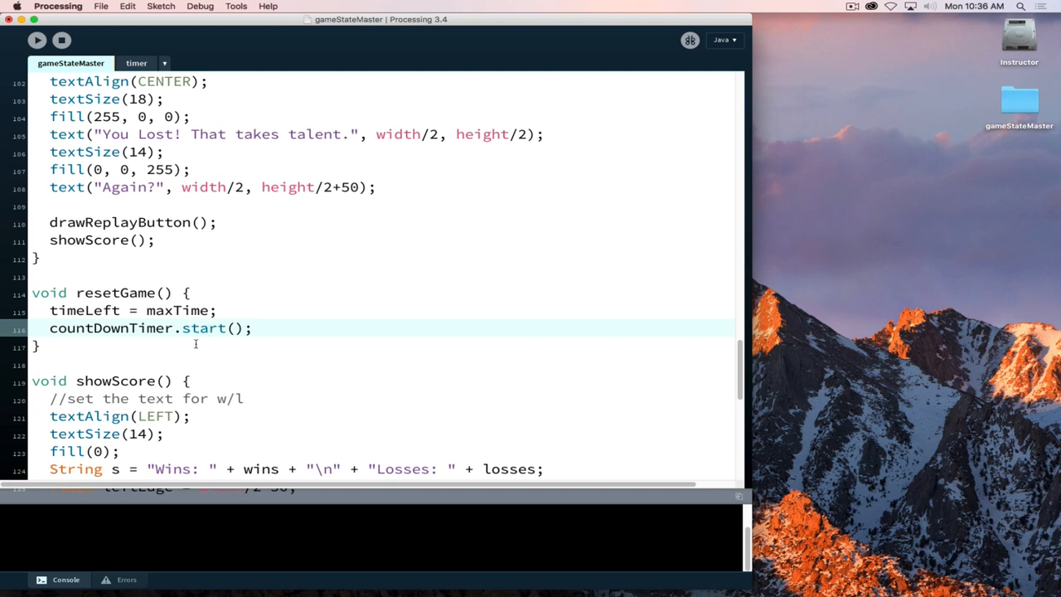
scroll(down, 3)
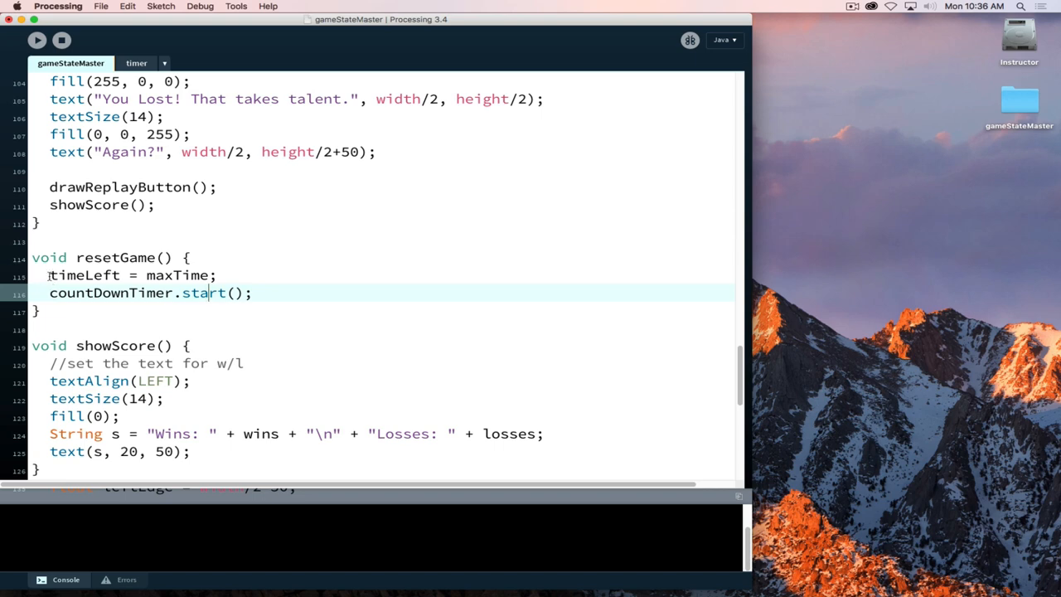
triple_click(132, 275)
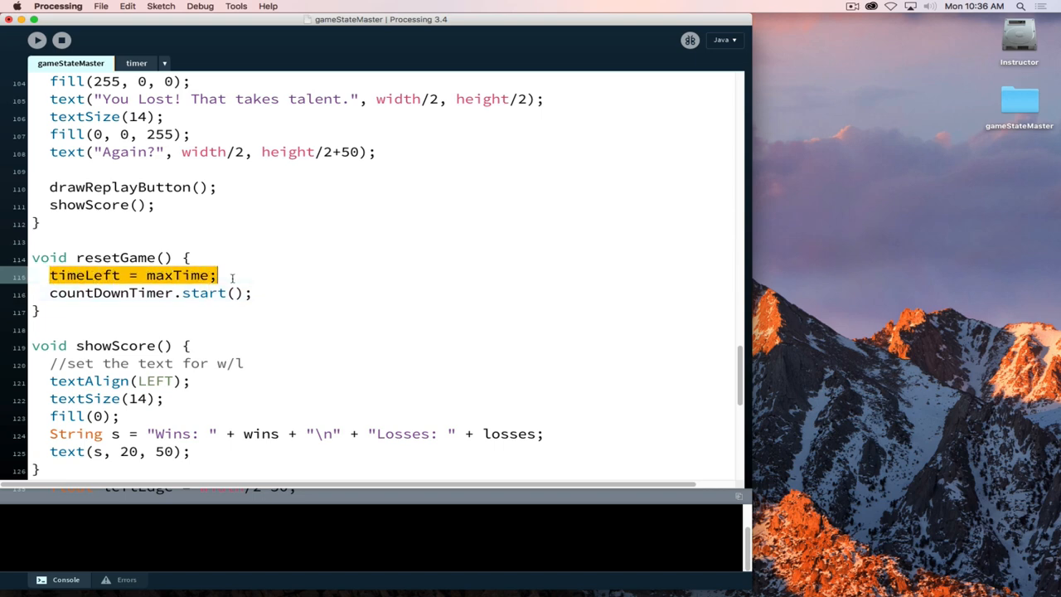
mouse_move(193, 276)
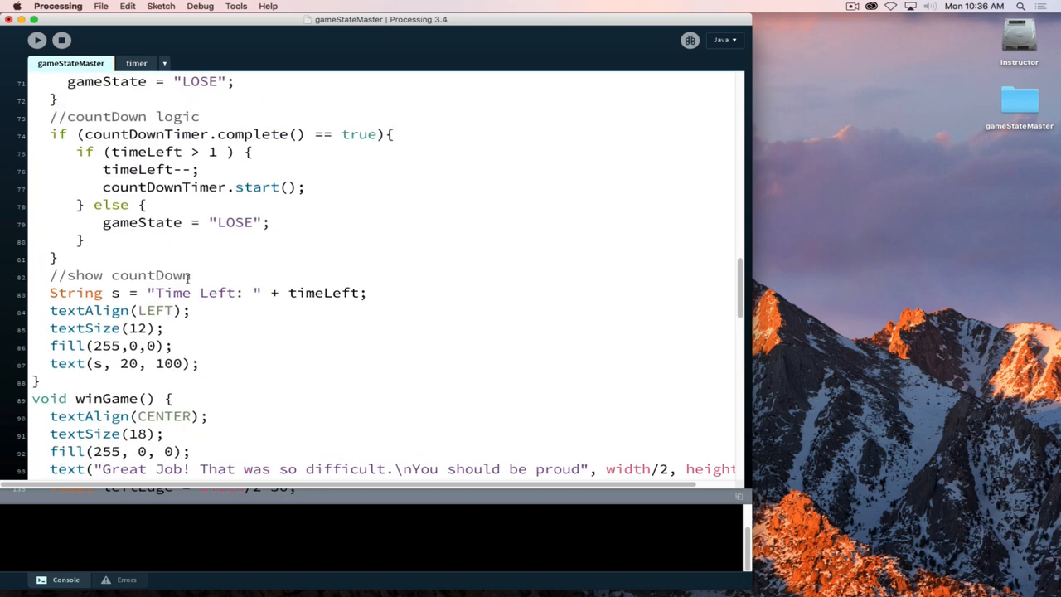
mouse_move(89, 149)
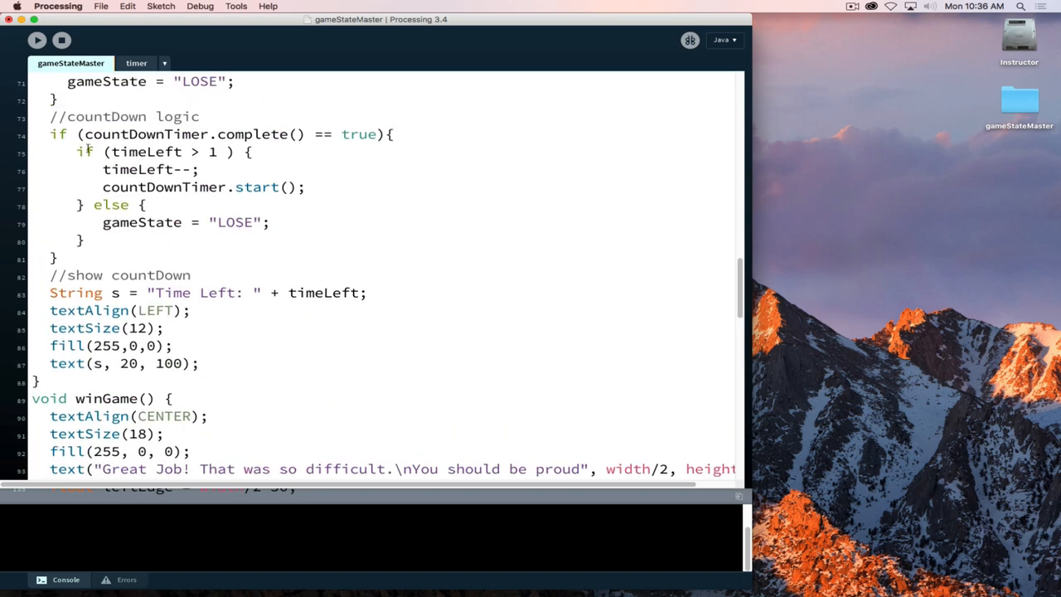
mouse_move(308, 191)
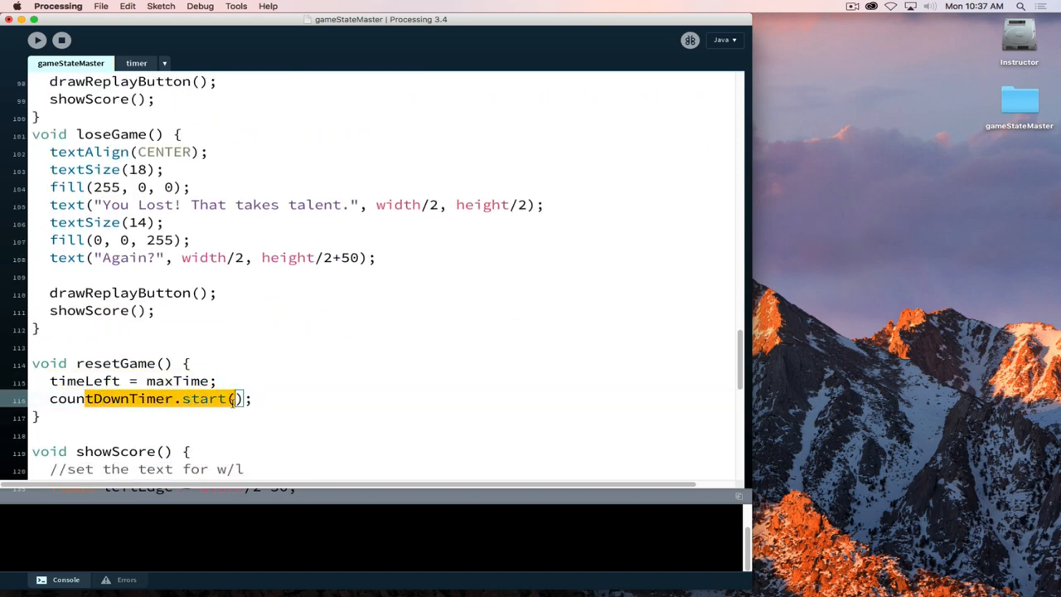
click(79, 399)
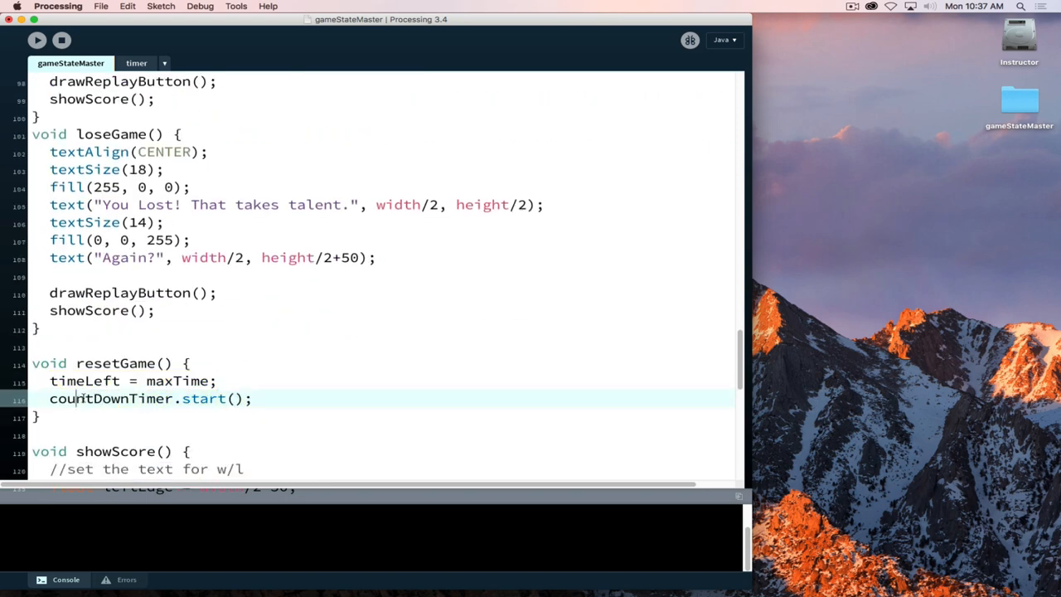
click(37, 40)
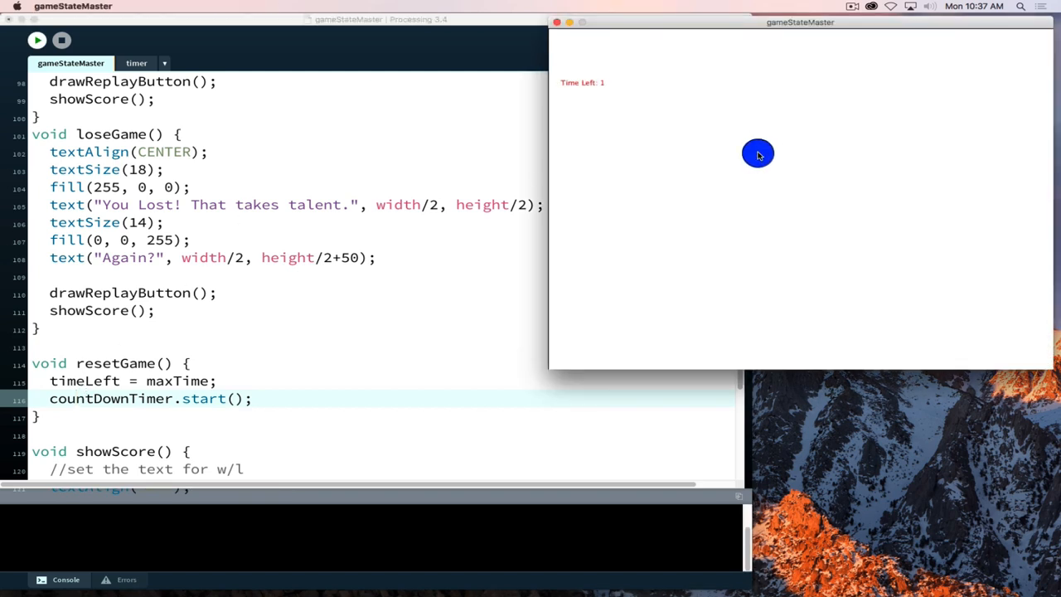
mouse_move(797, 268)
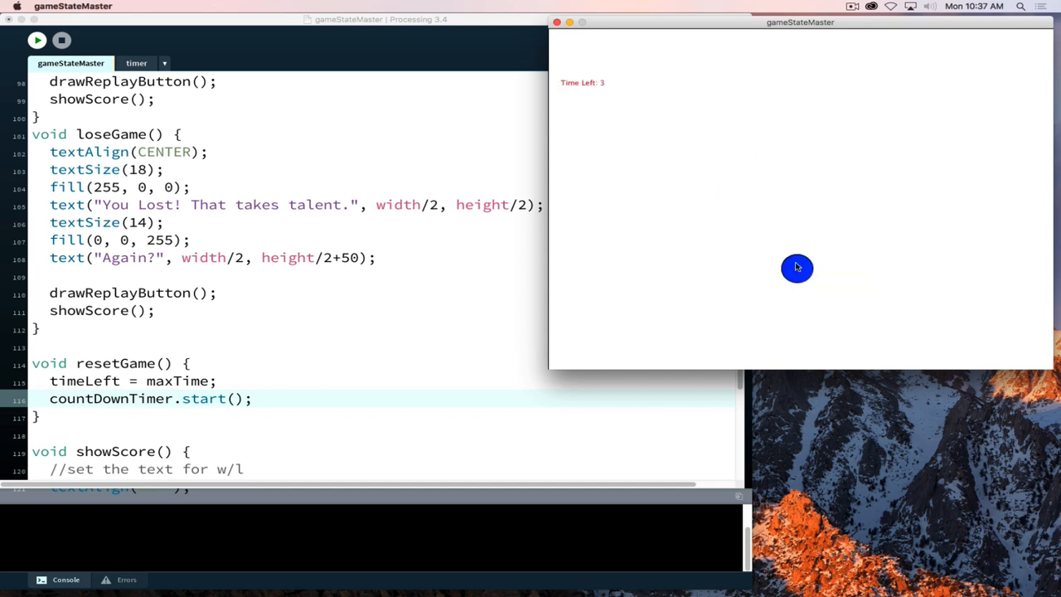
mouse_move(806, 254)
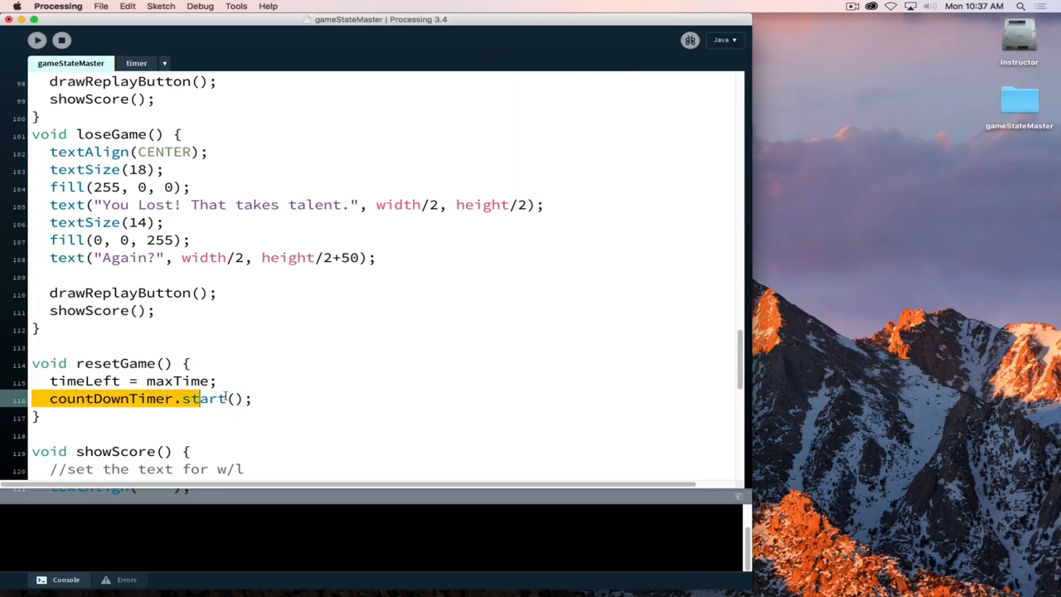
scroll(down, 3)
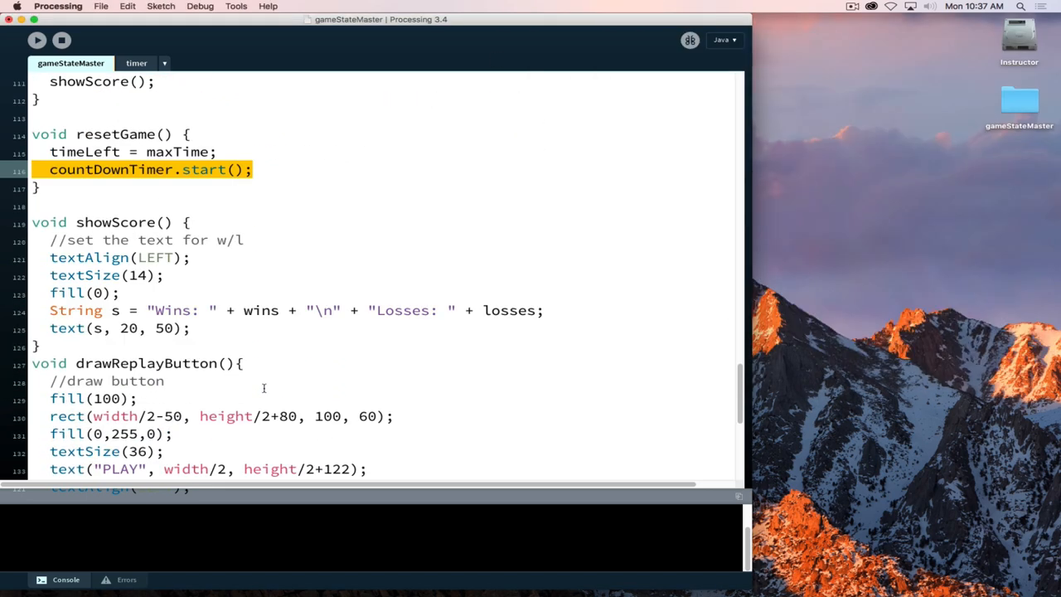
scroll(down, 3)
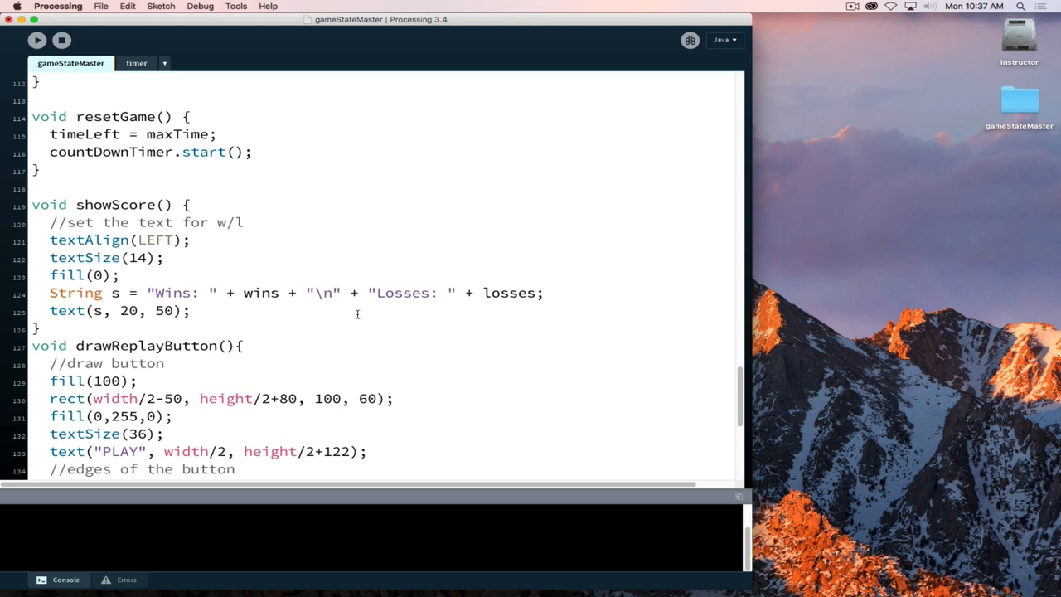
mouse_move(358, 319)
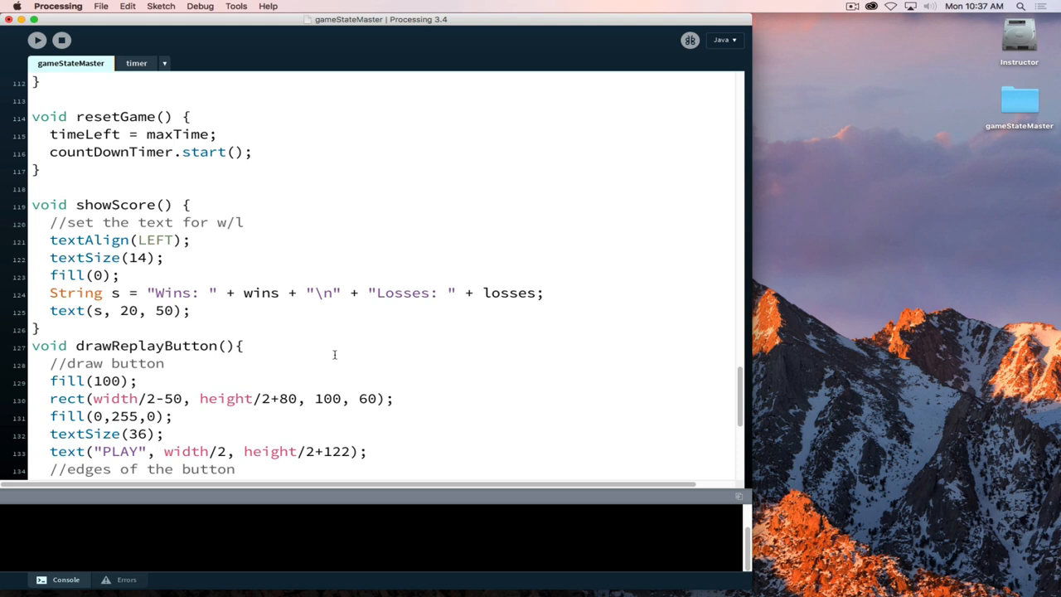
mouse_move(285, 380)
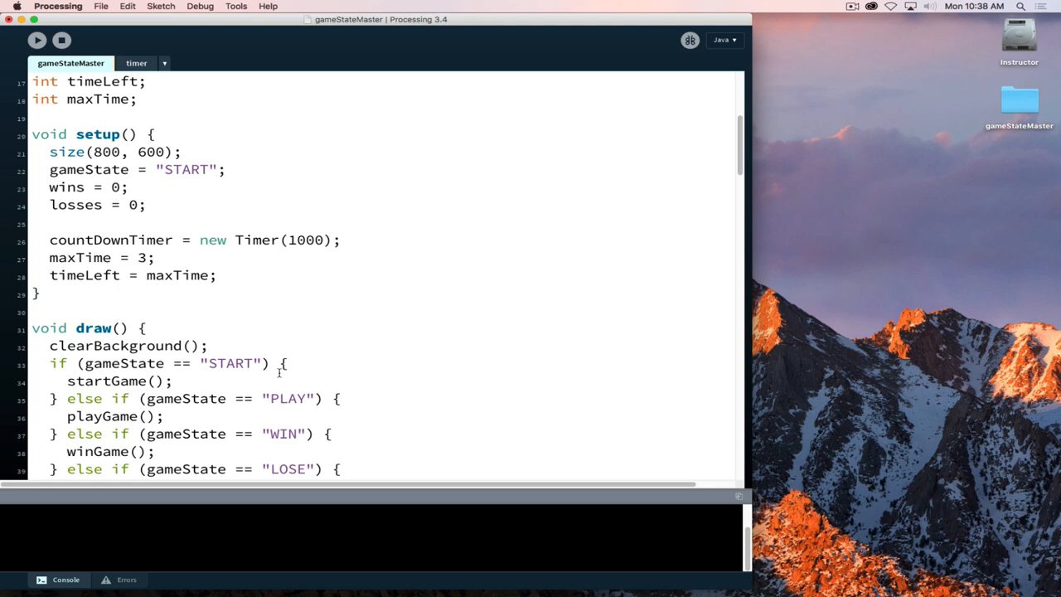
mouse_move(282, 369)
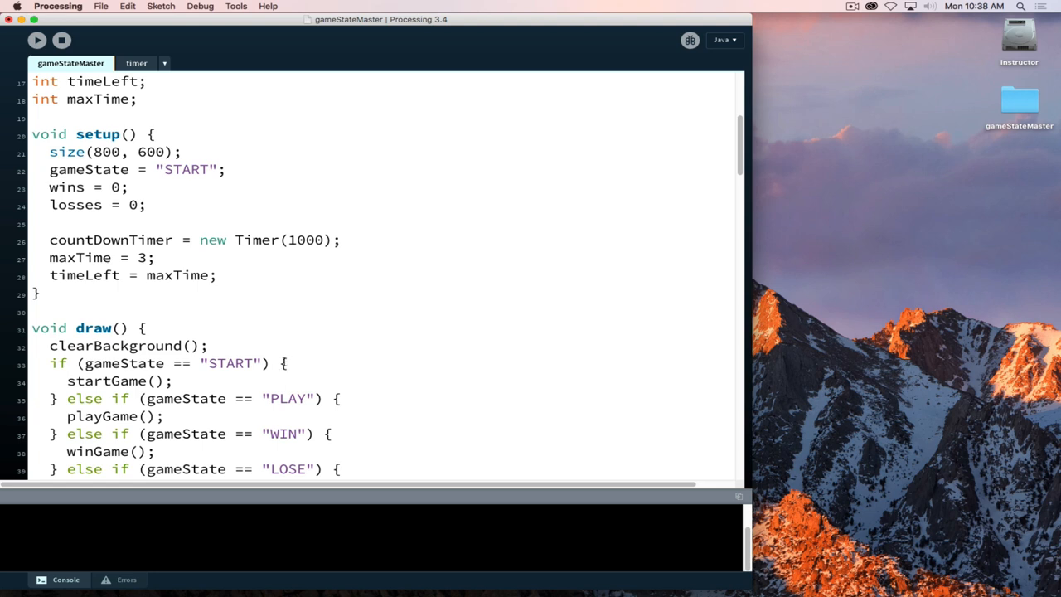
mouse_move(342, 360)
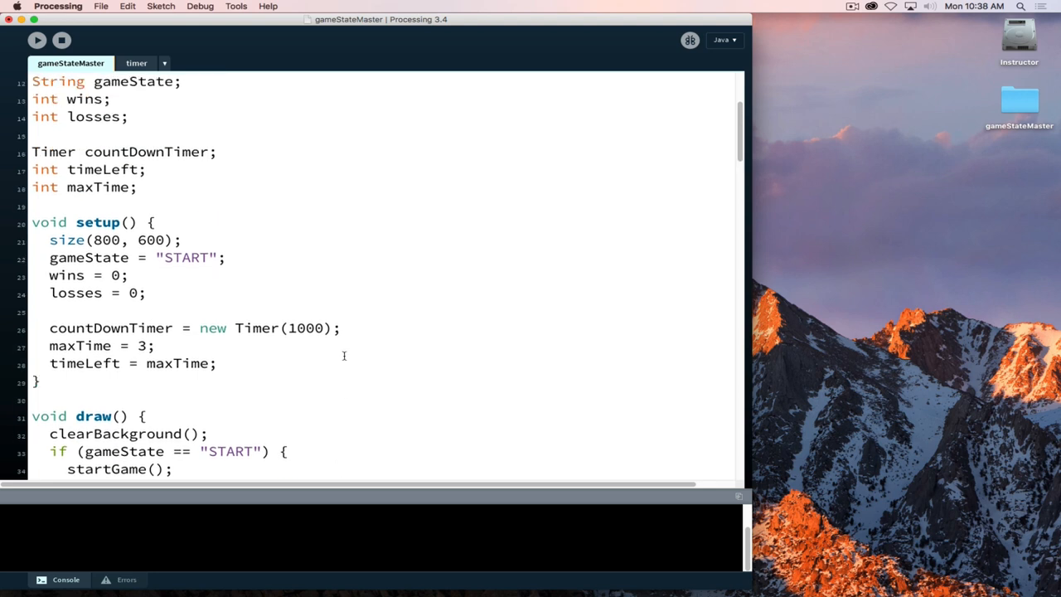
scroll(down, 3)
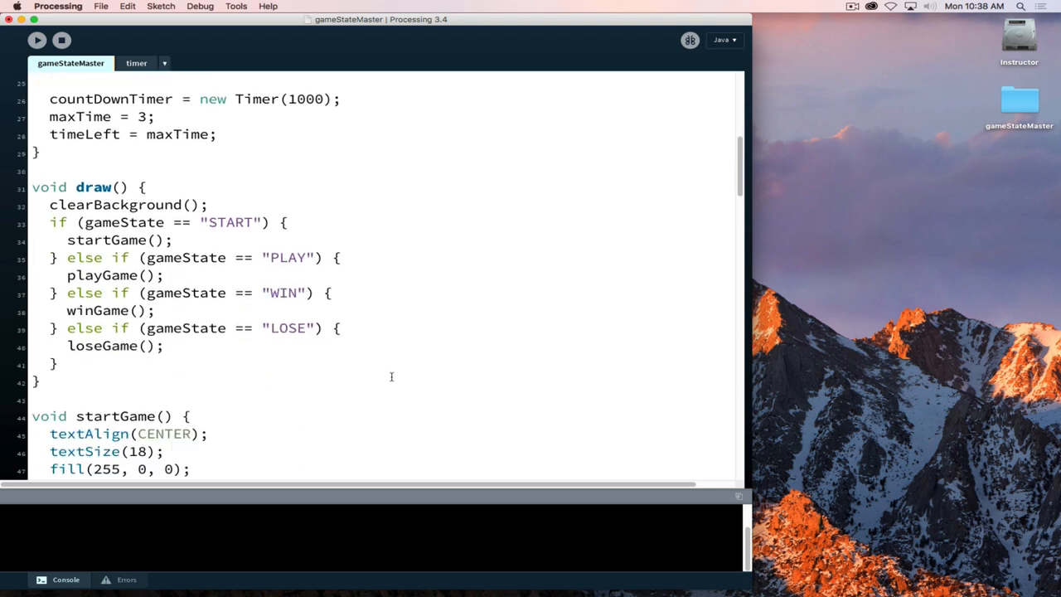
scroll(down, 3)
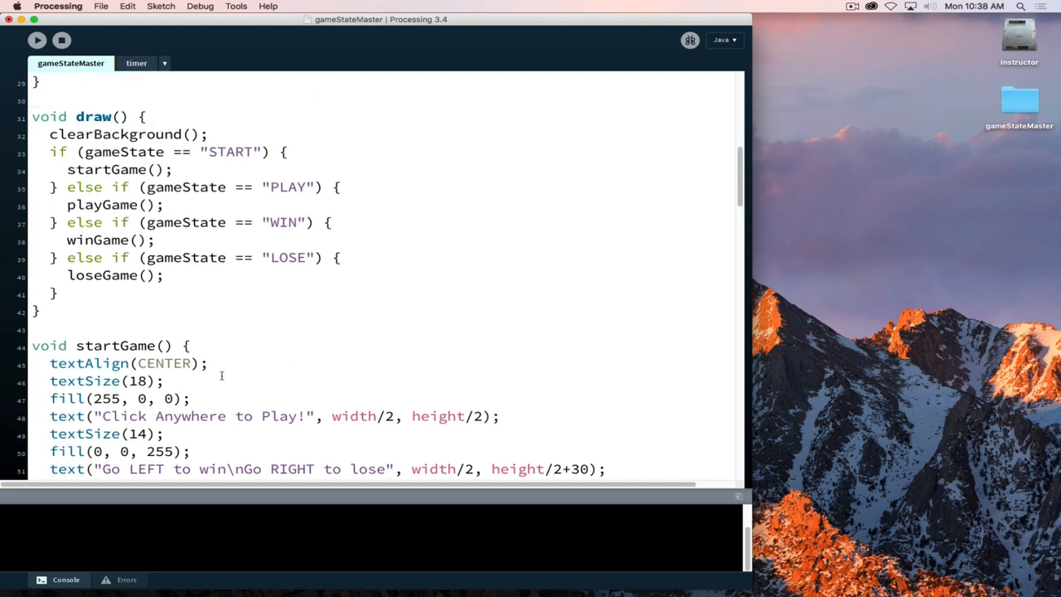
scroll(down, 3)
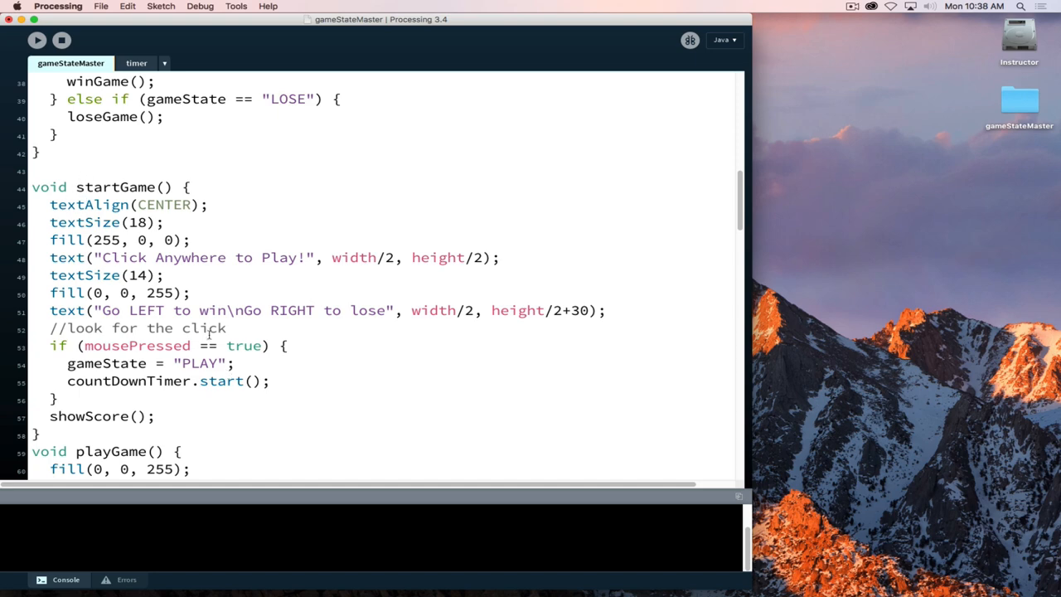
scroll(down, 3)
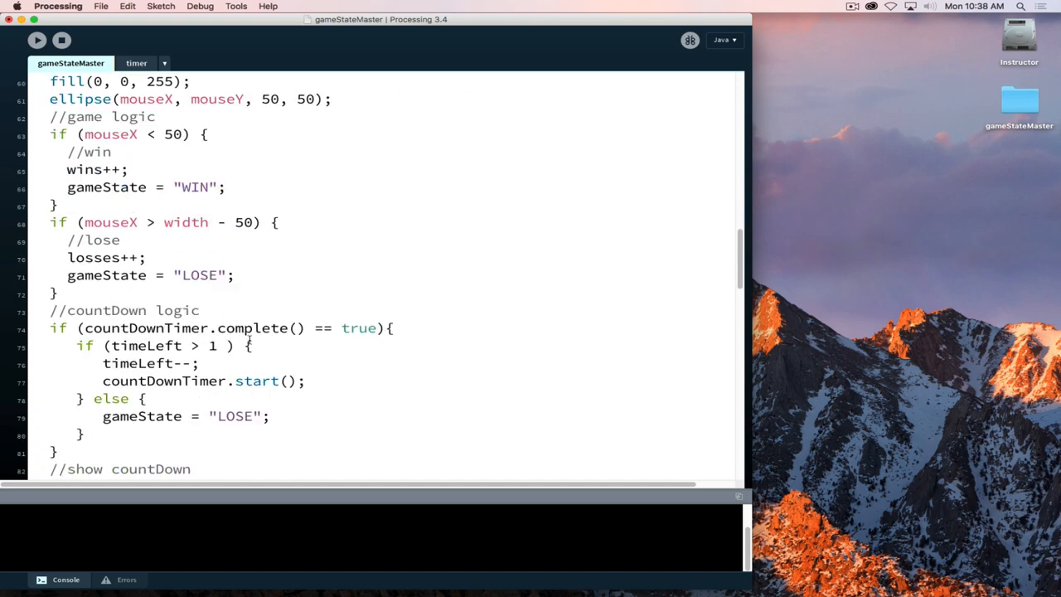
scroll(down, 3)
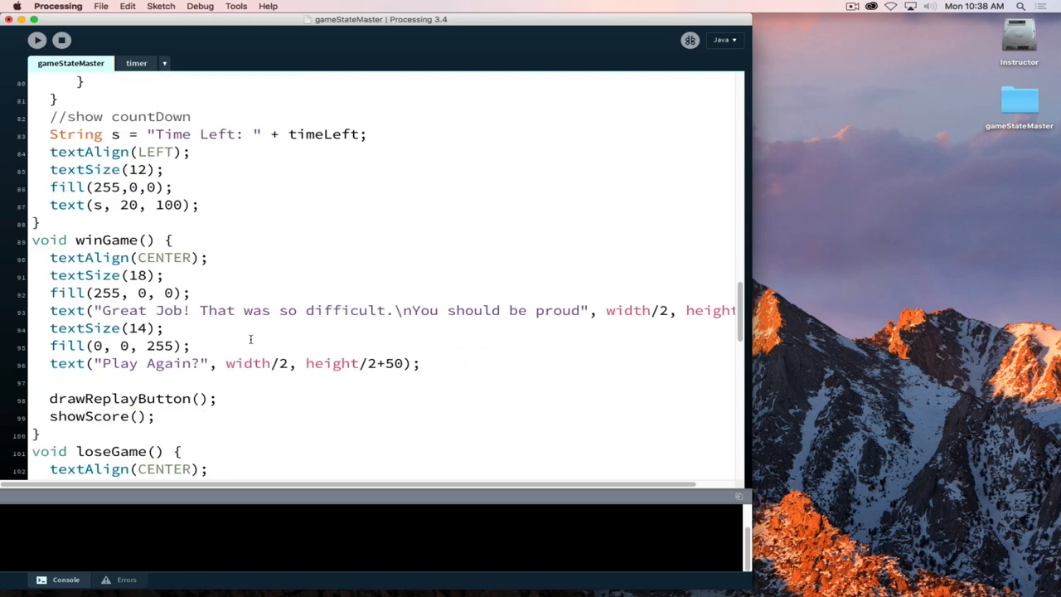
scroll(down, 3)
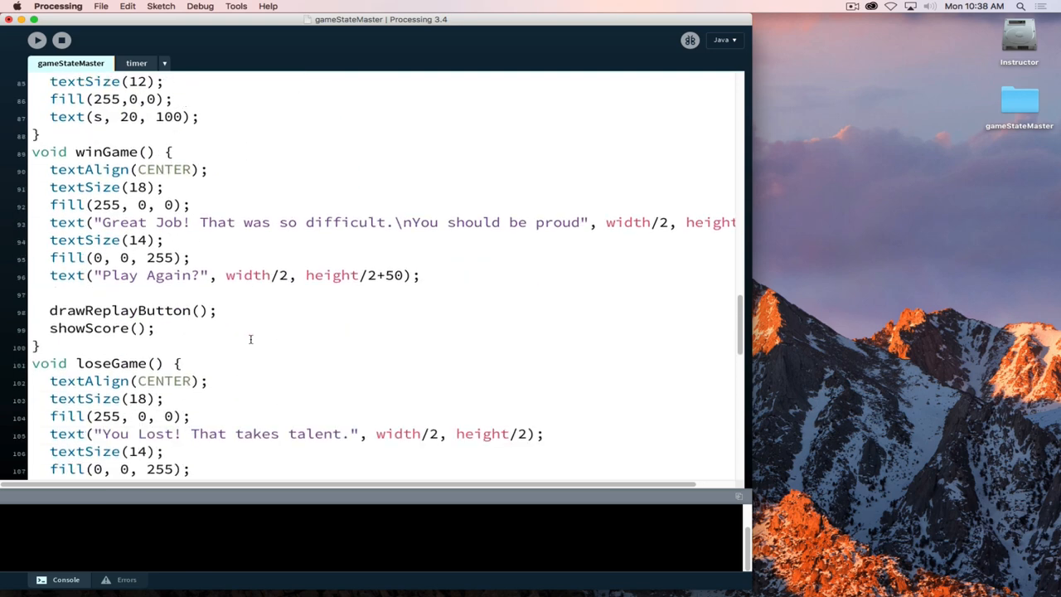